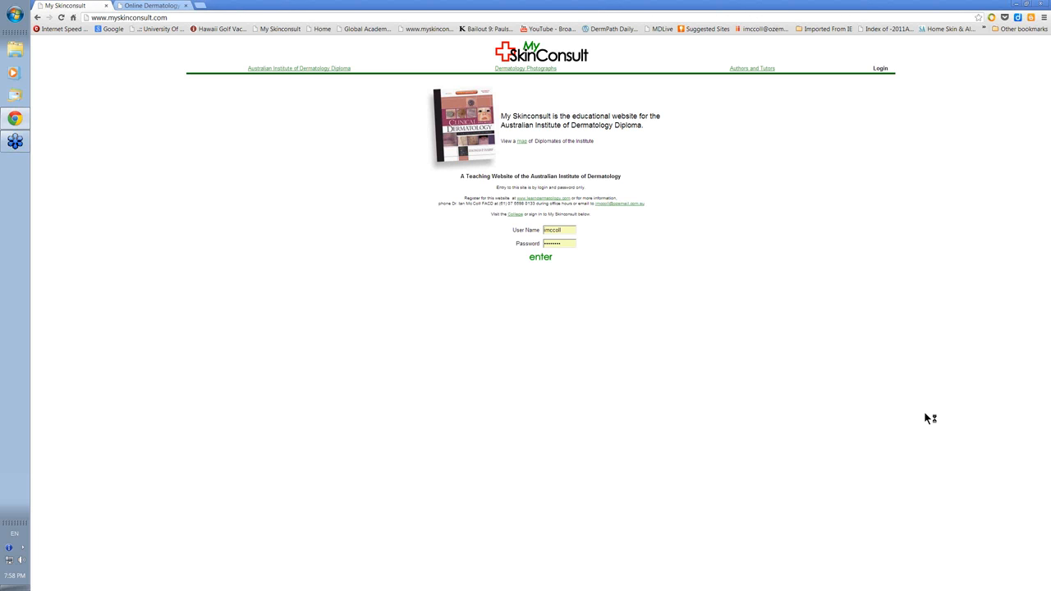
mouse_move(927, 419)
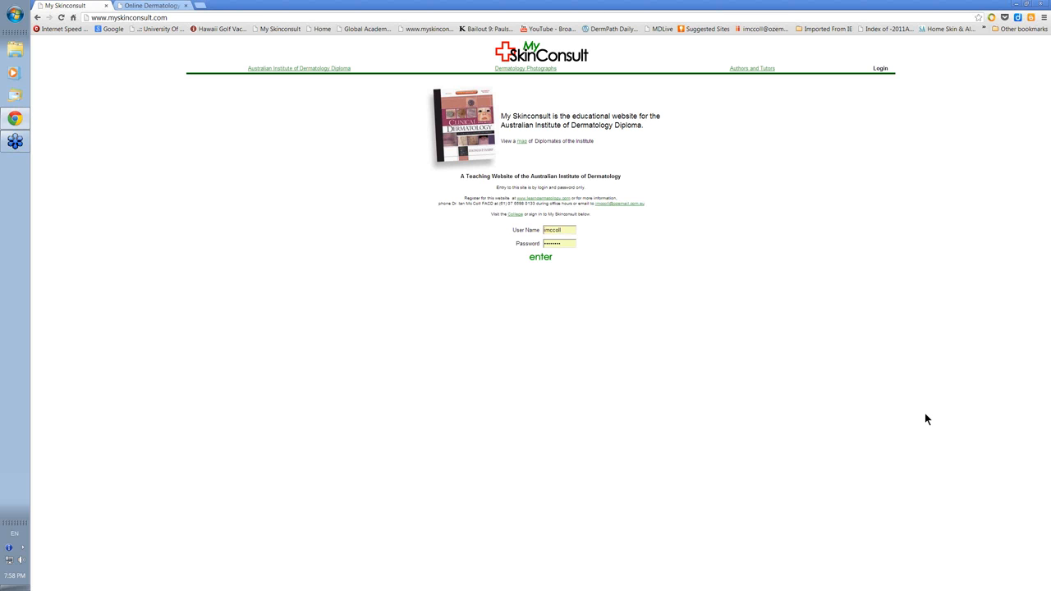
mouse_move(657, 403)
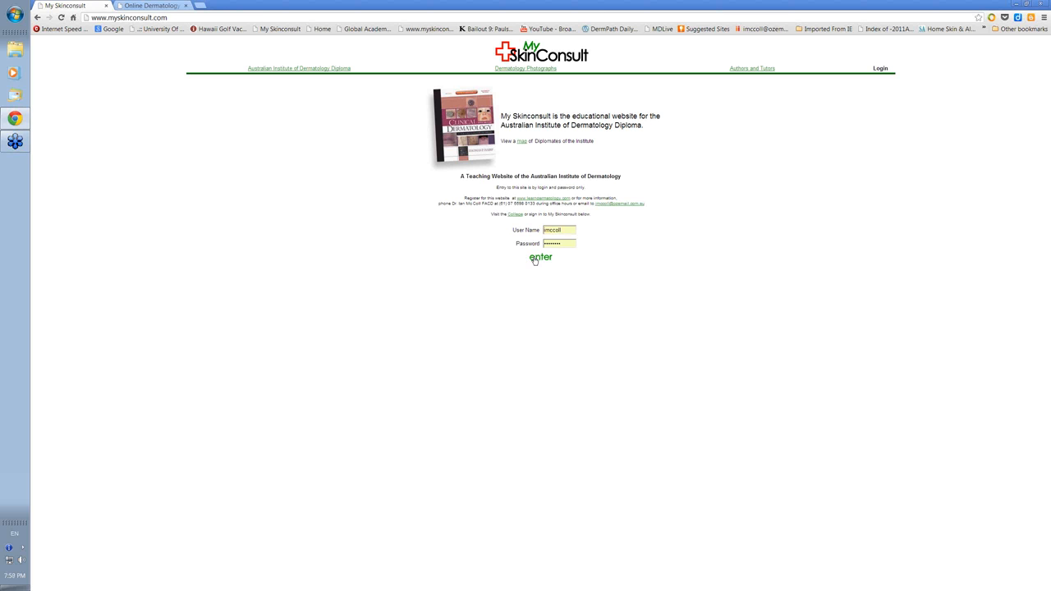
Submit the User Name and Password login to reach the My Skinconsult main index
left_click(541, 257)
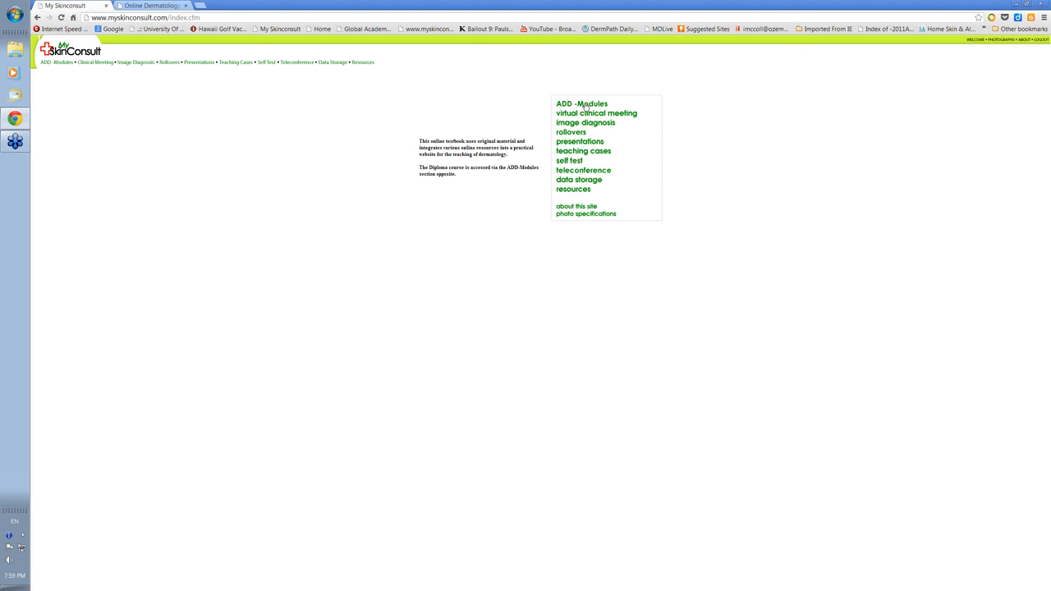
mouse_move(581, 103)
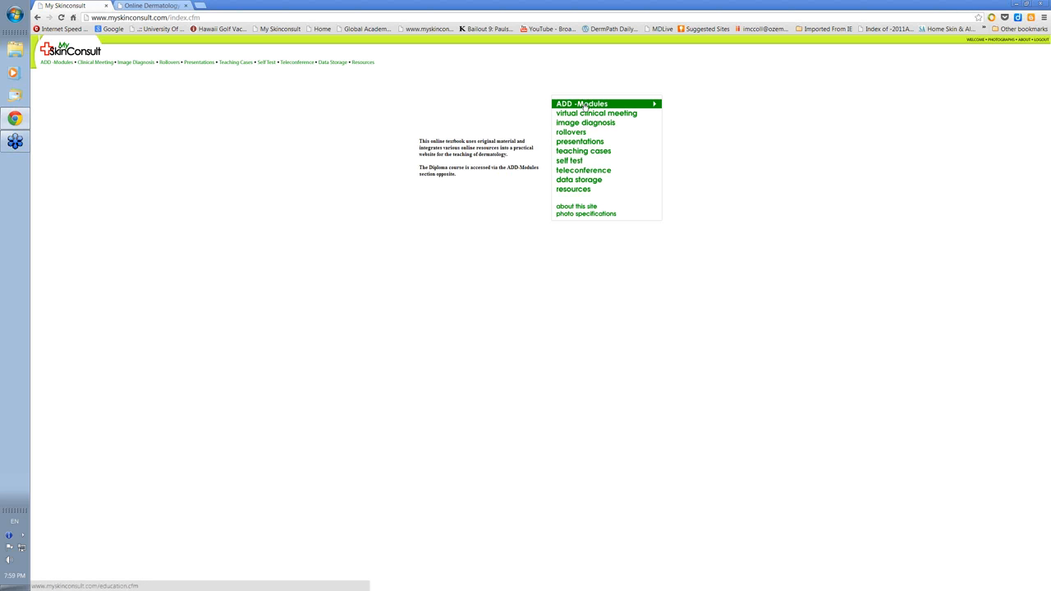
left_click(581, 103)
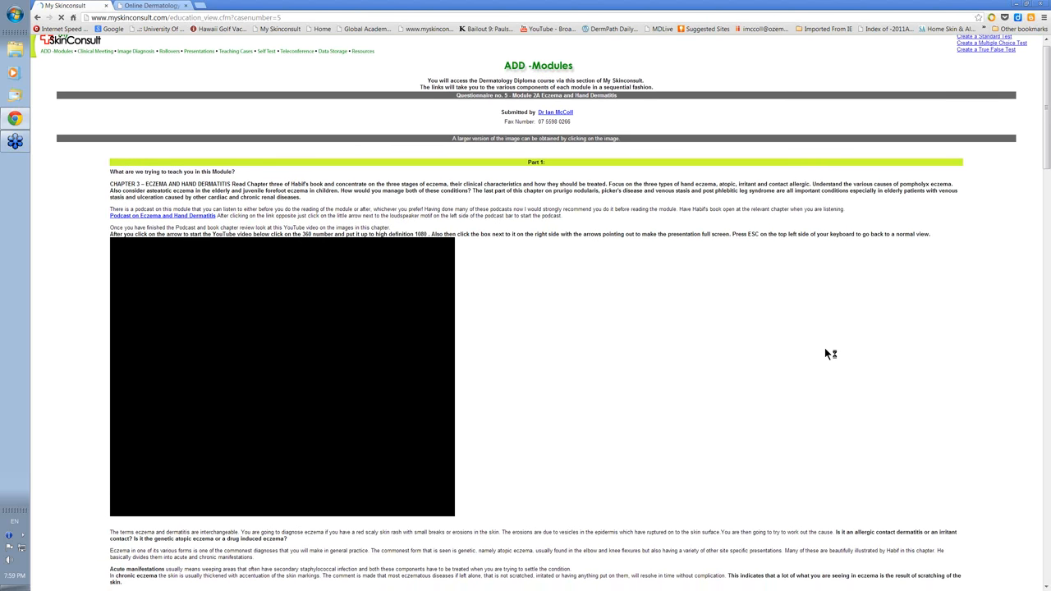
mouse_move(626, 358)
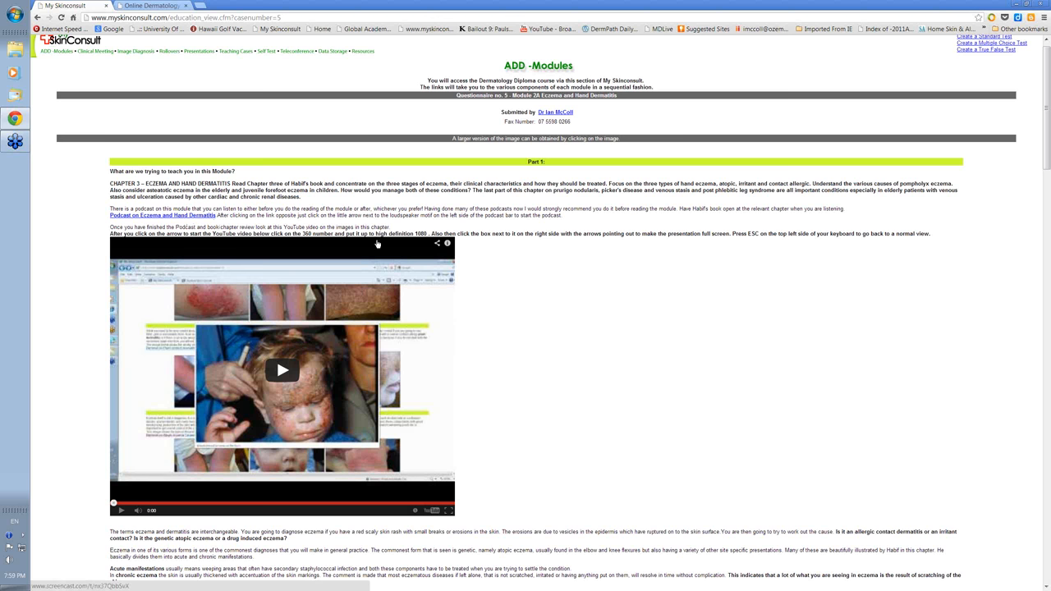
scroll("down", 3)
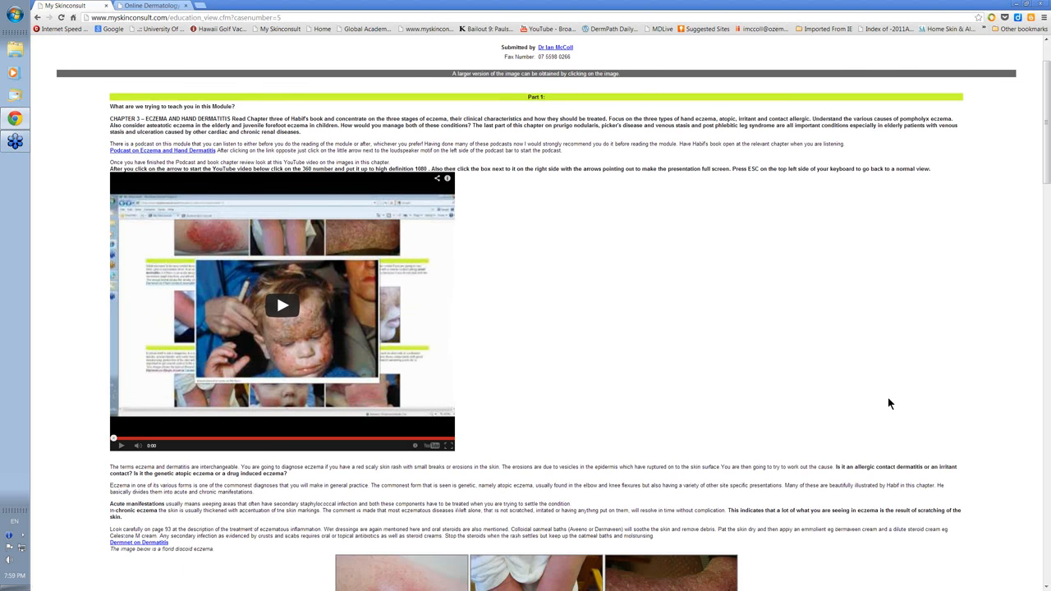
scroll("down", 3)
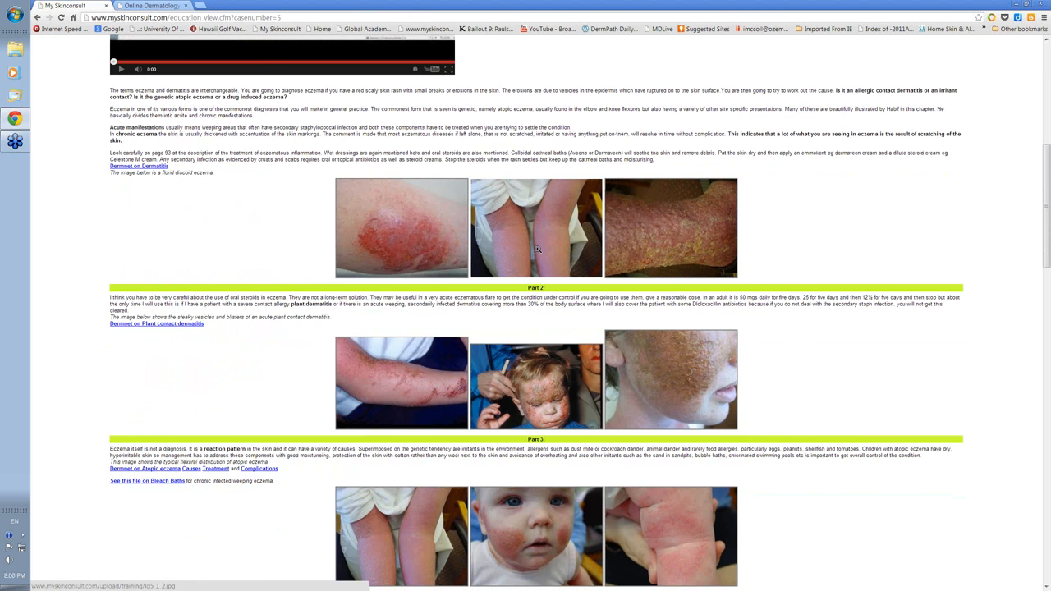
mouse_move(129, 195)
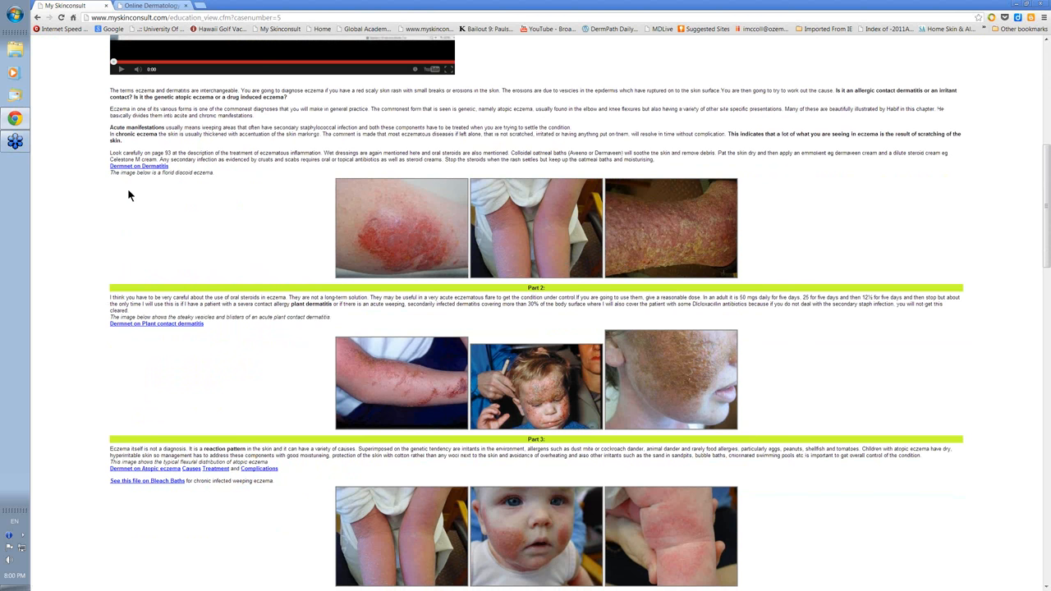
scroll("down", 3)
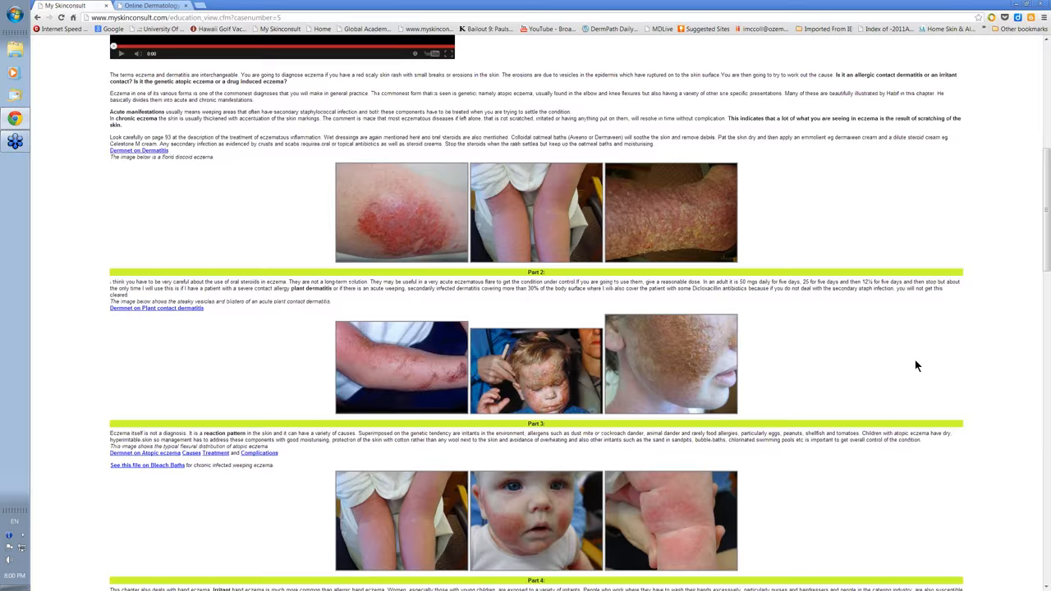
scroll("down", 3)
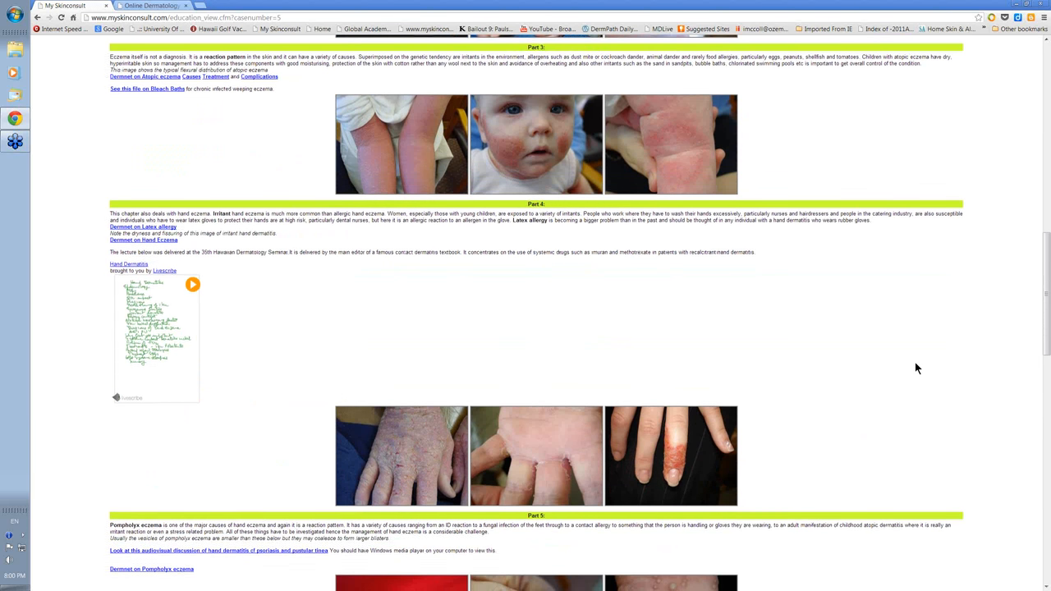
scroll("down", 3)
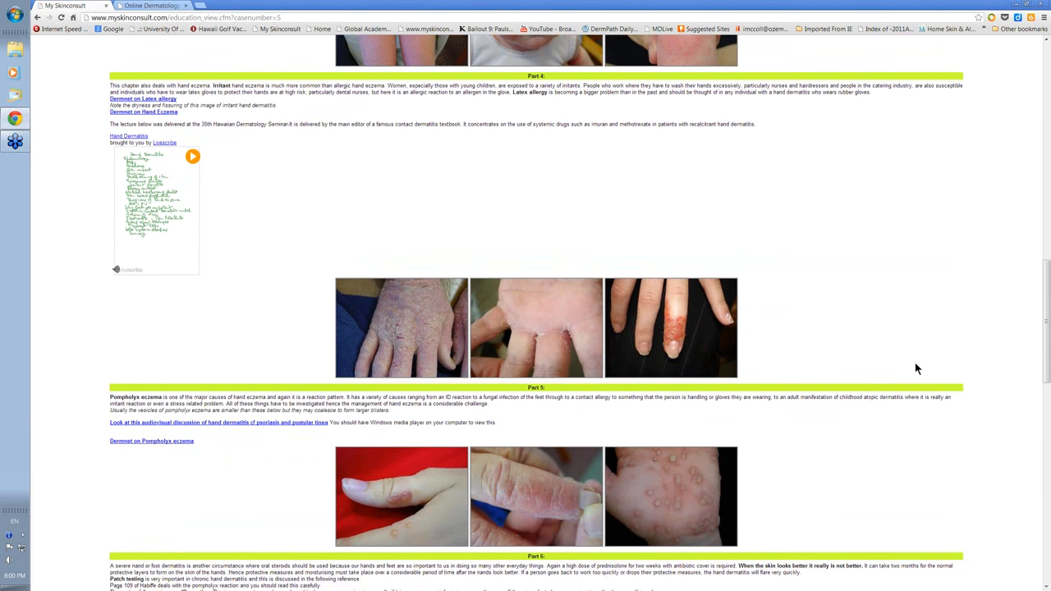
scroll("down", 3)
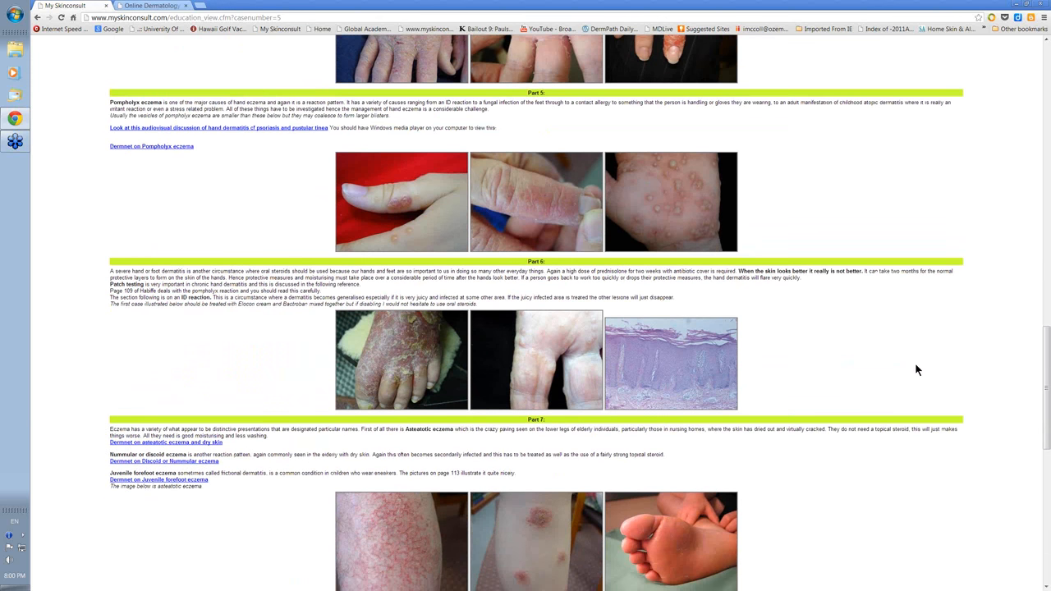
scroll("down", 3)
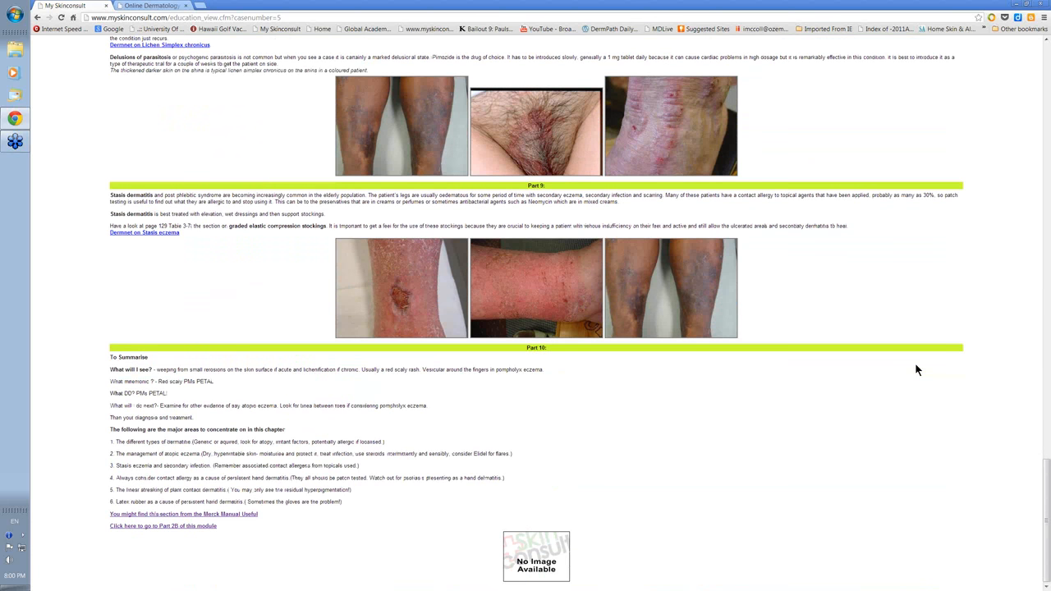
scroll("up", 3)
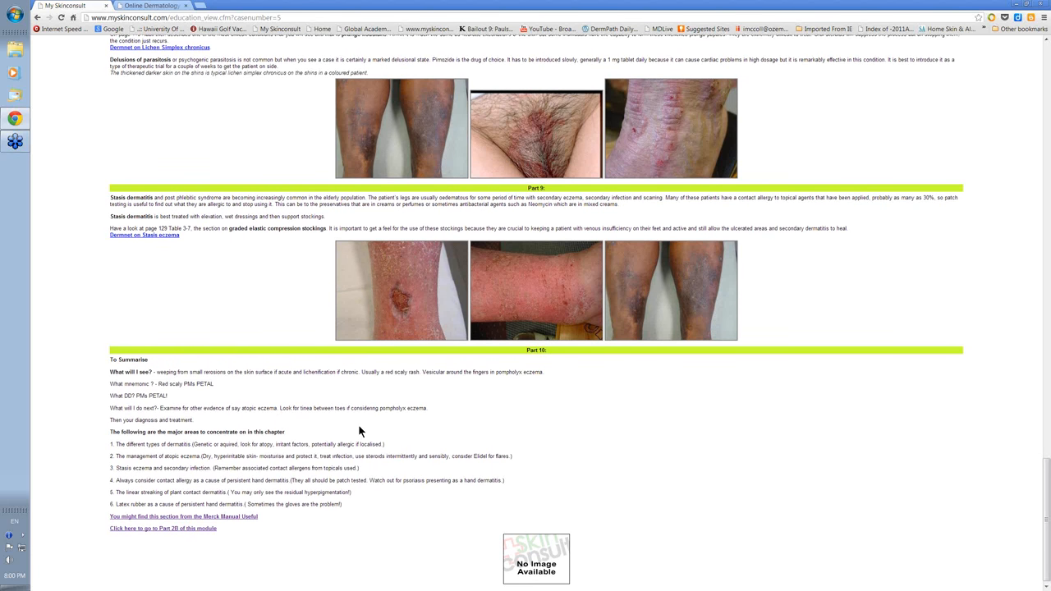
scroll("up", 3)
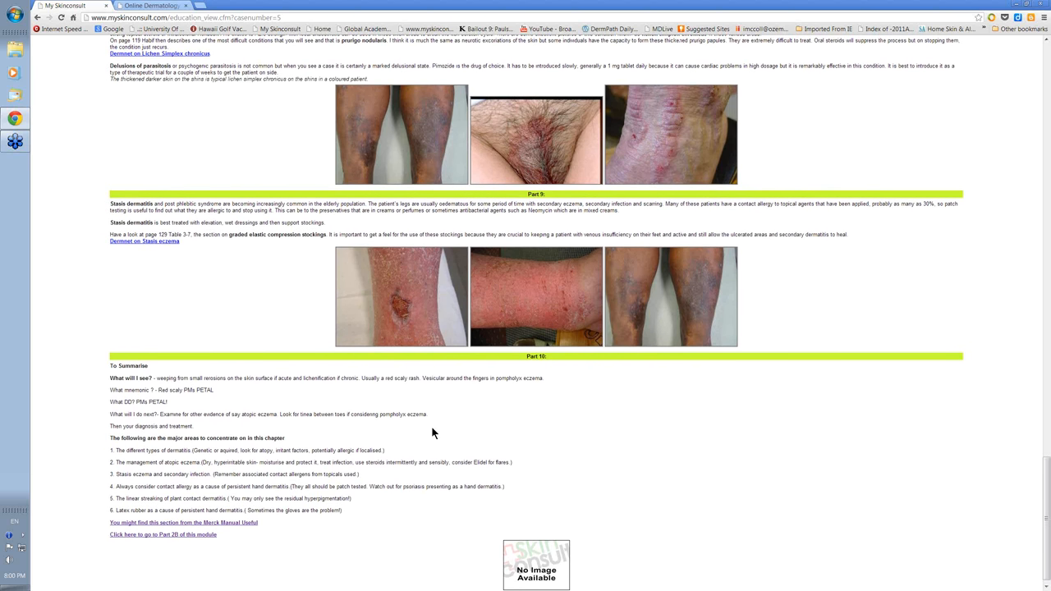
mouse_move(824, 441)
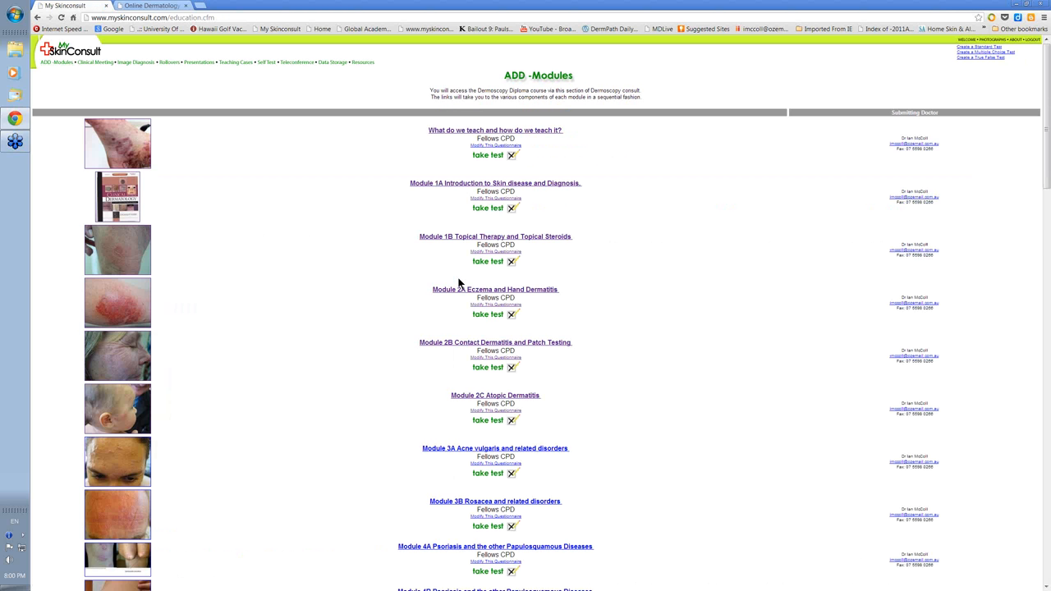
scroll("down", 3)
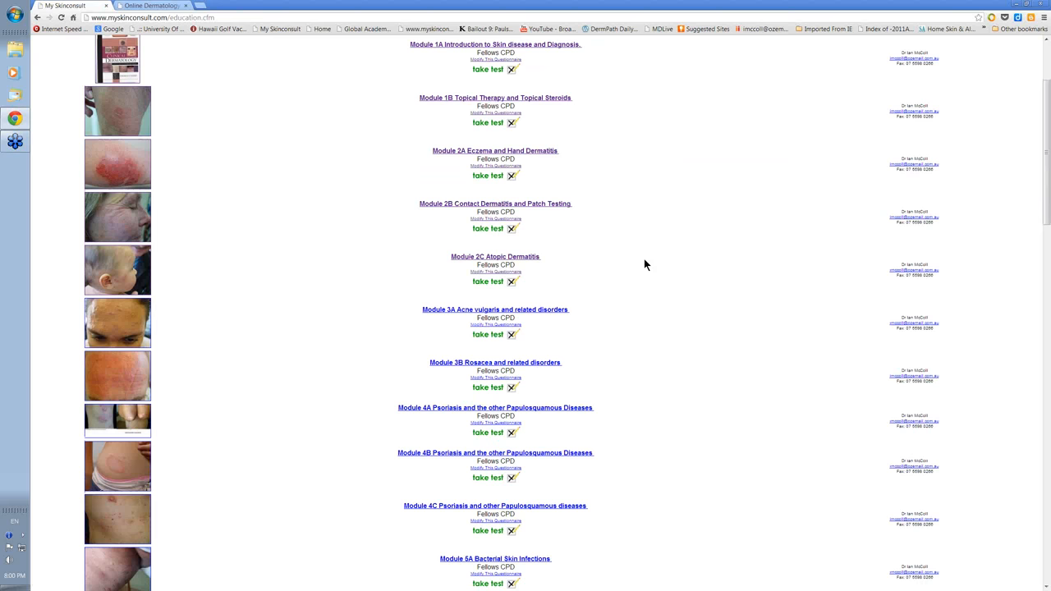
scroll("down", 3)
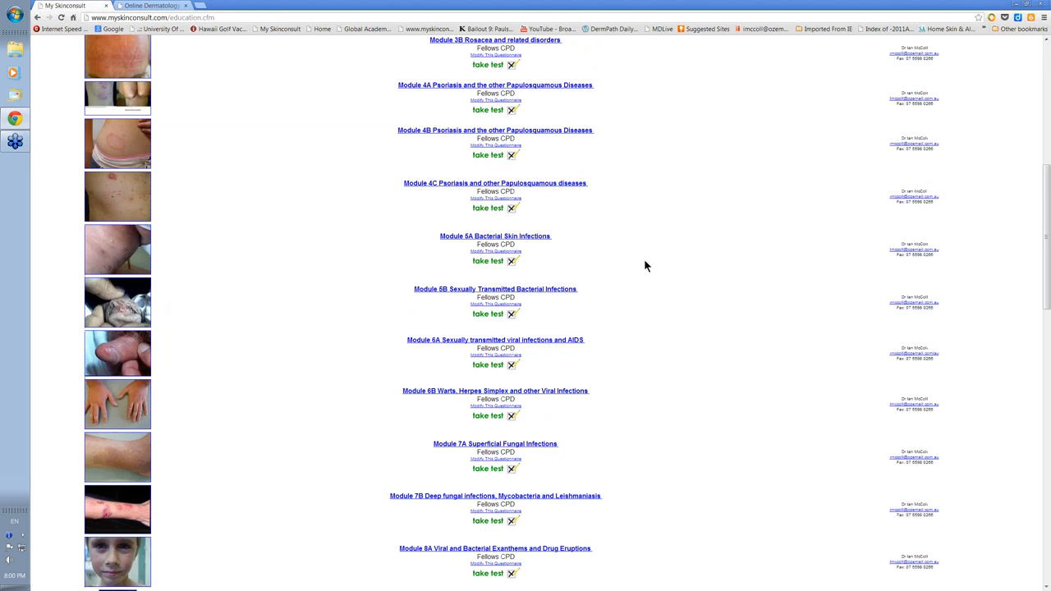
scroll("down", 3)
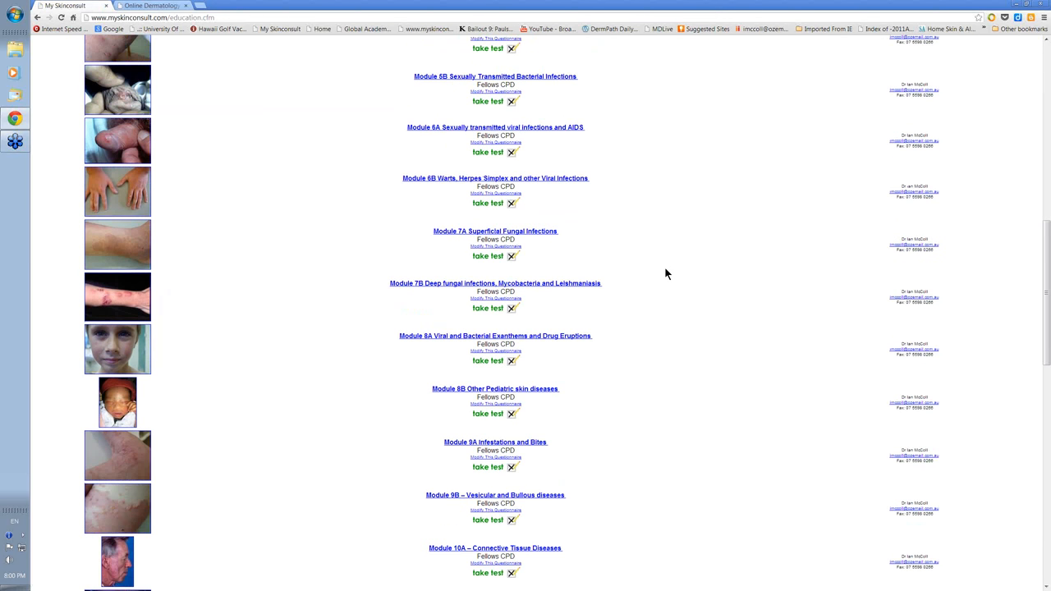
scroll("down", 3)
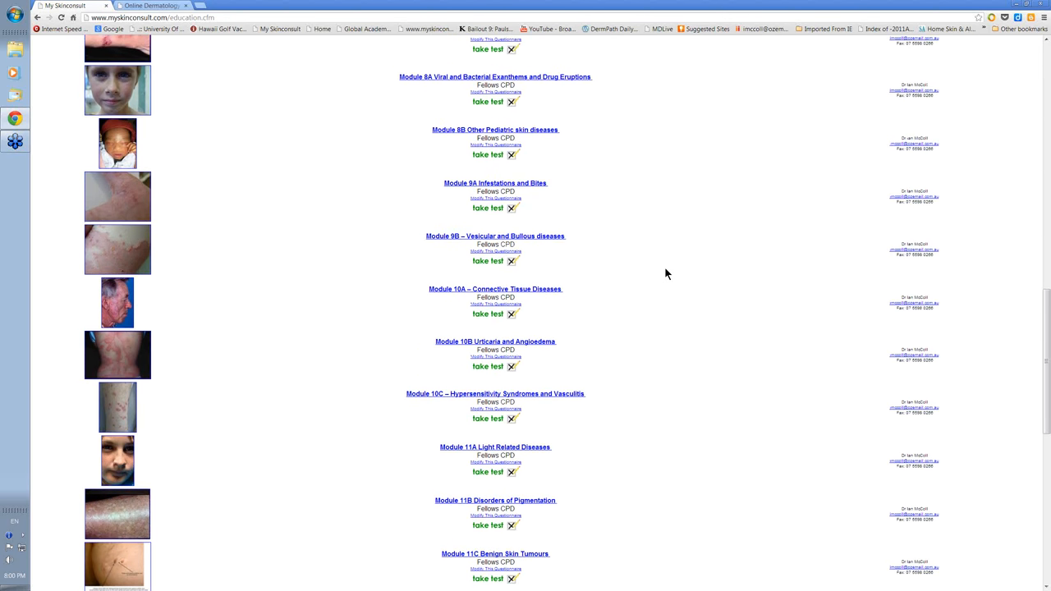
scroll("up", 3)
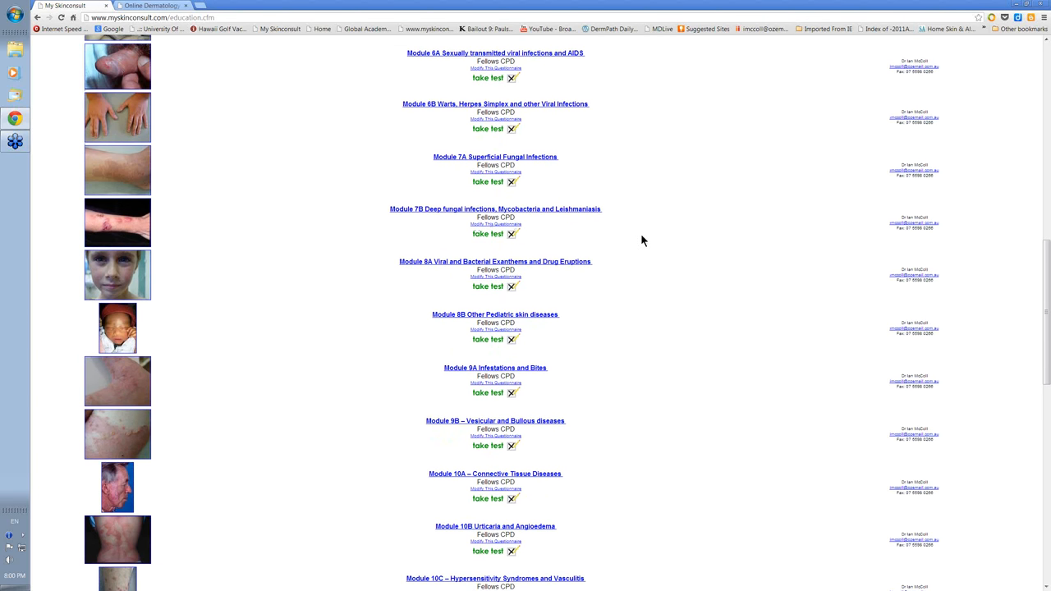
scroll("down", 3)
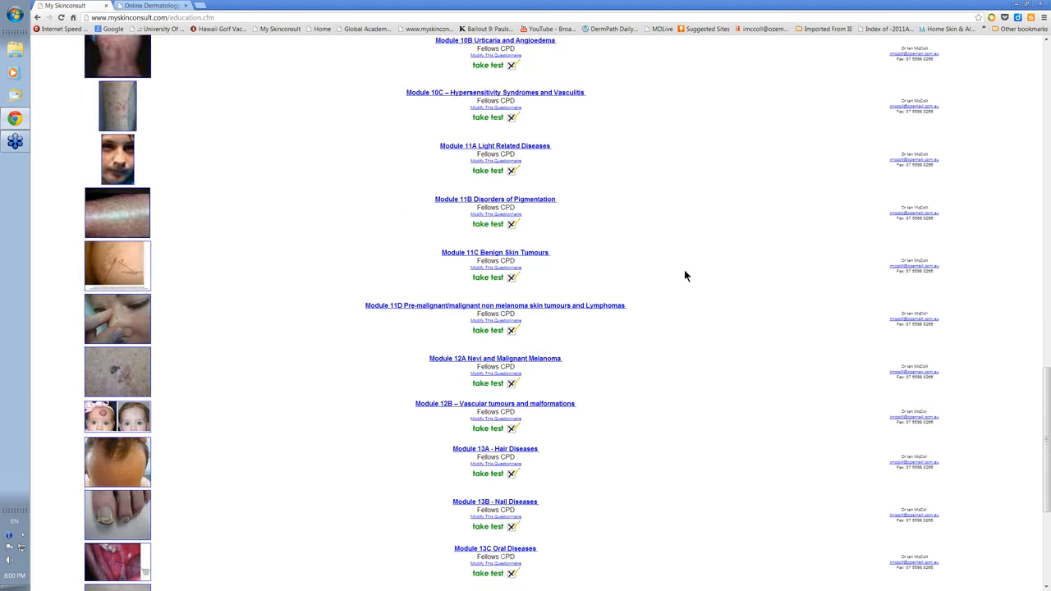
scroll("down", 3)
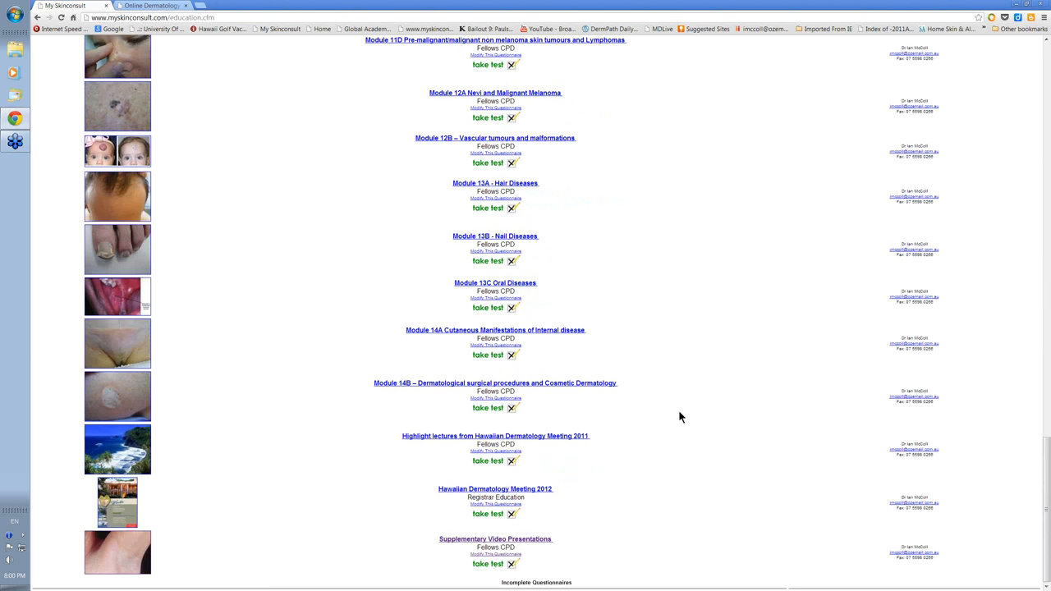
scroll("up", 3)
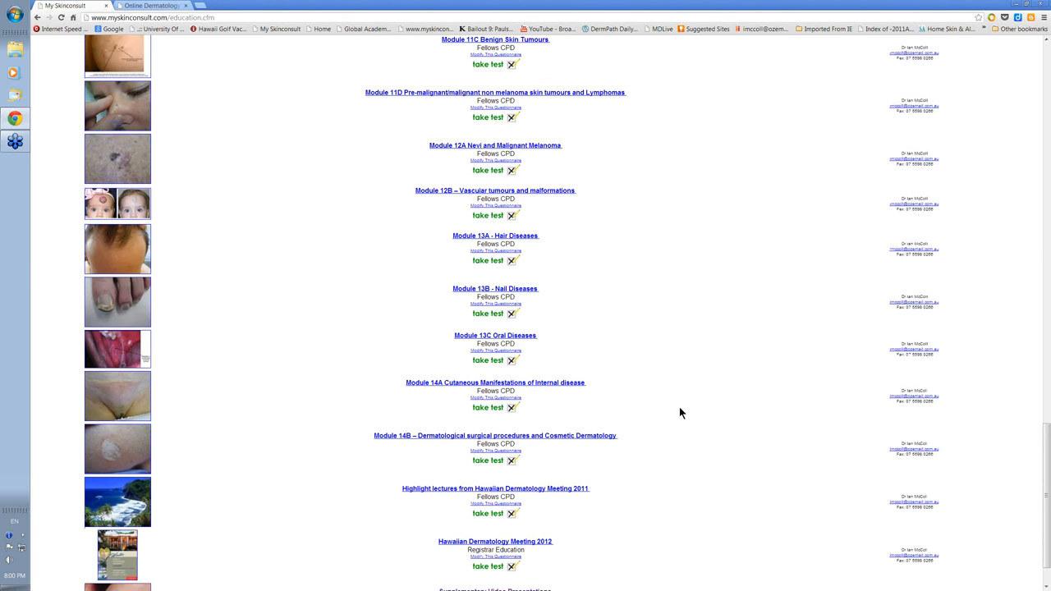
scroll("up", 3)
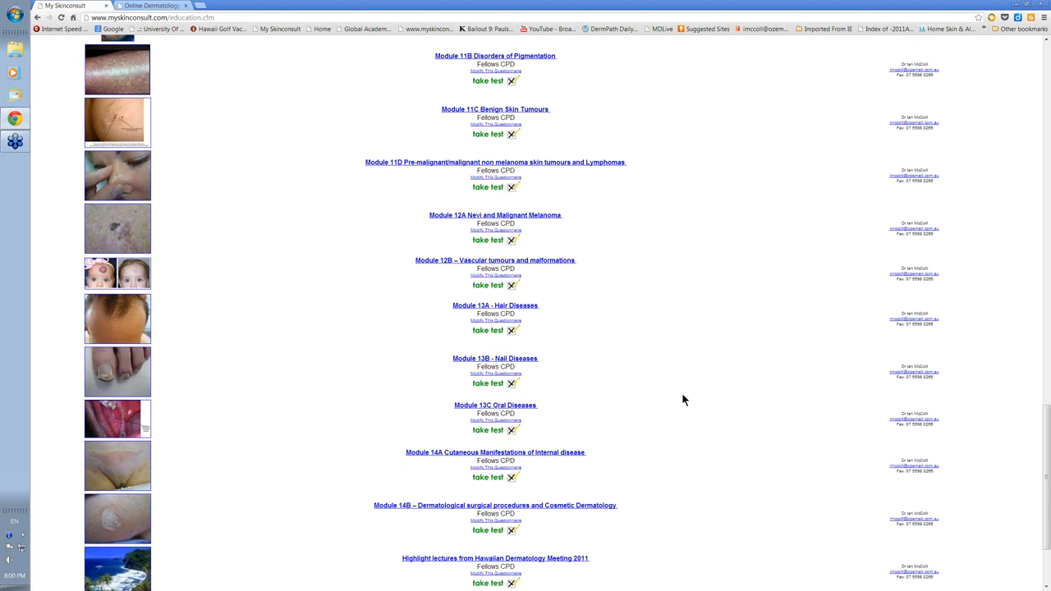
mouse_move(711, 249)
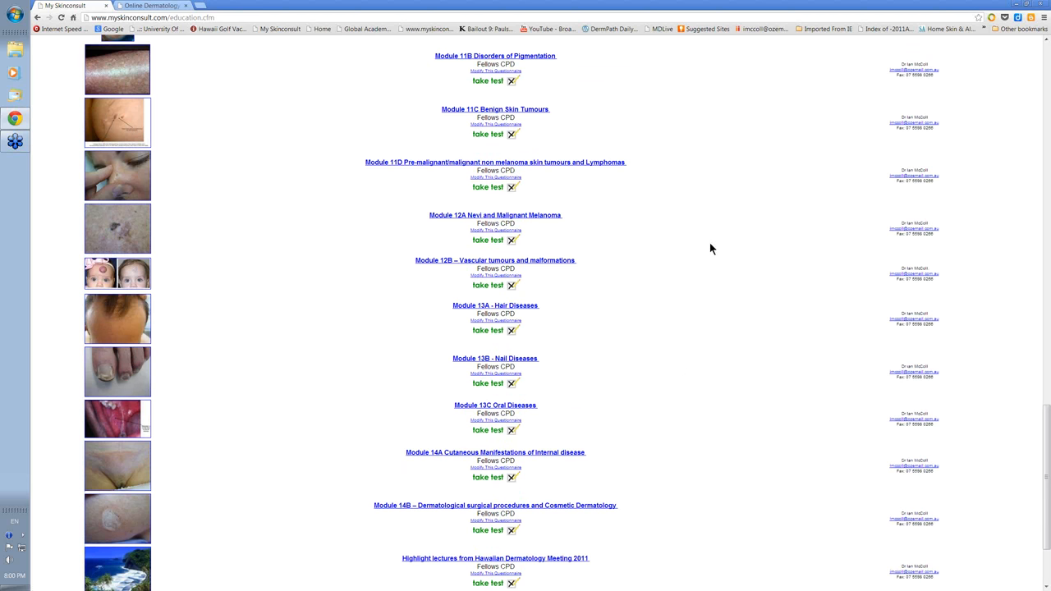
scroll("up", 3)
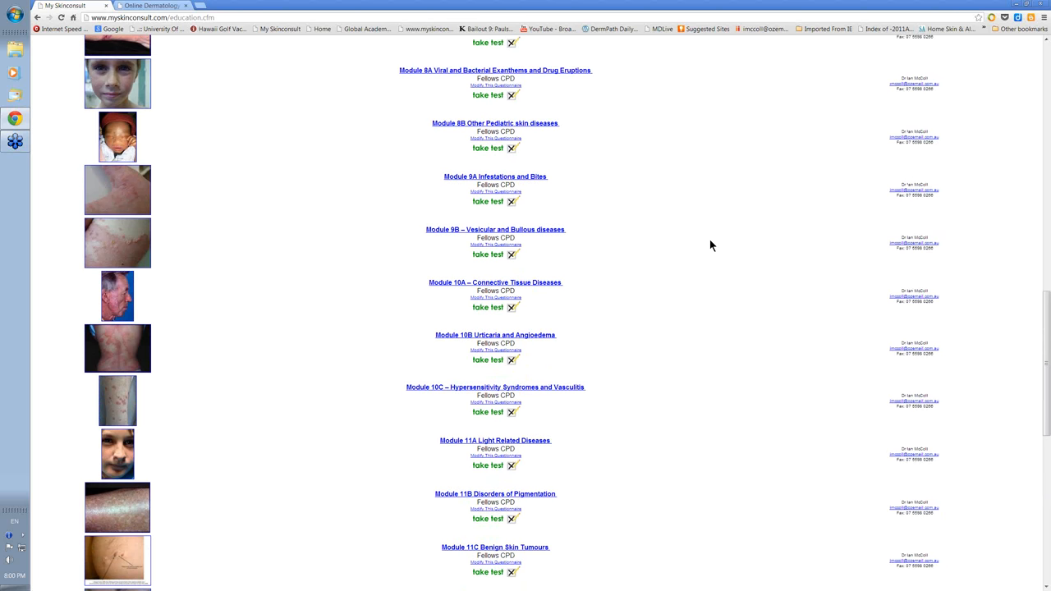
scroll("up", 3)
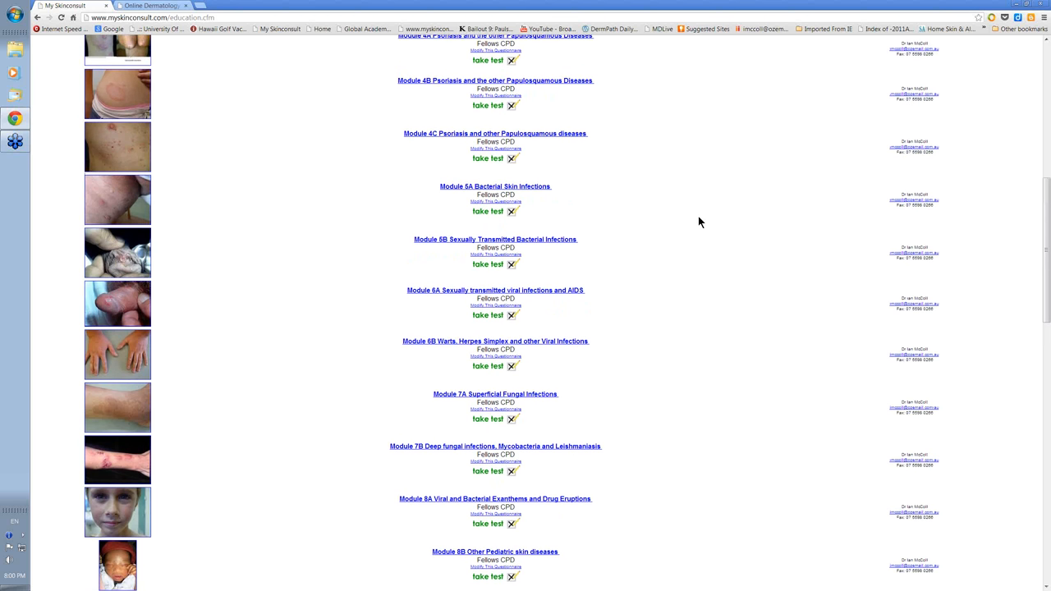
scroll("up", 3)
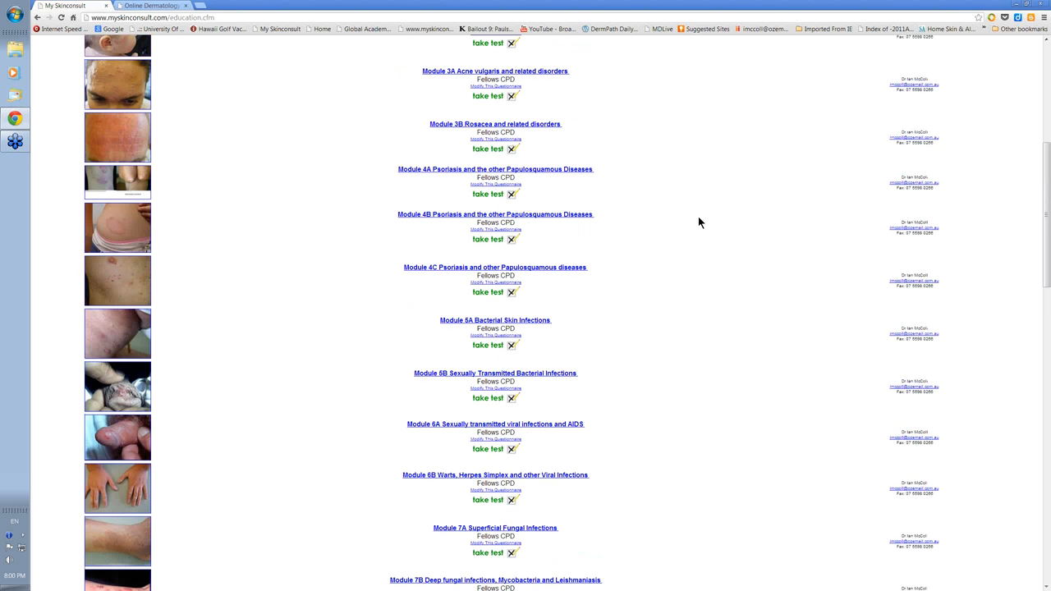
scroll("up", 3)
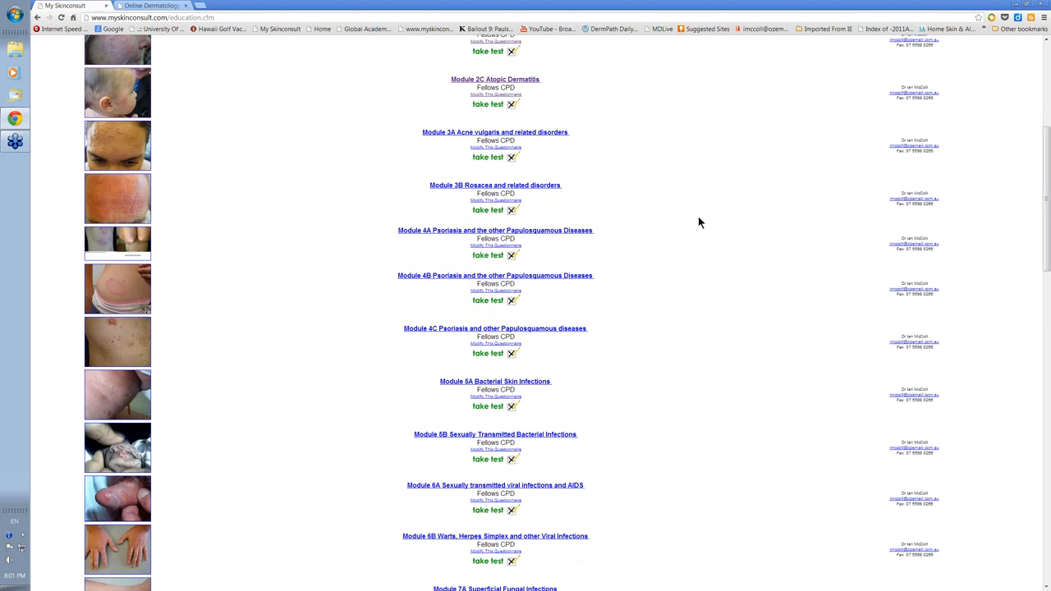
mouse_move(688, 306)
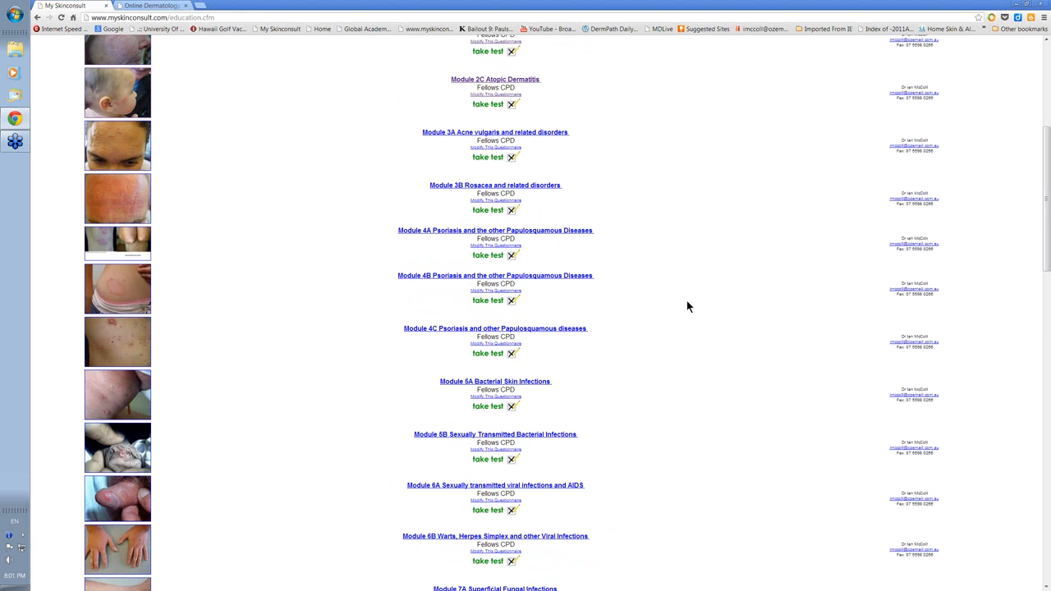
scroll("down", 3)
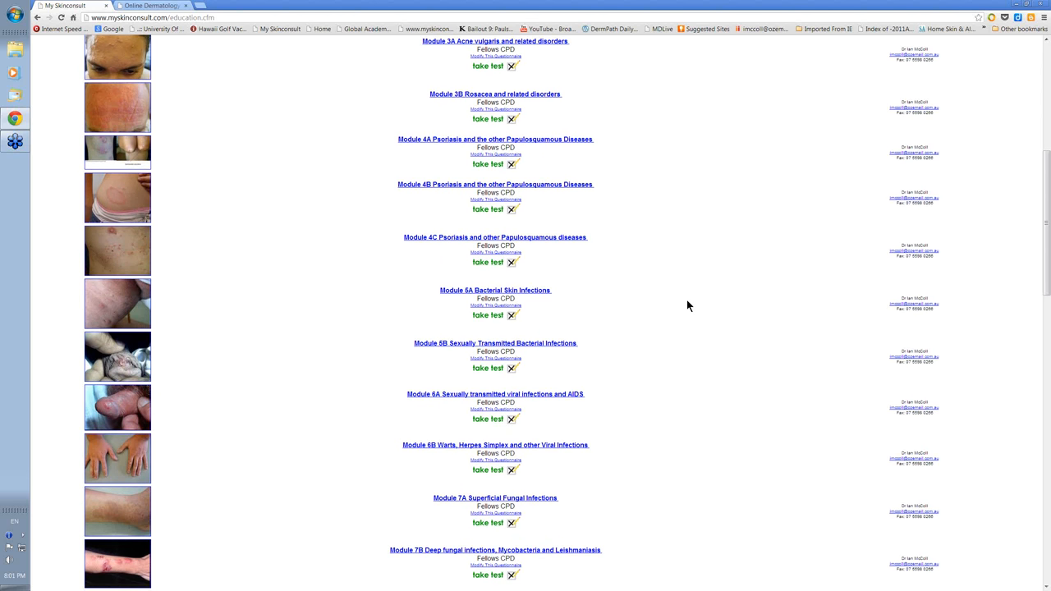
scroll("down", 3)
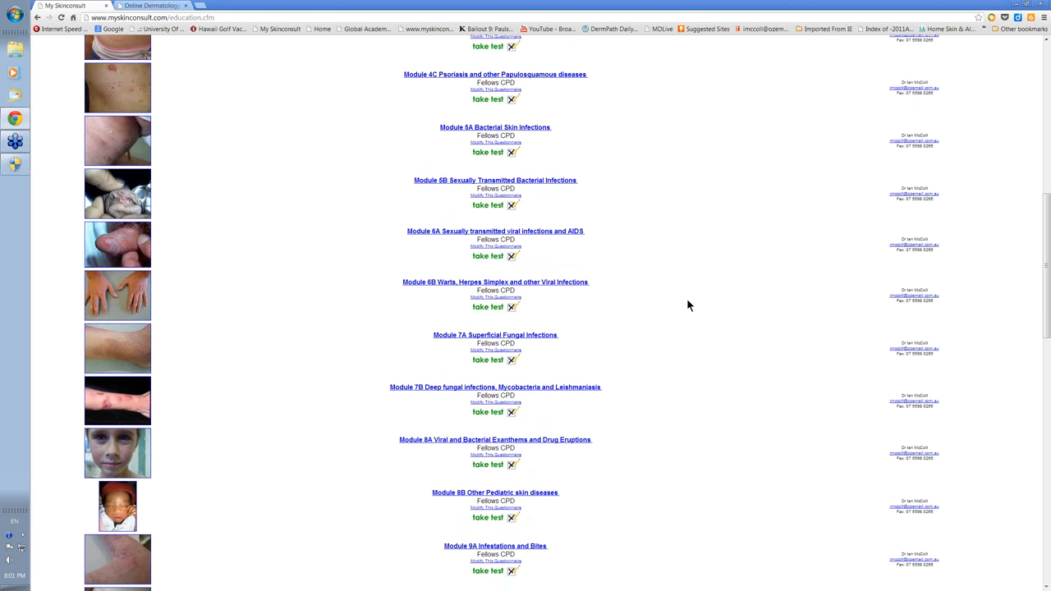
scroll("down", 3)
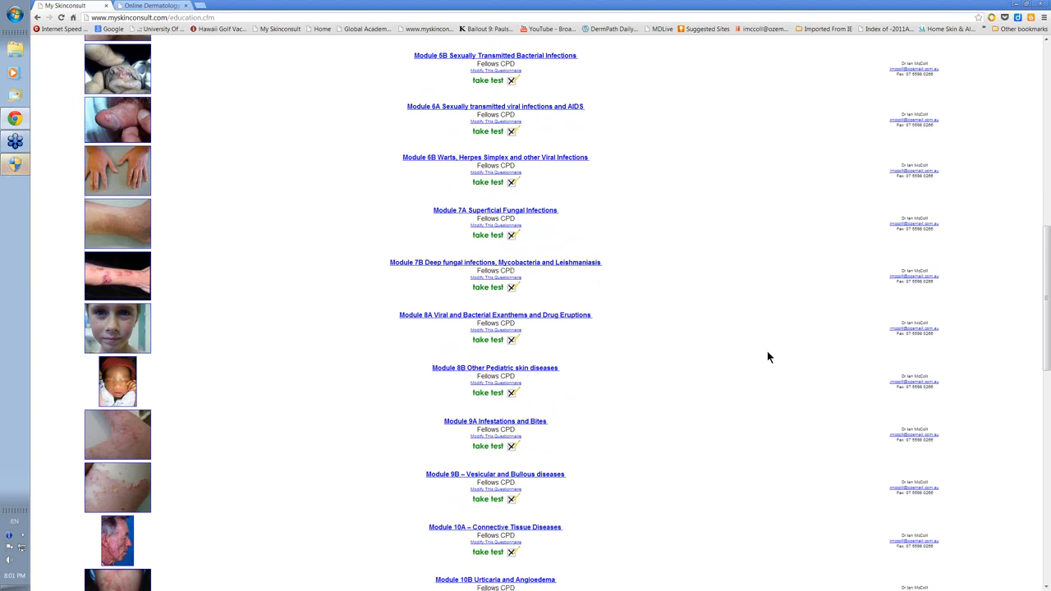
scroll("down", 3)
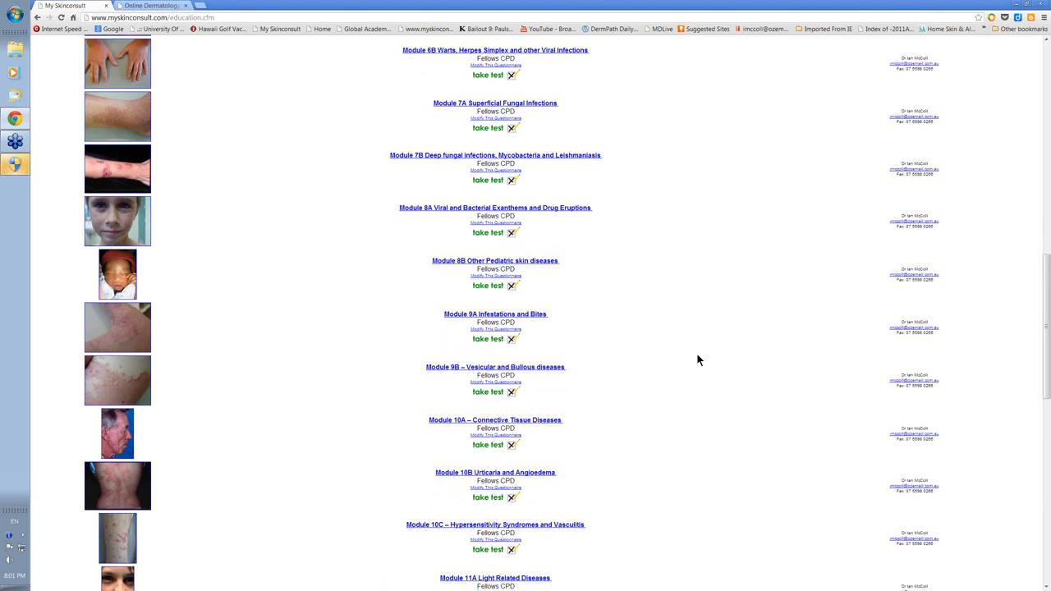
mouse_move(697, 377)
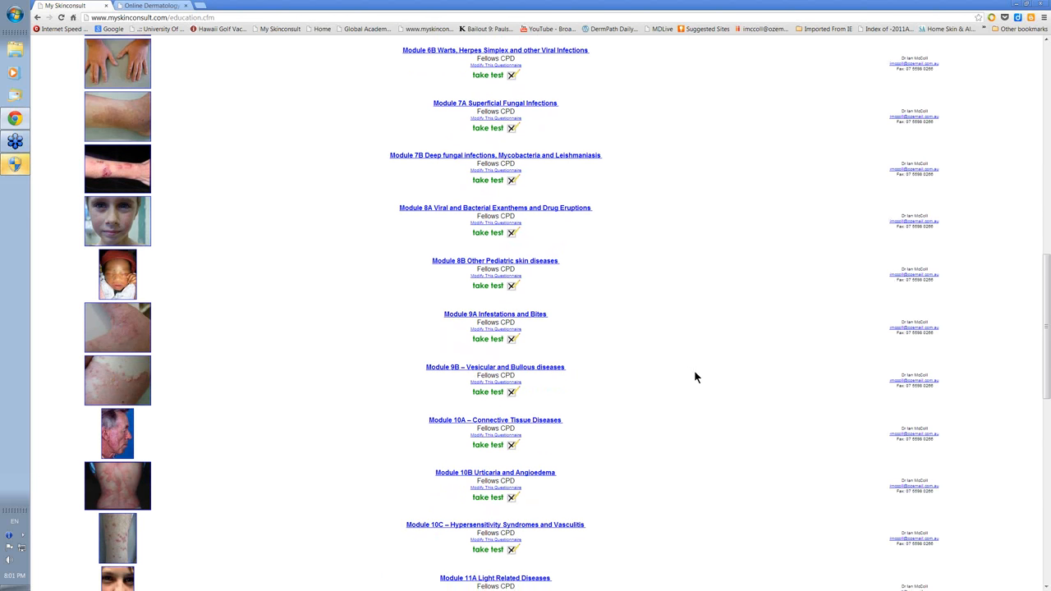
scroll("down", 3)
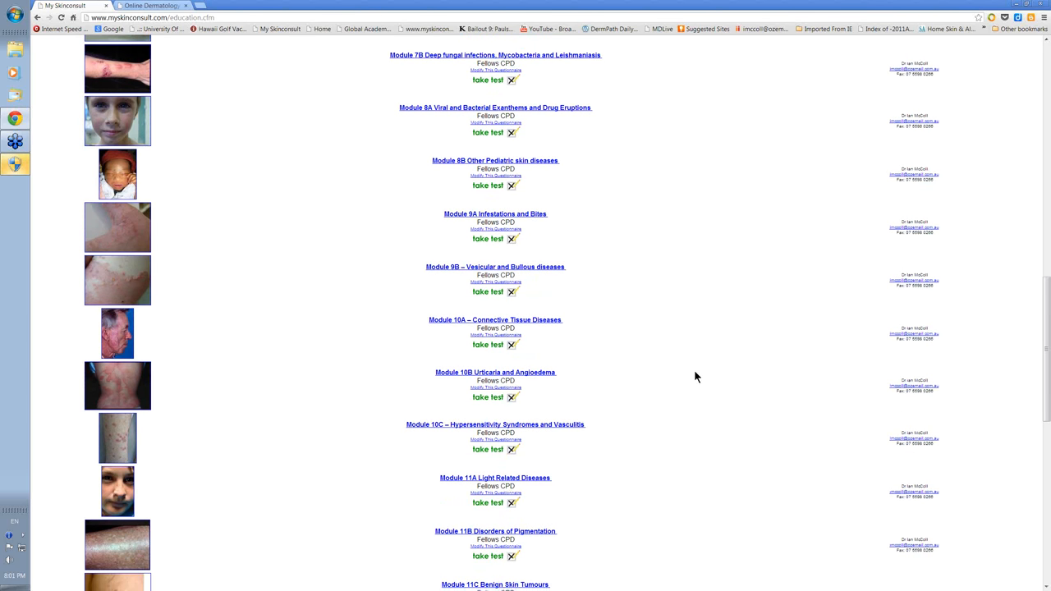
scroll("down", 3)
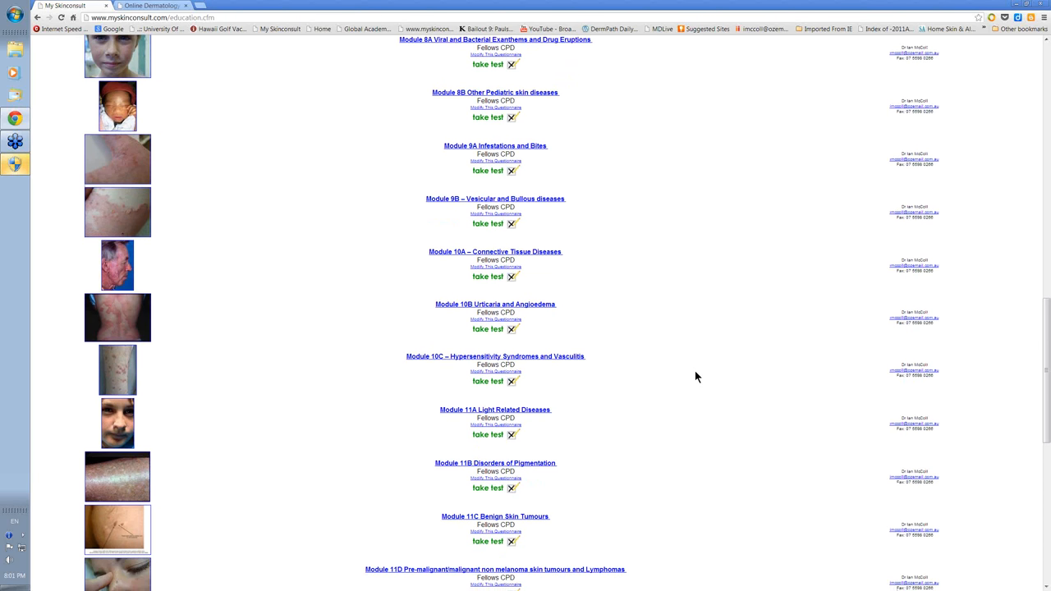
scroll("down", 3)
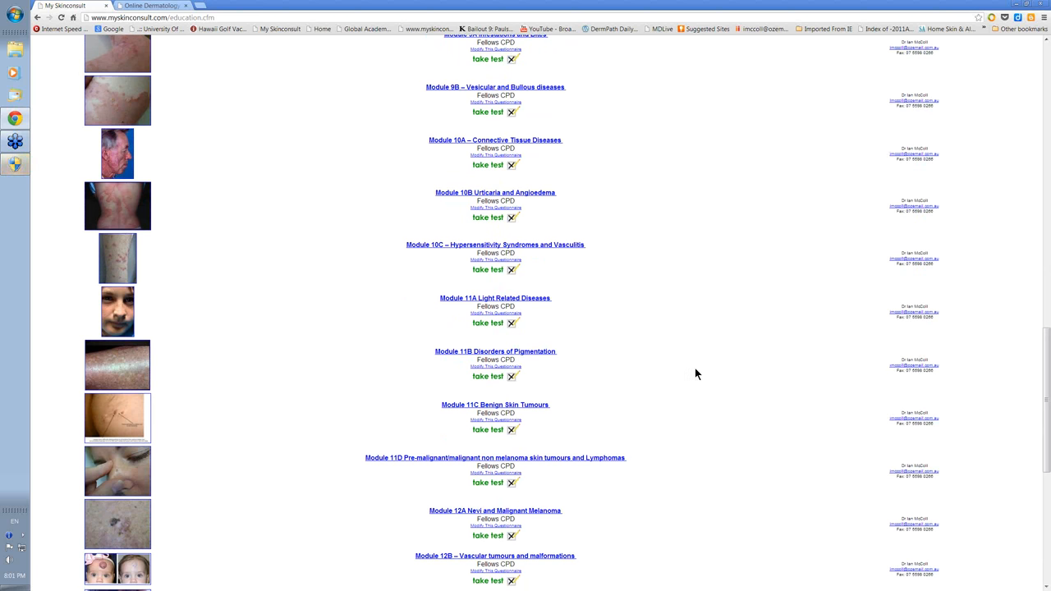
scroll("down", 3)
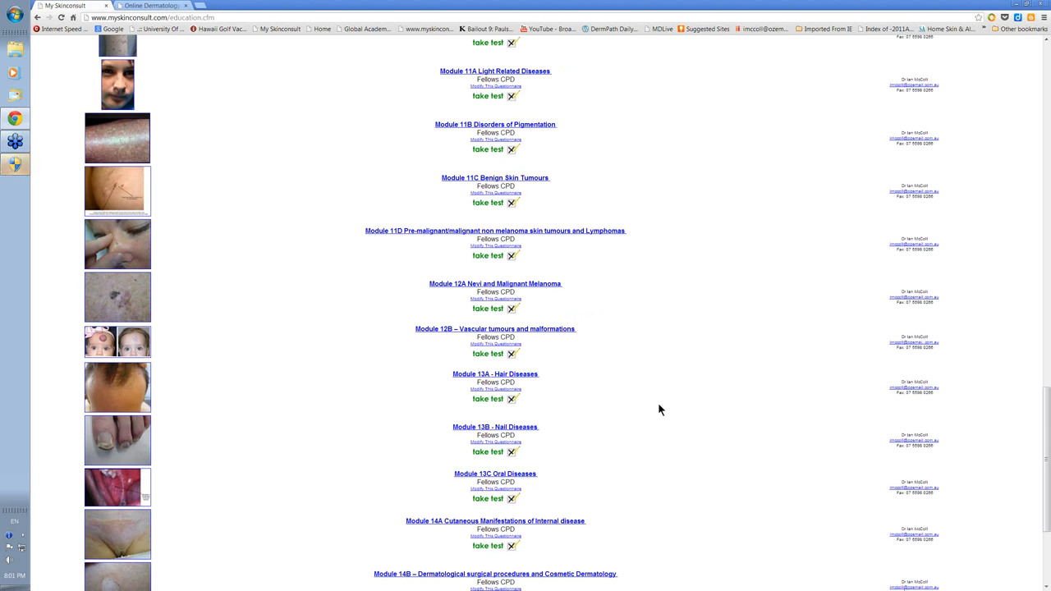
scroll("down", 3)
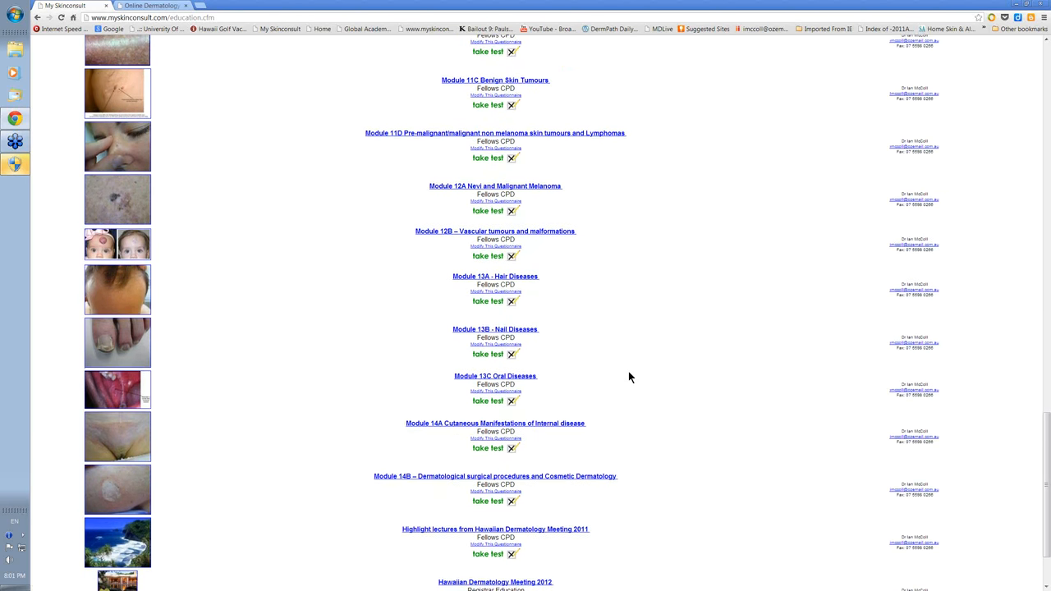
scroll("down", 3)
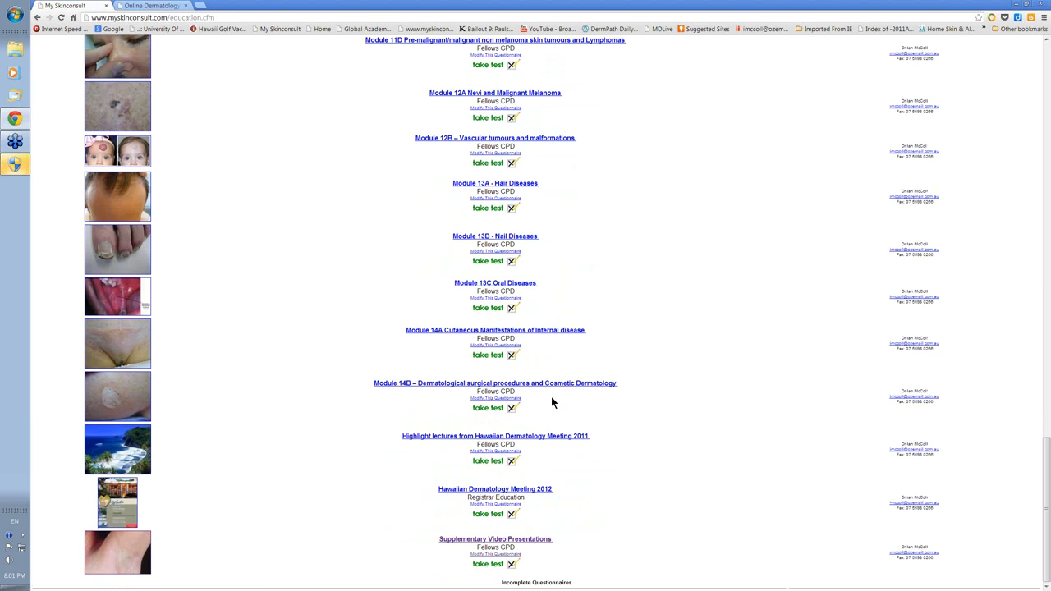
mouse_move(593, 398)
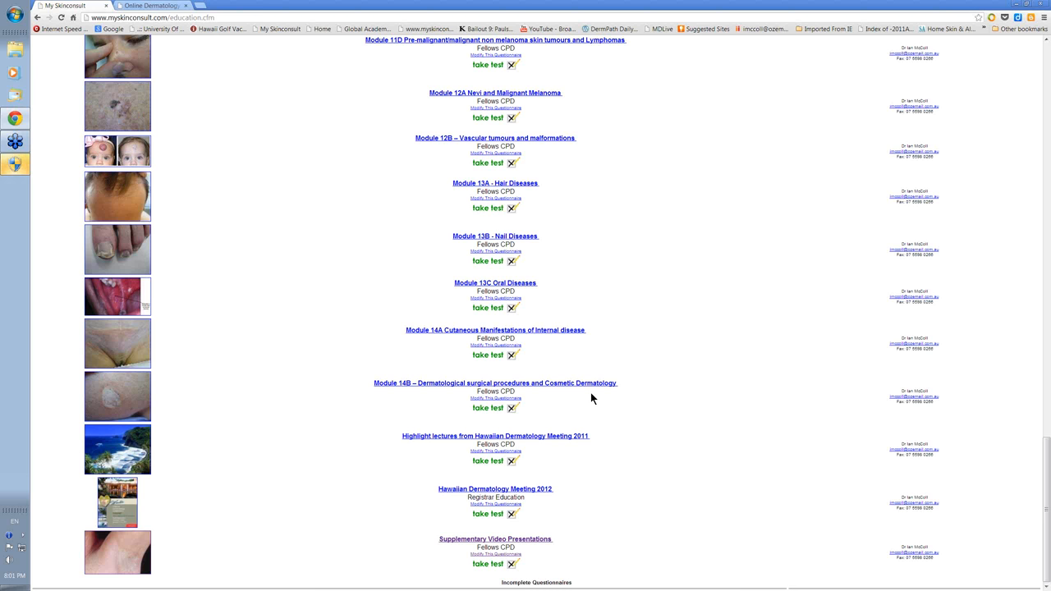
scroll("up", 3)
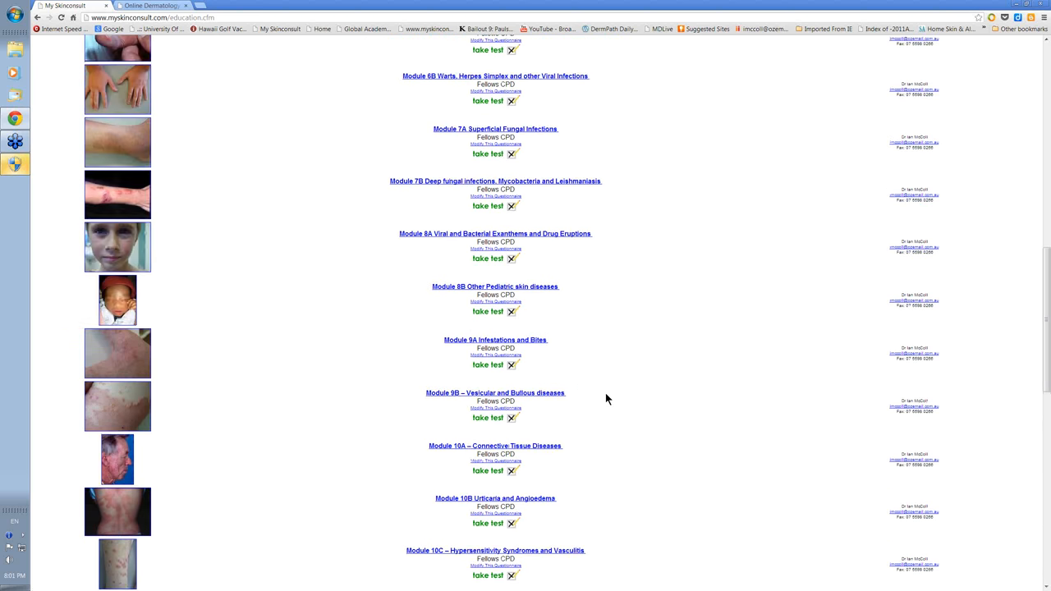
scroll("up", 3)
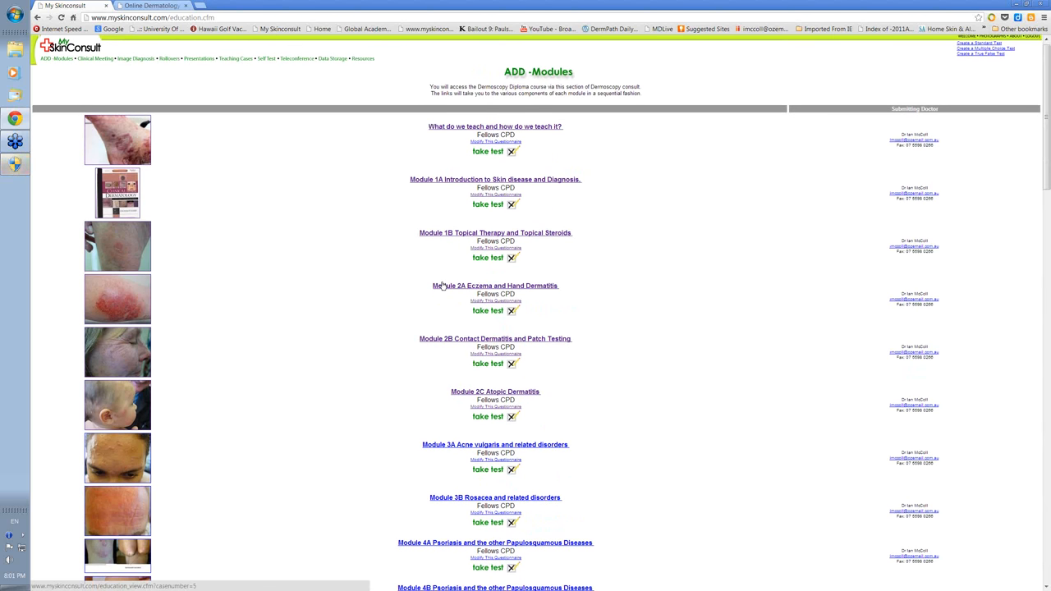
mouse_move(393, 279)
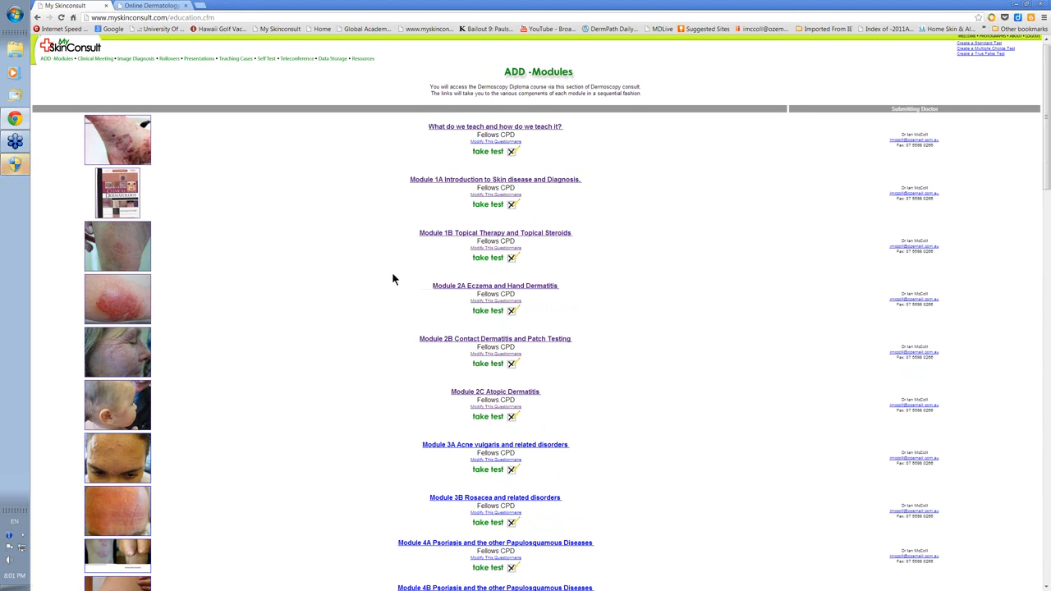
mouse_move(453, 404)
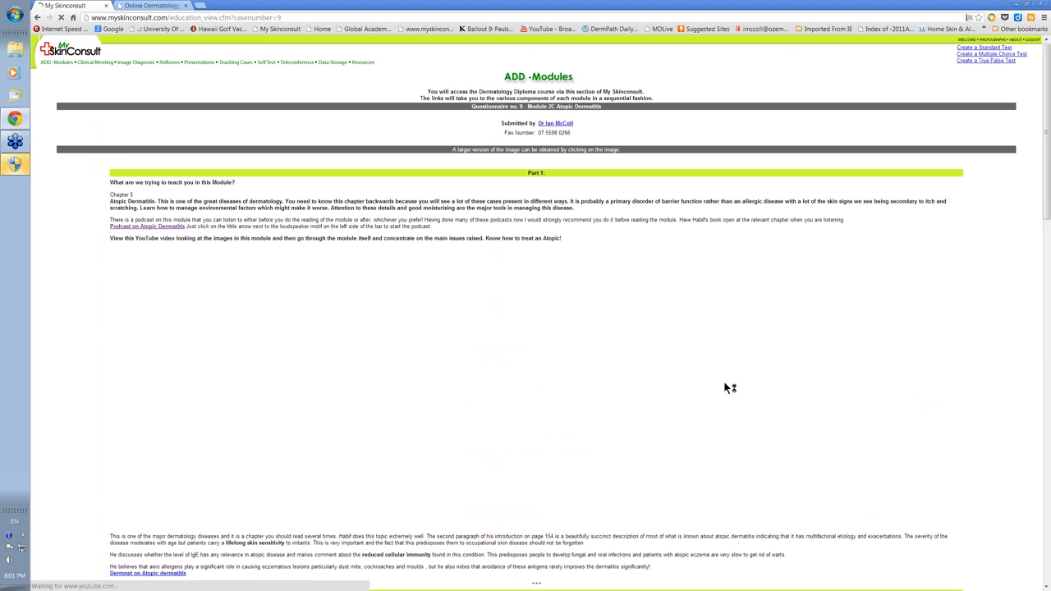
Scroll to Part 10 and open the Module 2 MCQs plus answers page
scroll("down", 3)
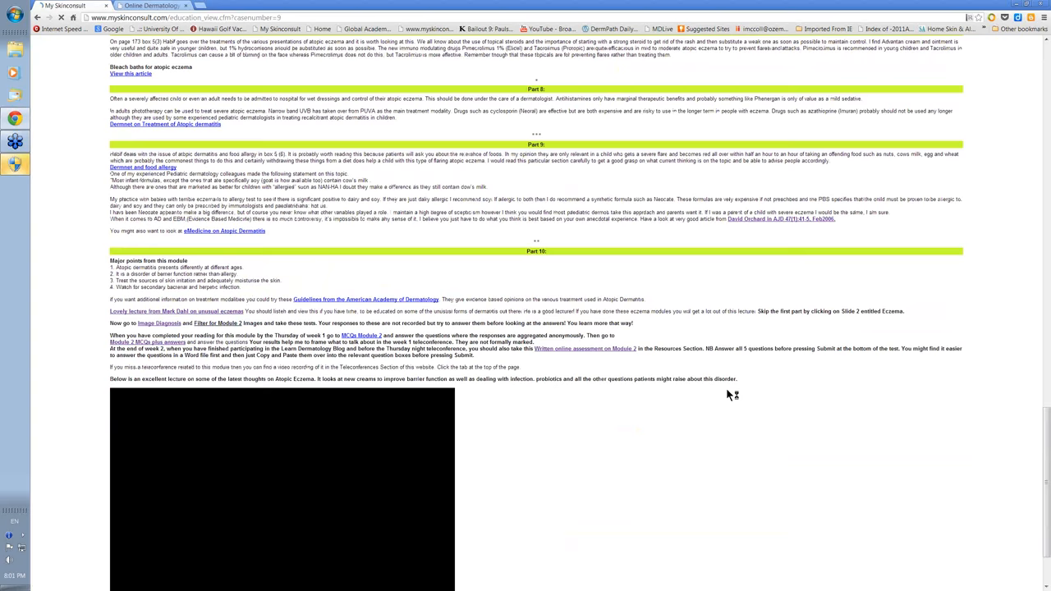
scroll("down", 3)
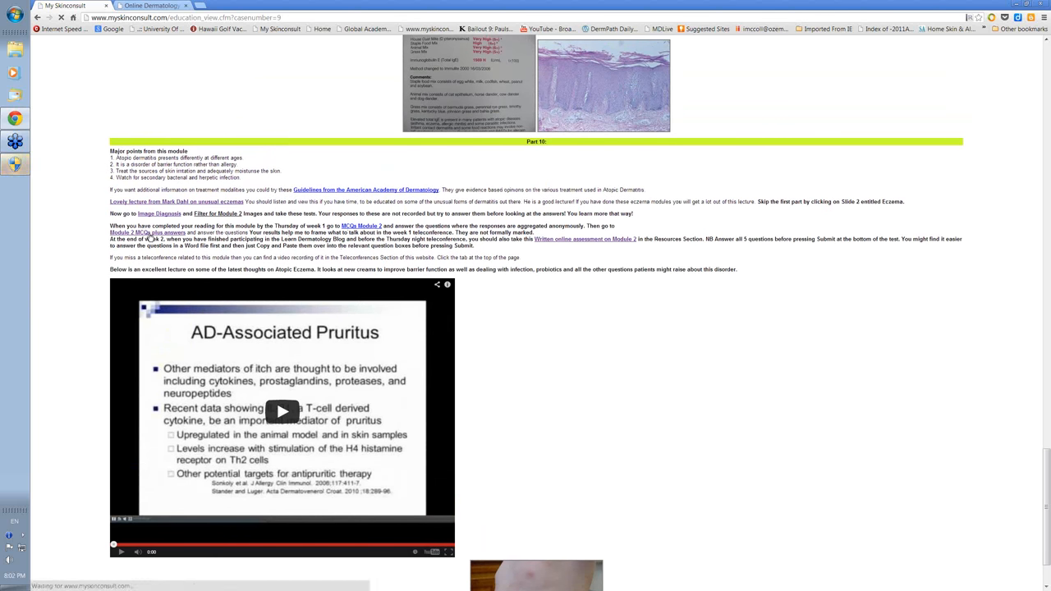
left_click(360, 226)
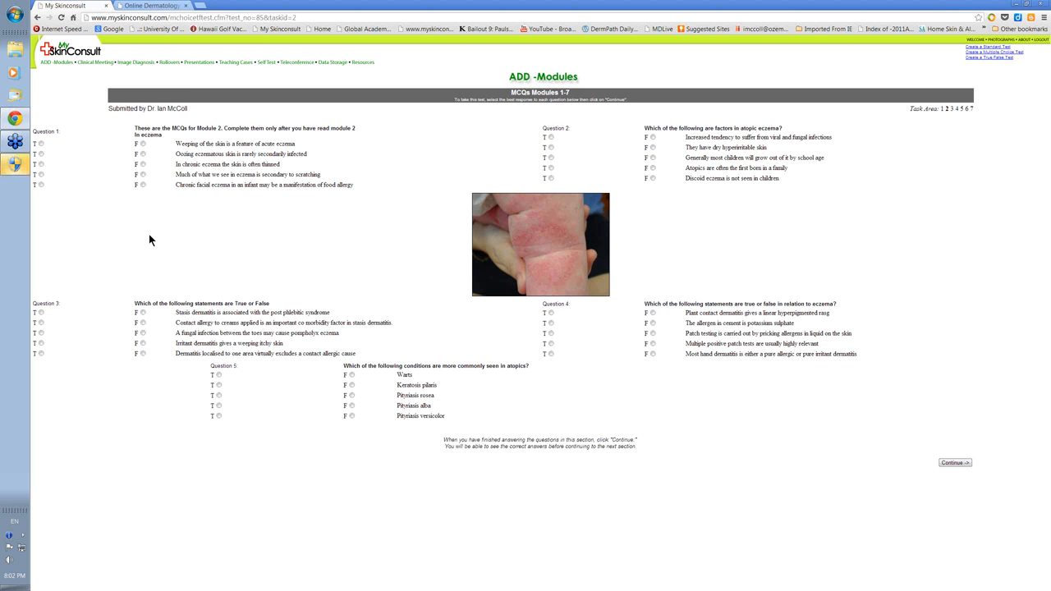
mouse_move(245, 214)
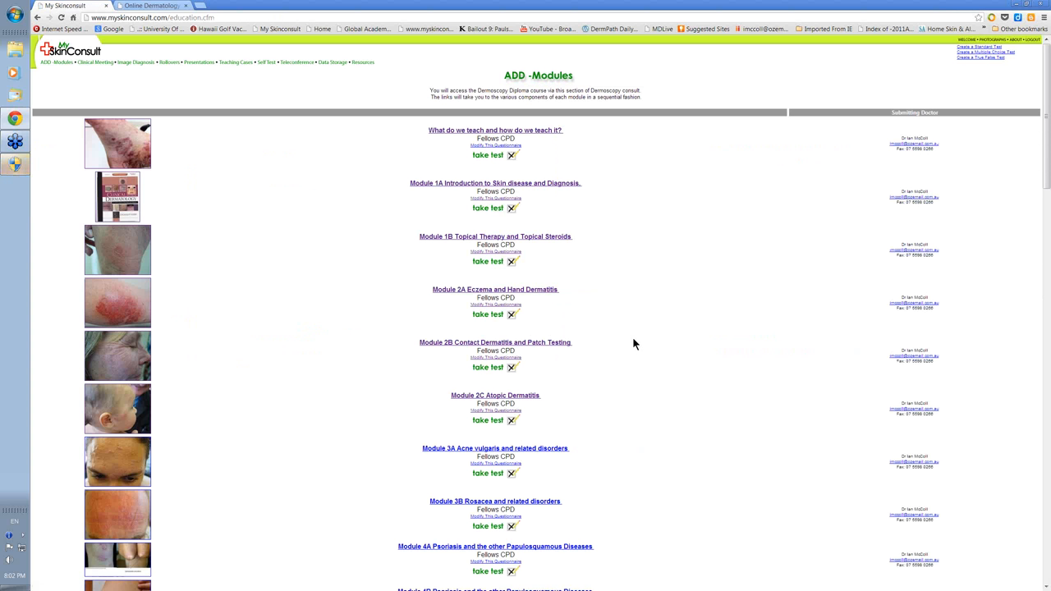
Open Module 2C Atopic Dermatitis and follow its 'Written online assessment on Module 2' link
scroll("down", 3)
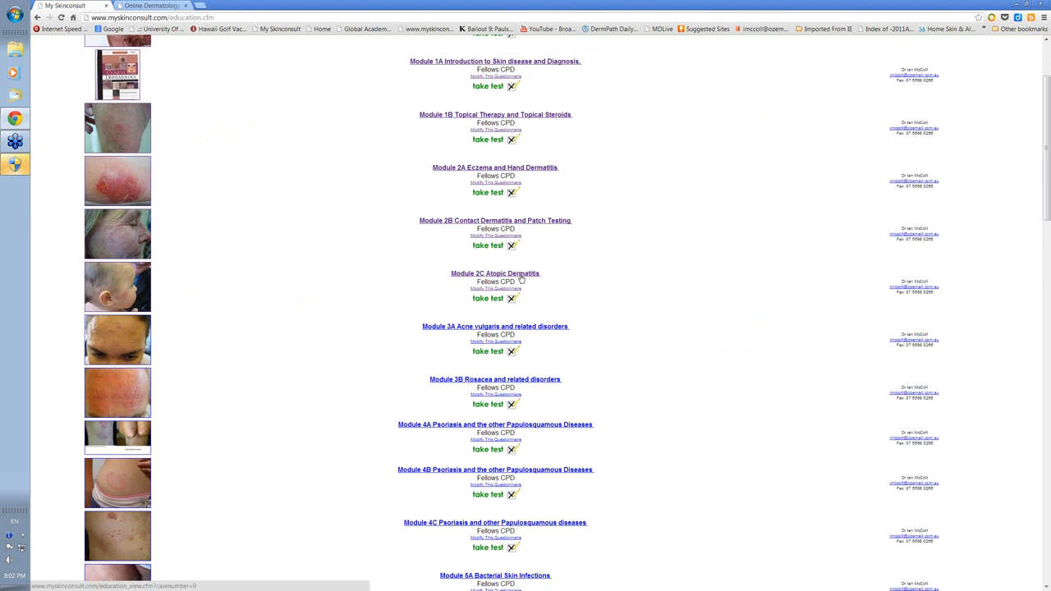
left_click(495, 272)
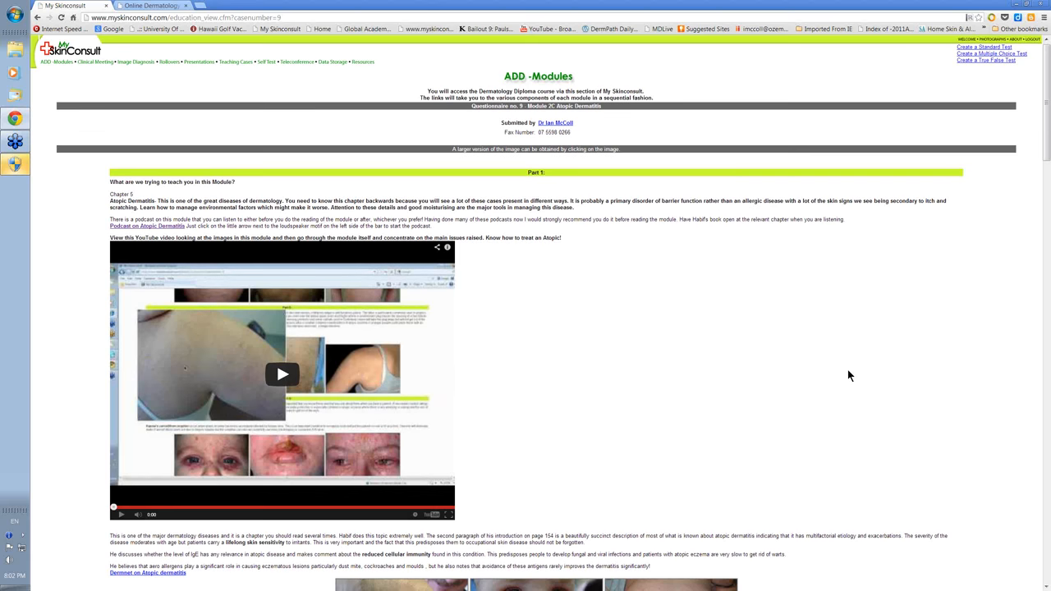
scroll("down", 3)
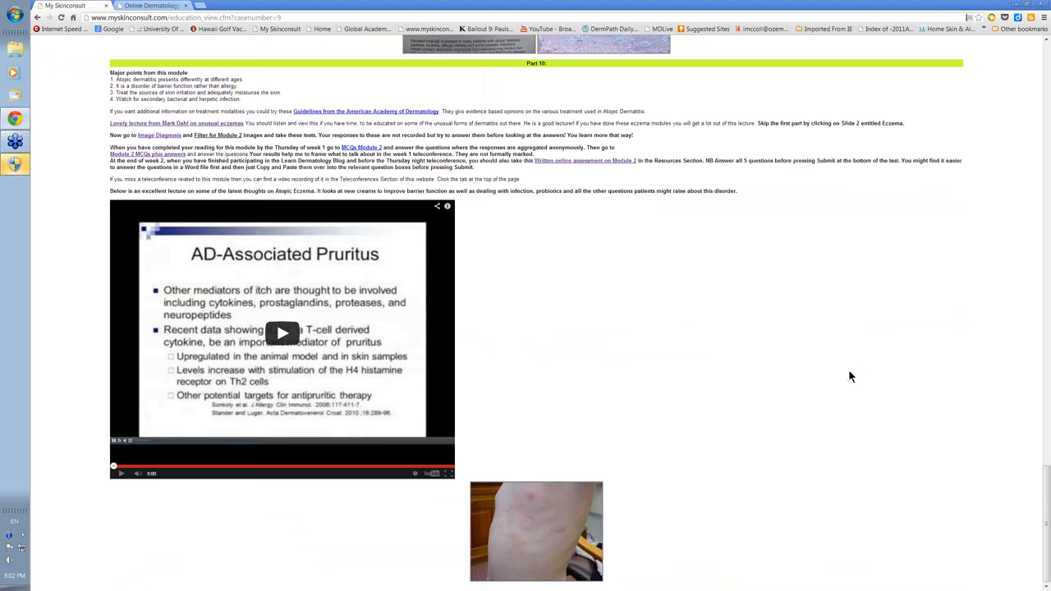
scroll("up", 3)
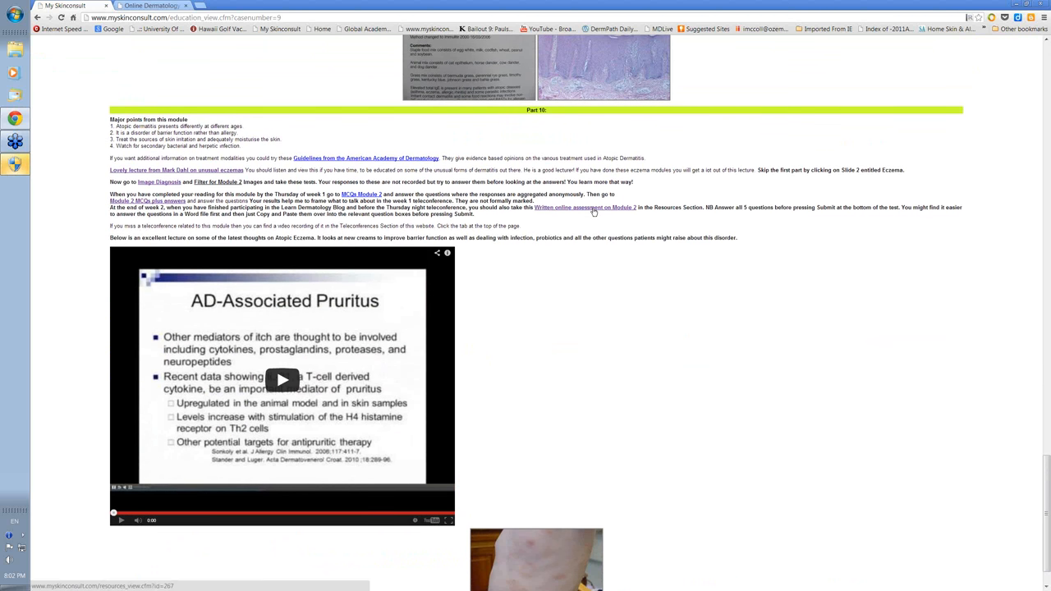
left_click(585, 207)
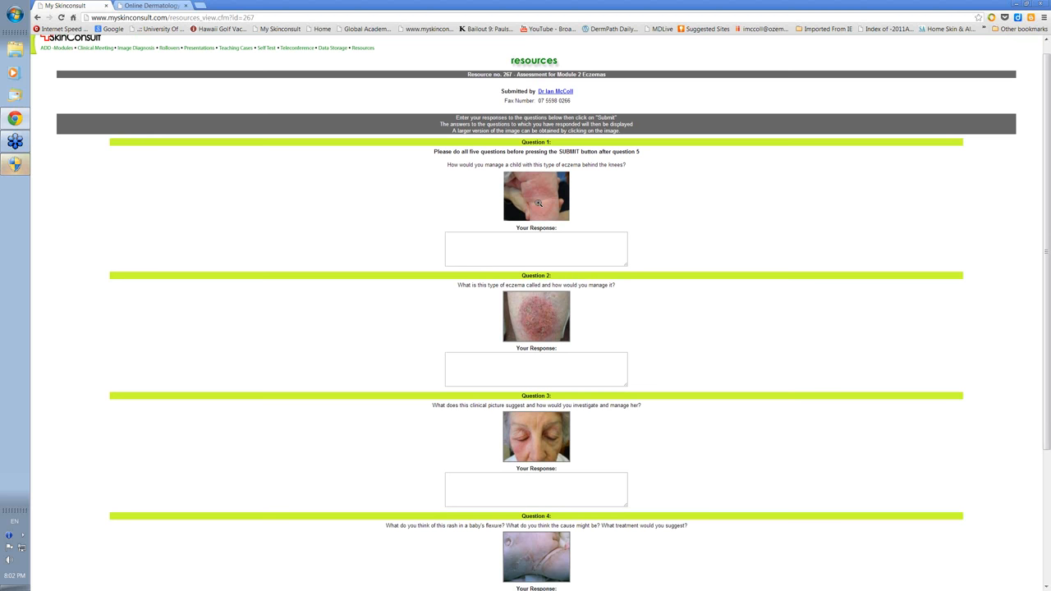
left_click(536, 195)
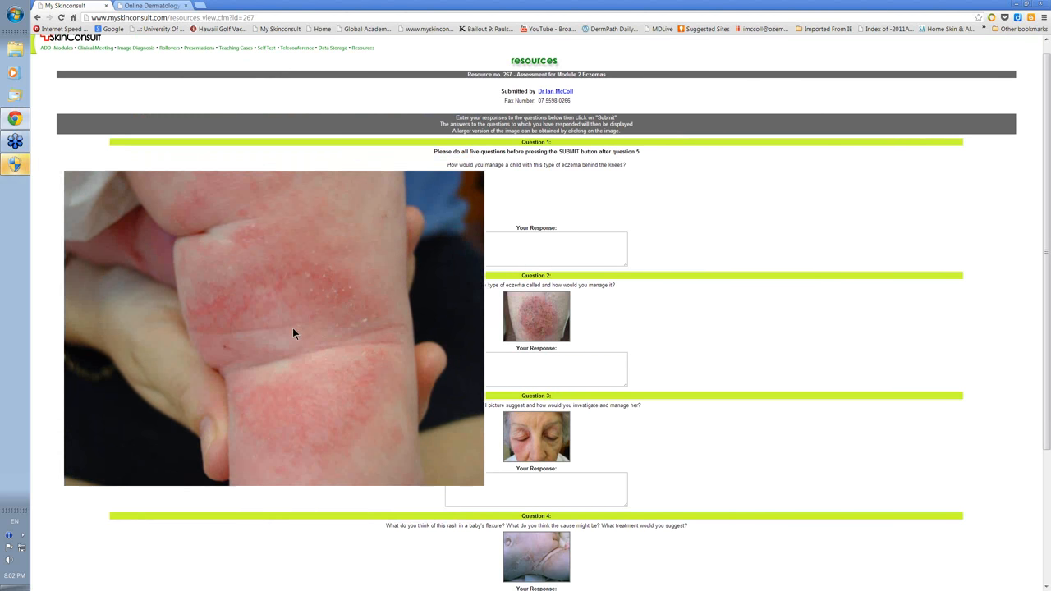
left_click(274, 327)
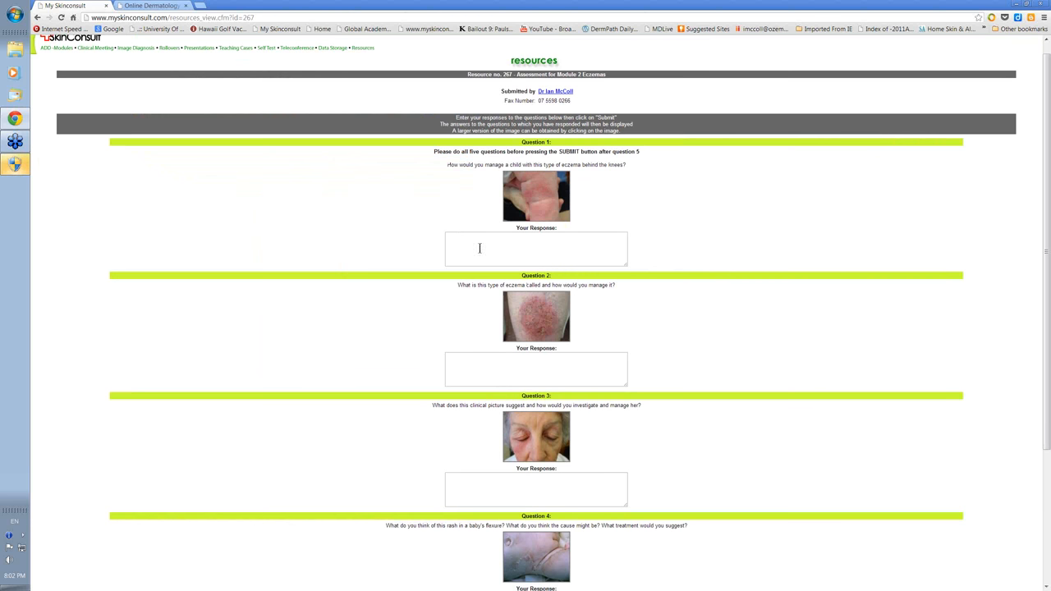
mouse_move(749, 320)
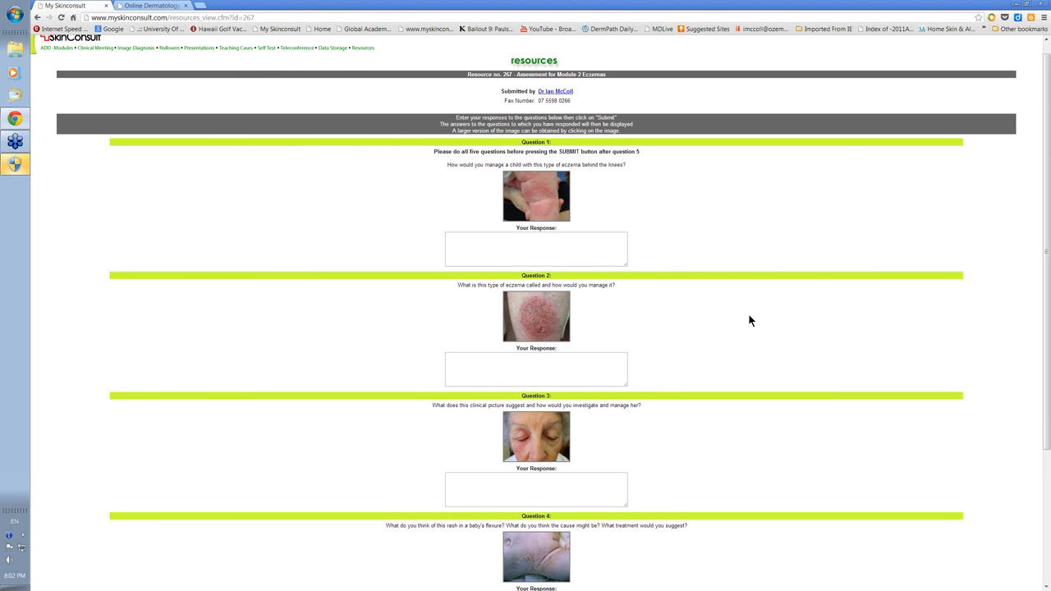
scroll("down", 3)
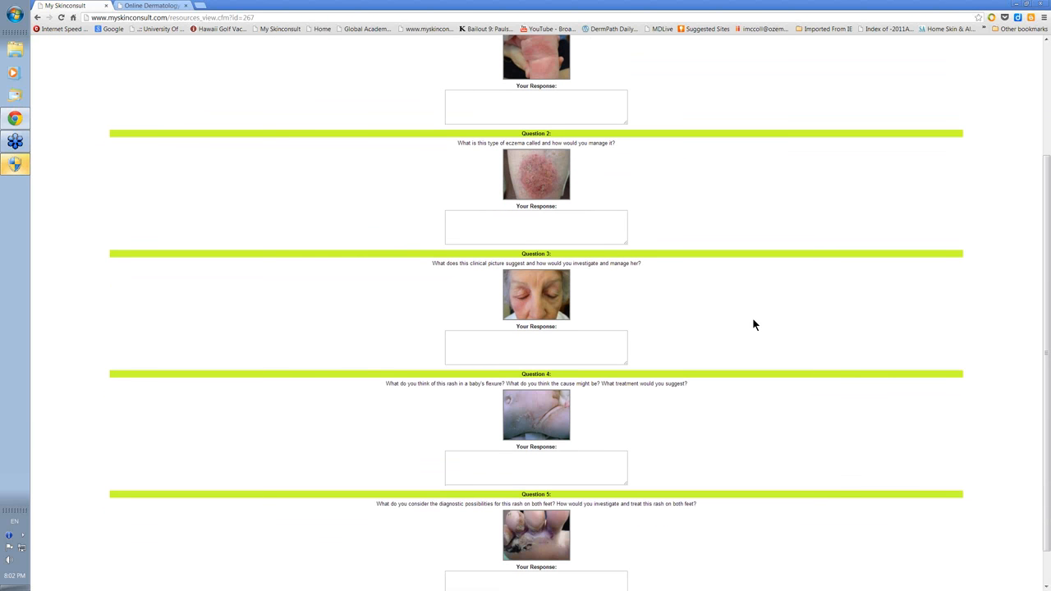
scroll("down", 3)
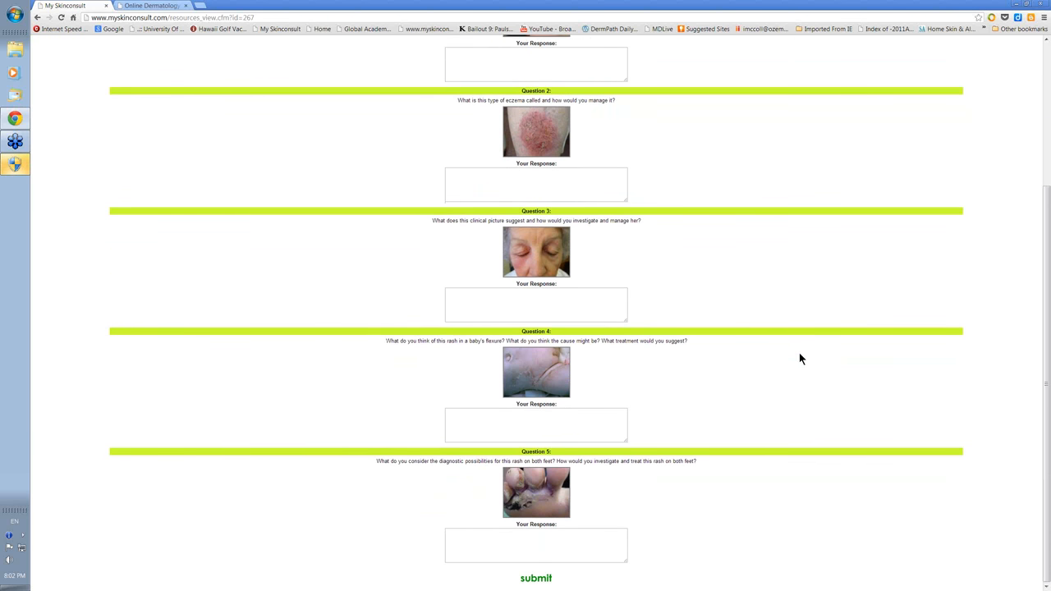
mouse_move(745, 428)
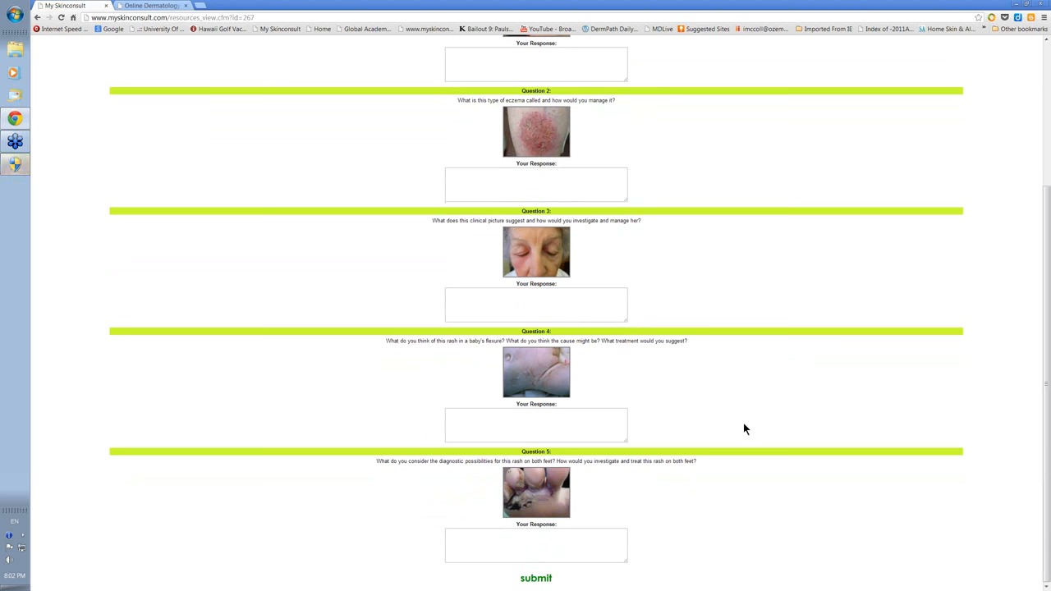
mouse_move(760, 354)
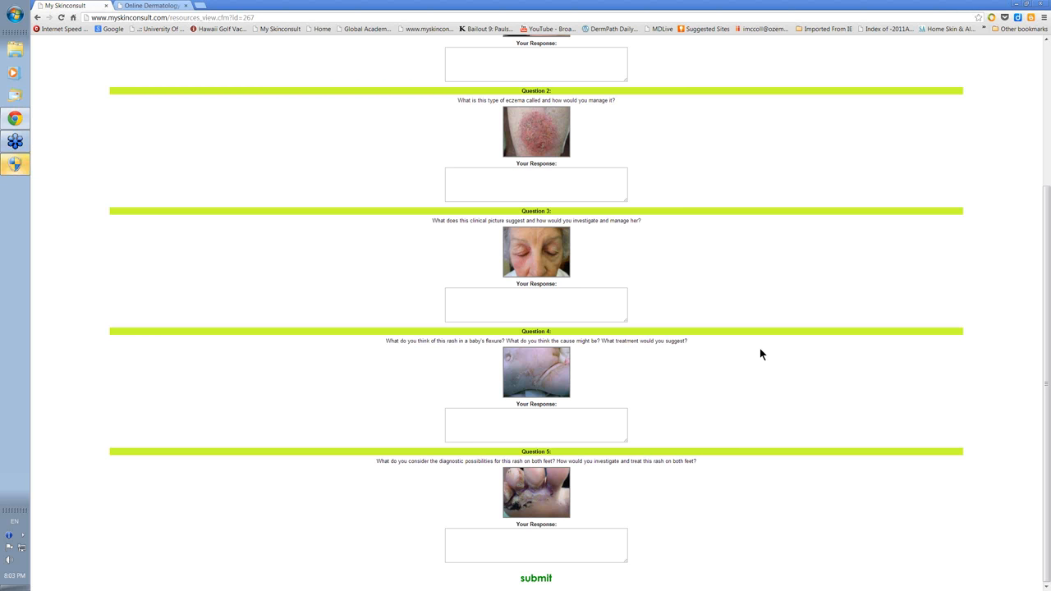
mouse_move(756, 306)
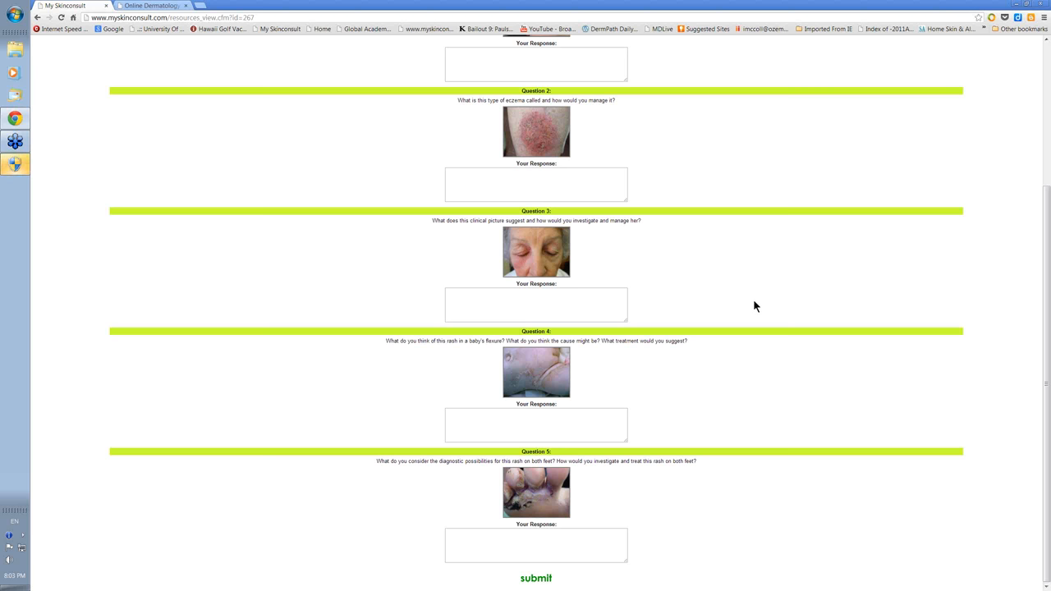
scroll("up", 3)
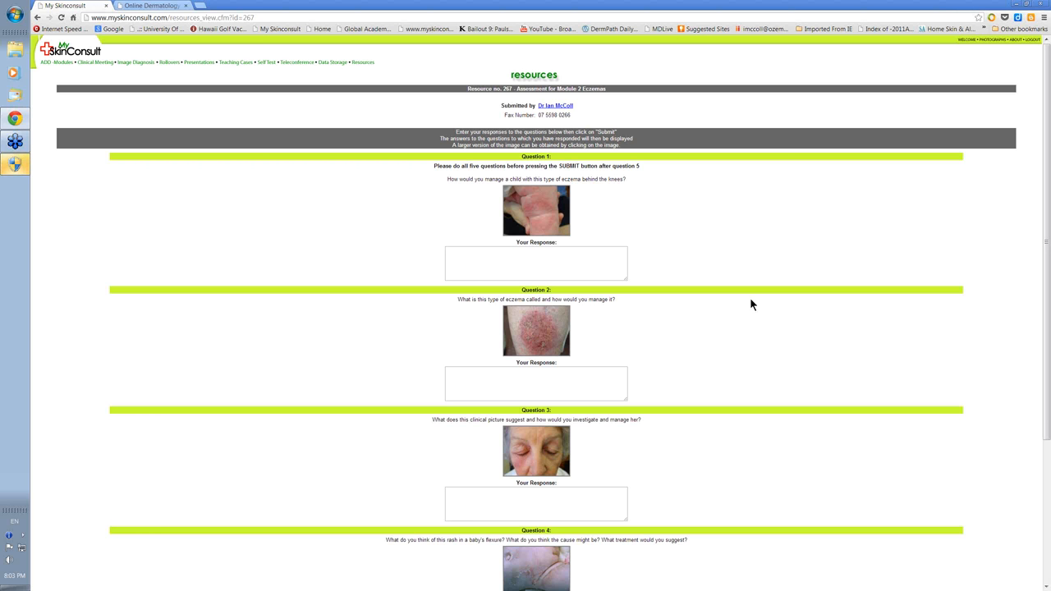
mouse_move(80, 90)
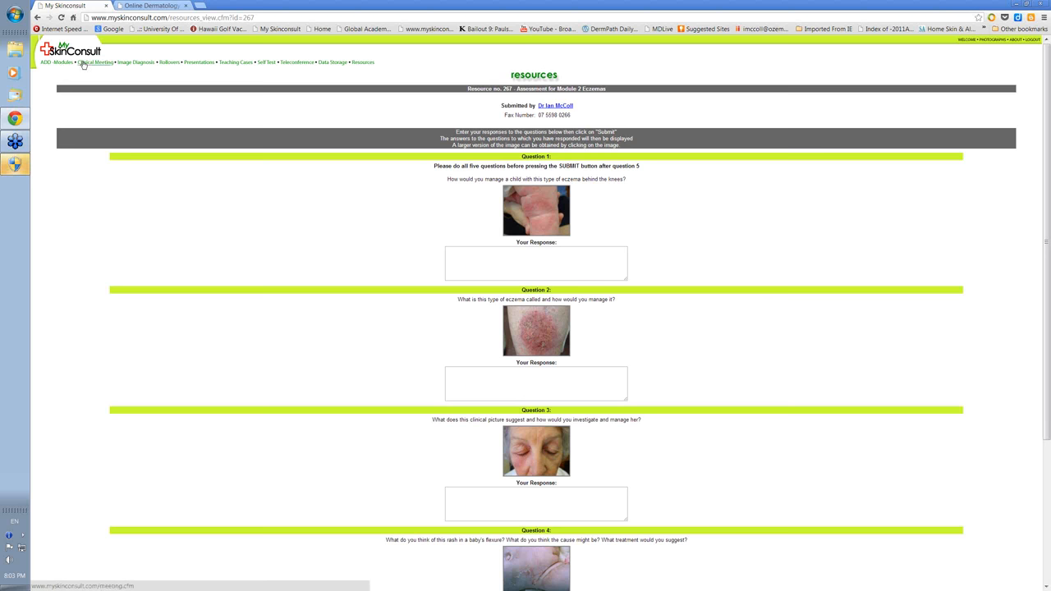
Go to Clinical Meeting and scroll through the submitted case list
left_click(95, 63)
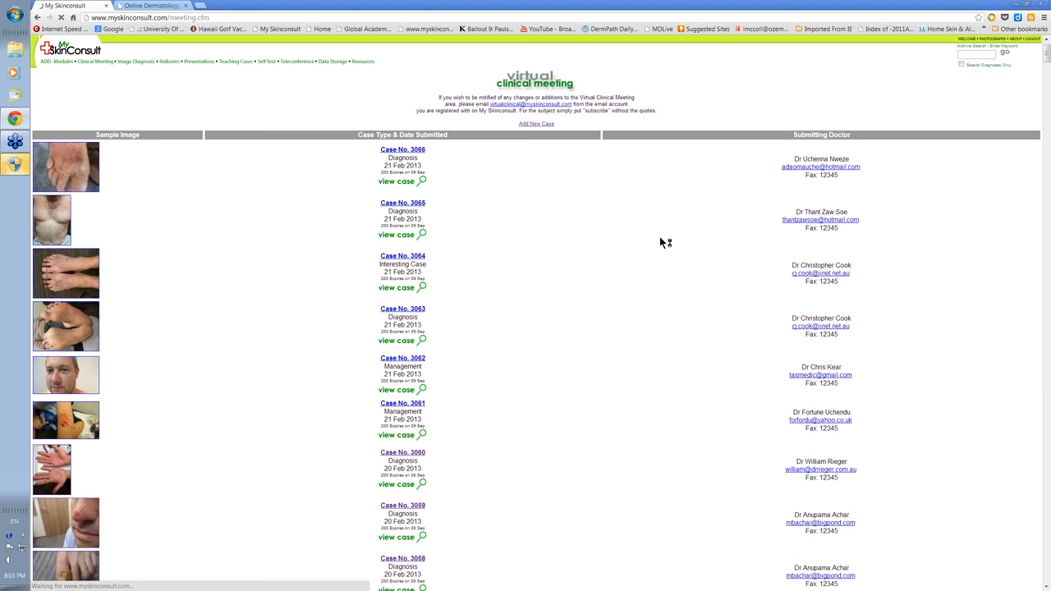
mouse_move(634, 296)
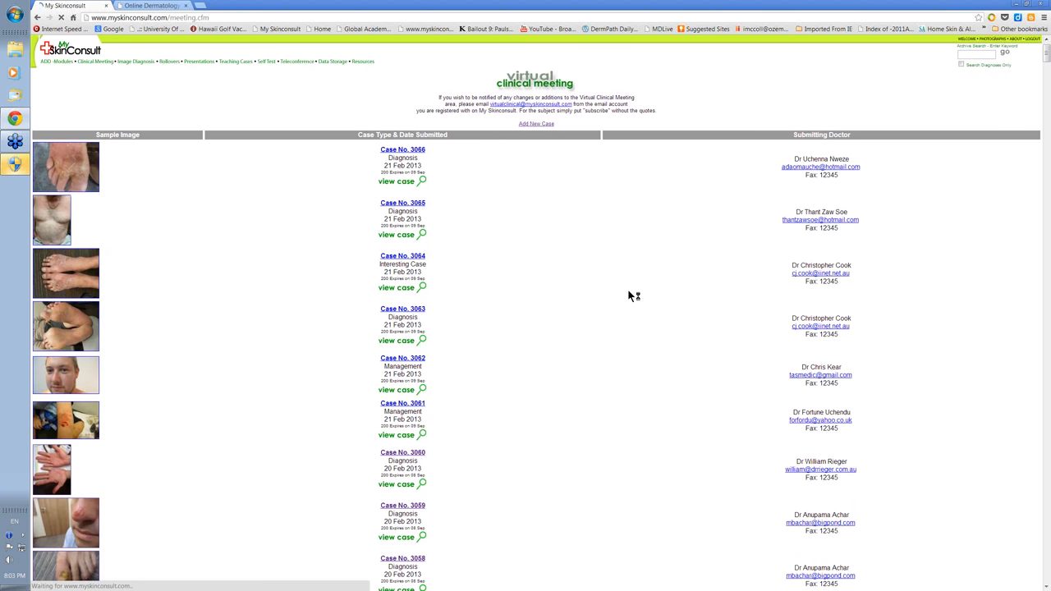
scroll("down", 3)
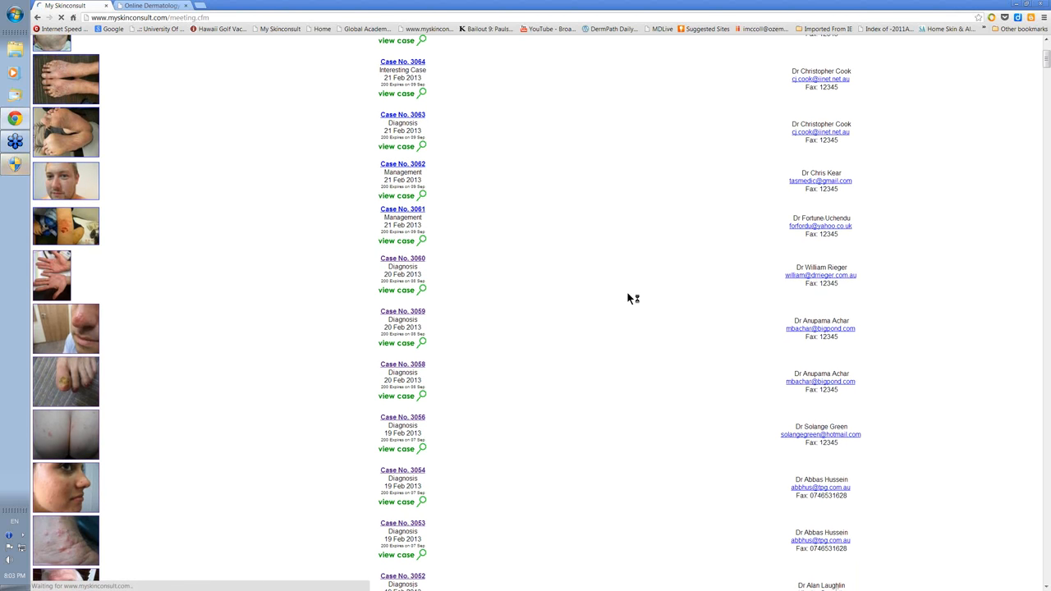
scroll("down", 3)
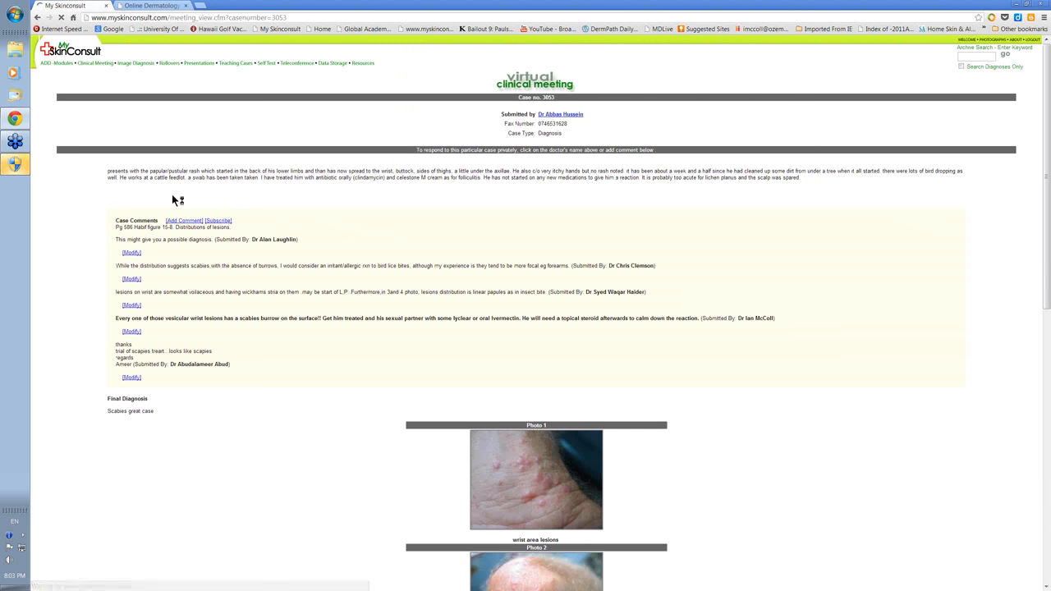
mouse_move(276, 195)
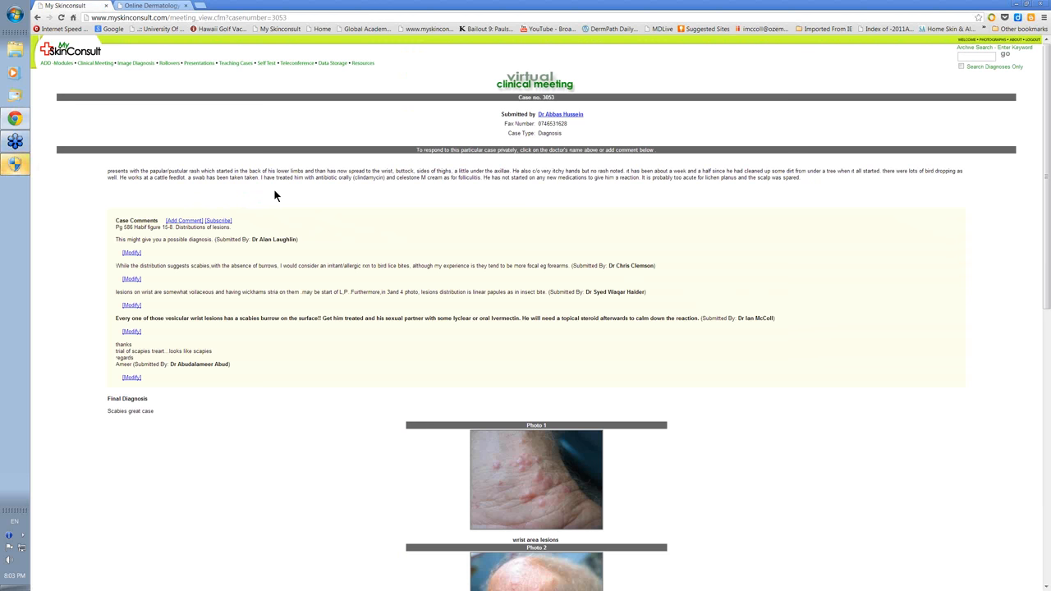
mouse_move(479, 188)
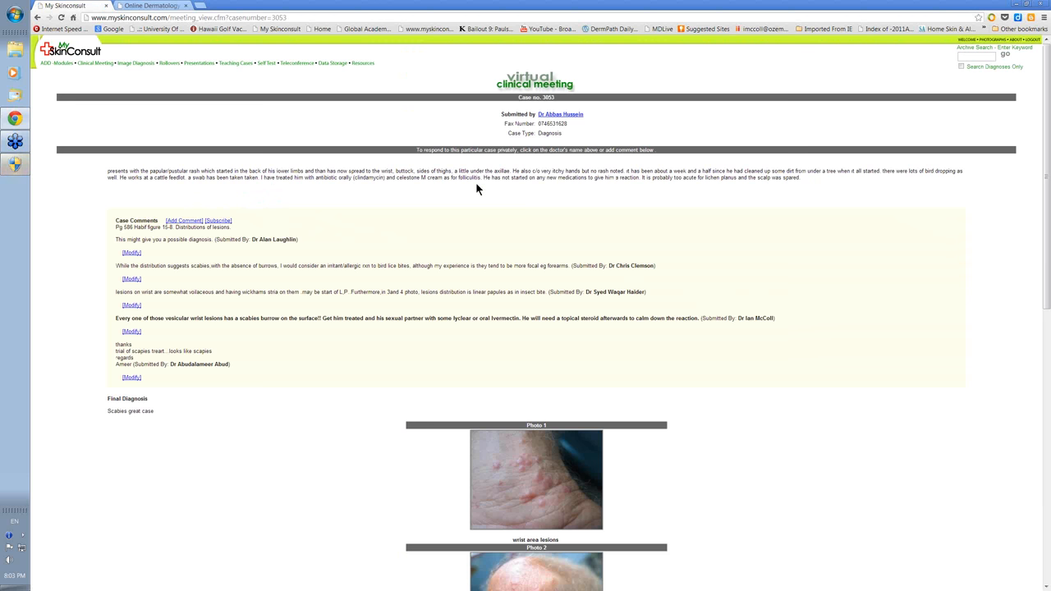
scroll("down", 3)
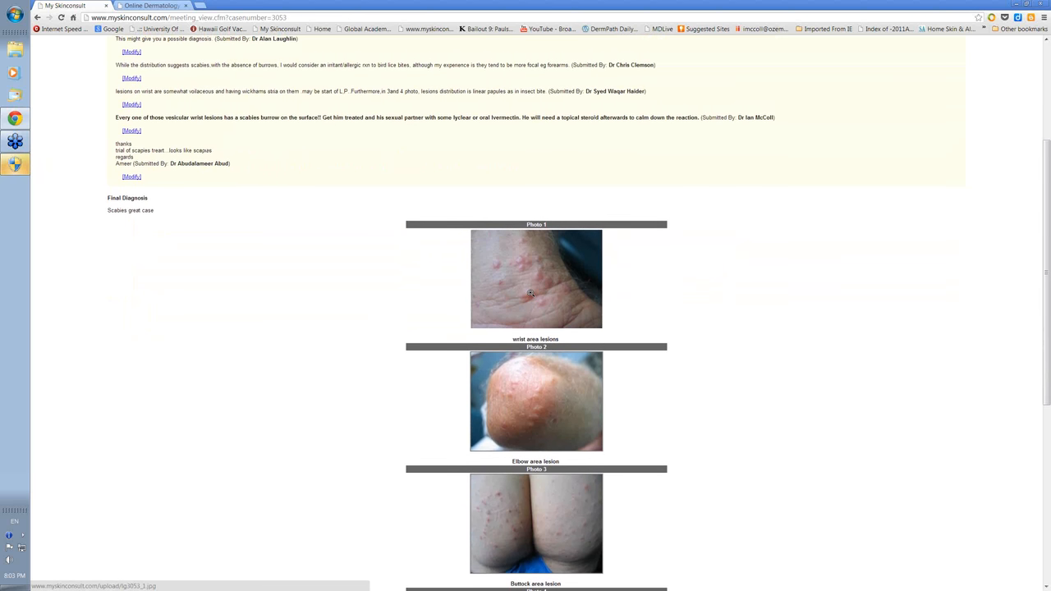
left_click(536, 279)
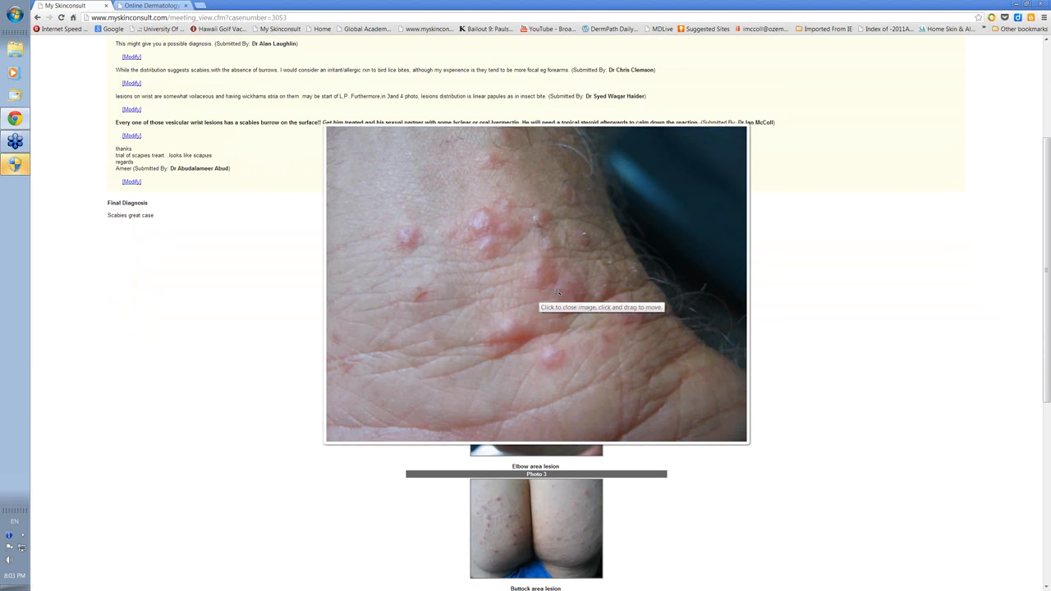
mouse_move(500, 290)
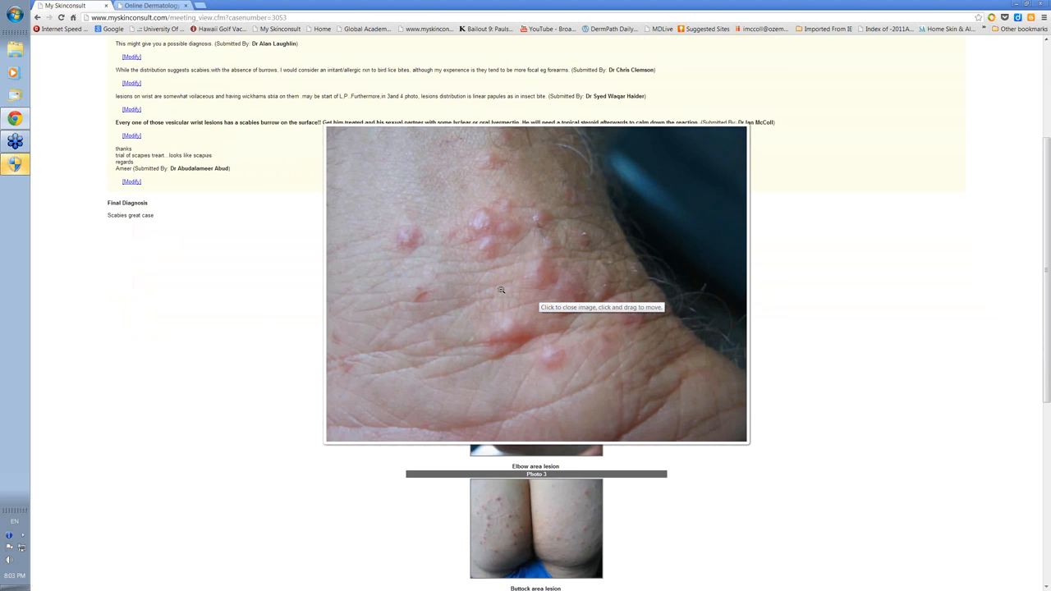
mouse_move(531, 312)
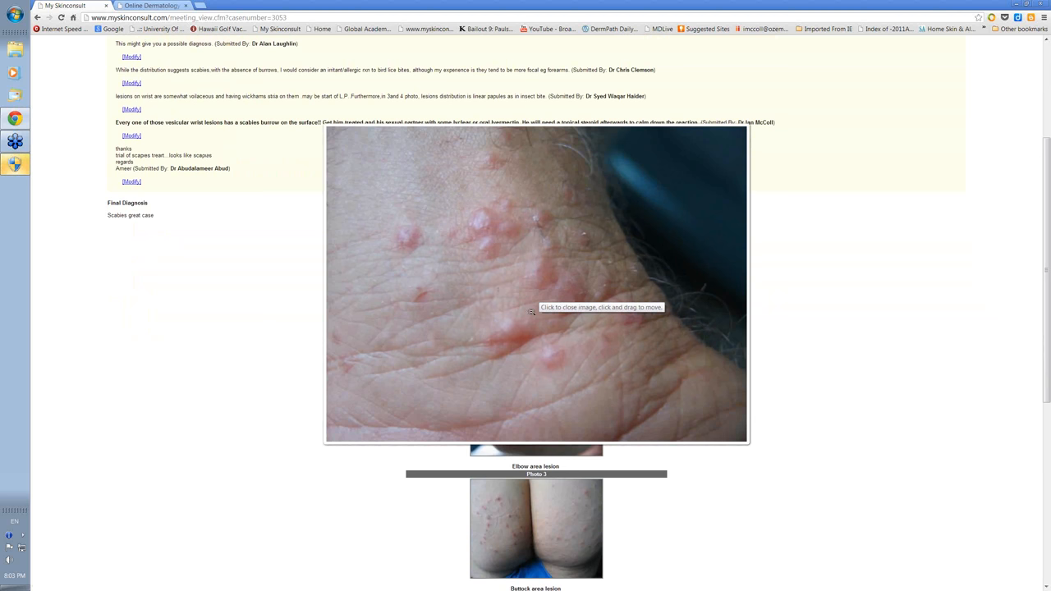
mouse_move(527, 296)
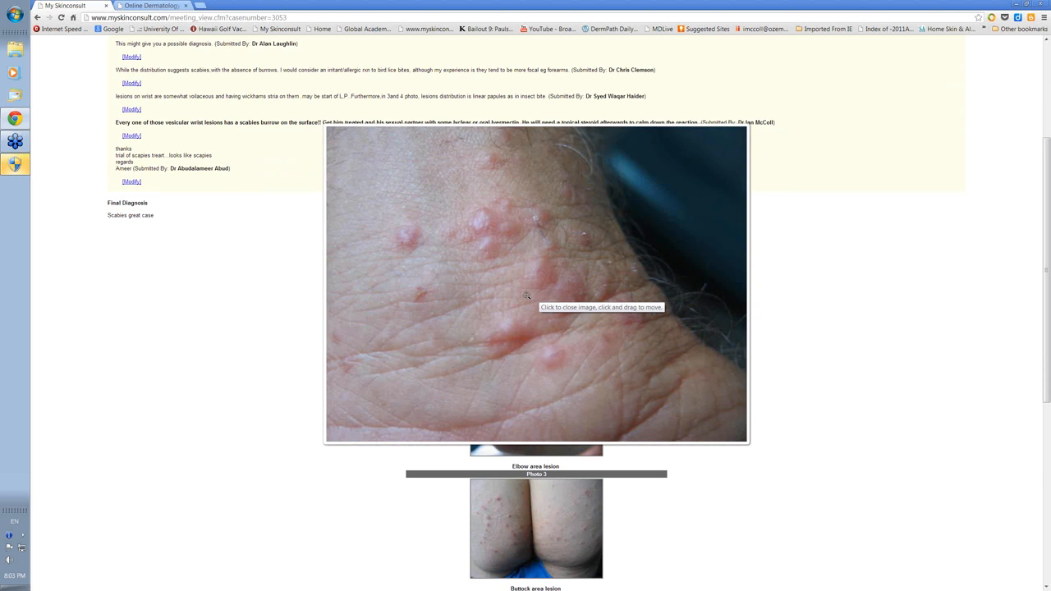
mouse_move(565, 354)
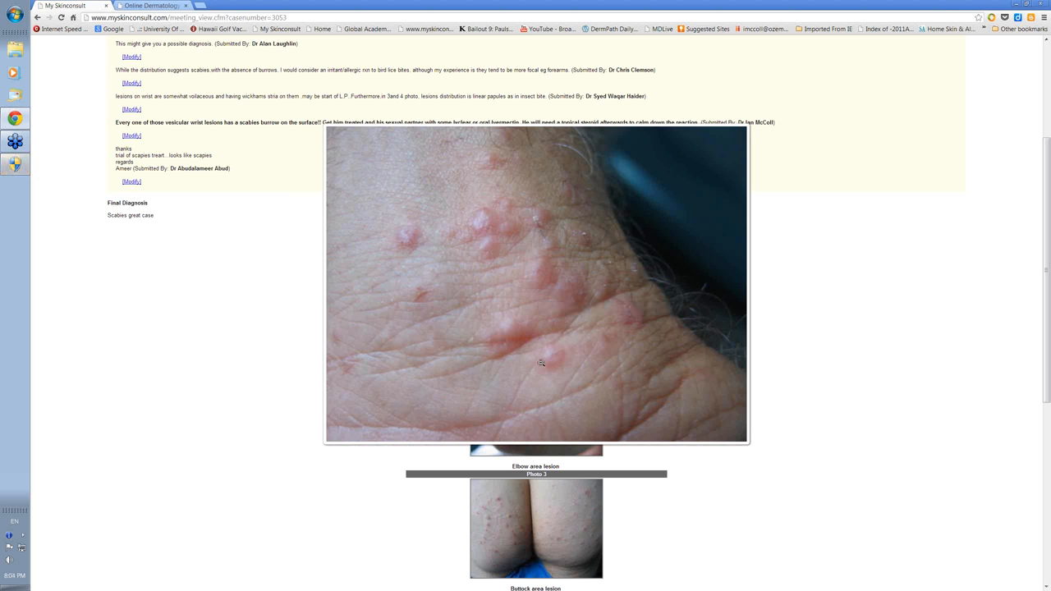
mouse_move(495, 244)
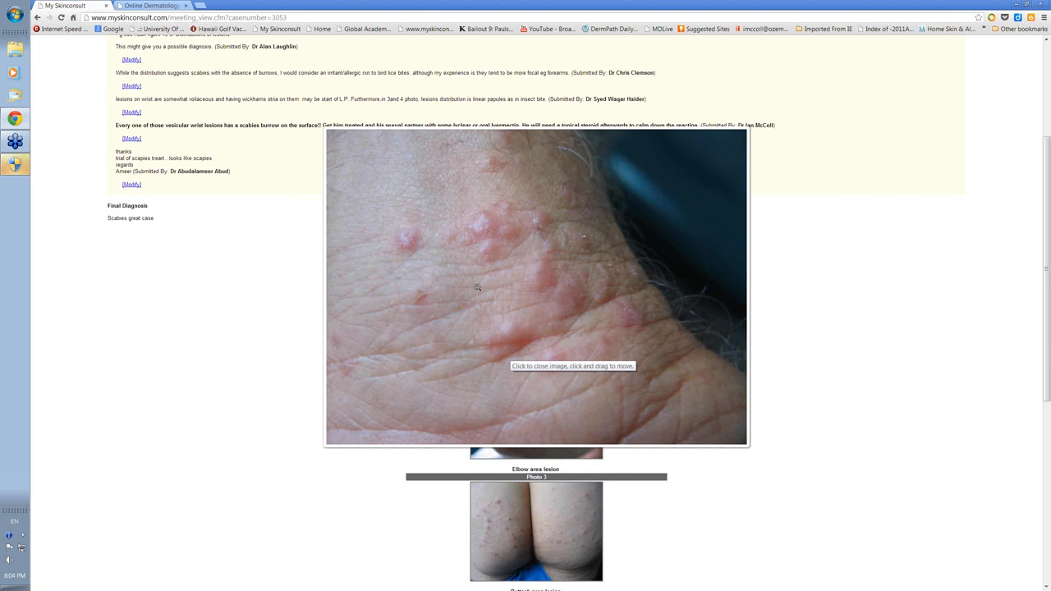
left_click(536, 288)
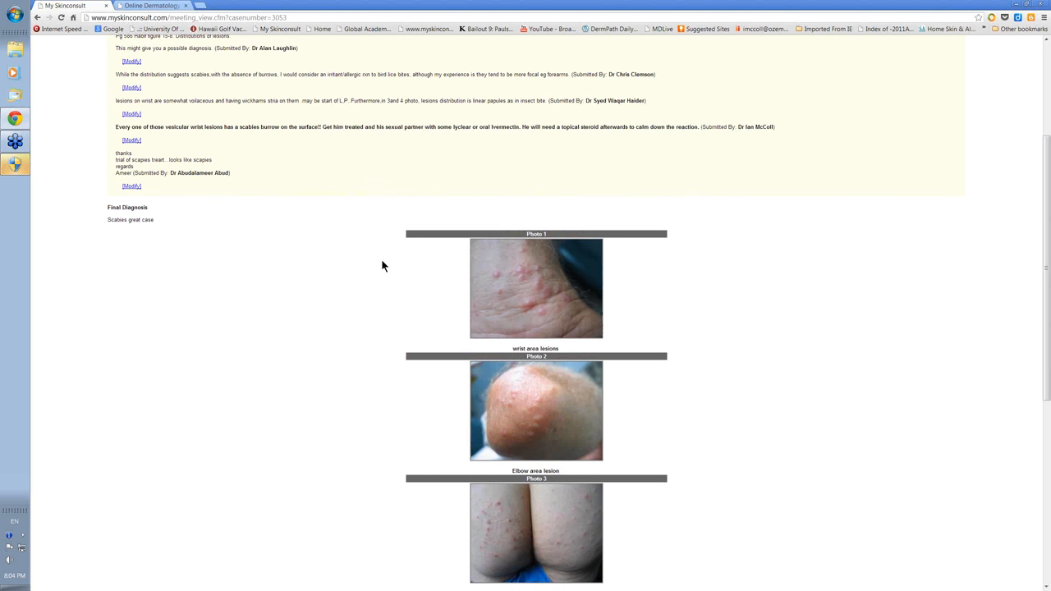
scroll("up", 3)
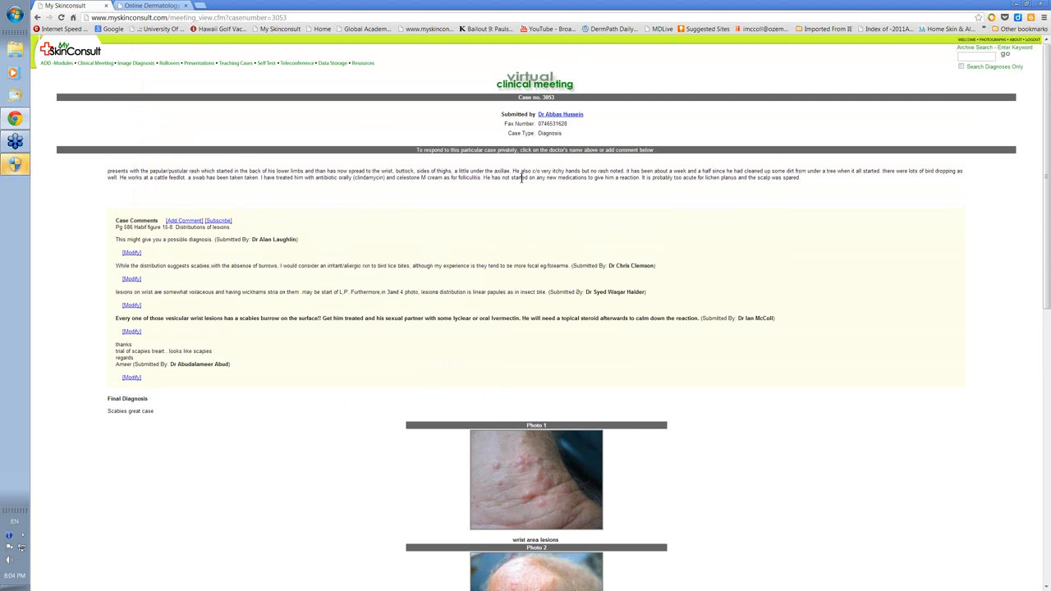
mouse_move(443, 206)
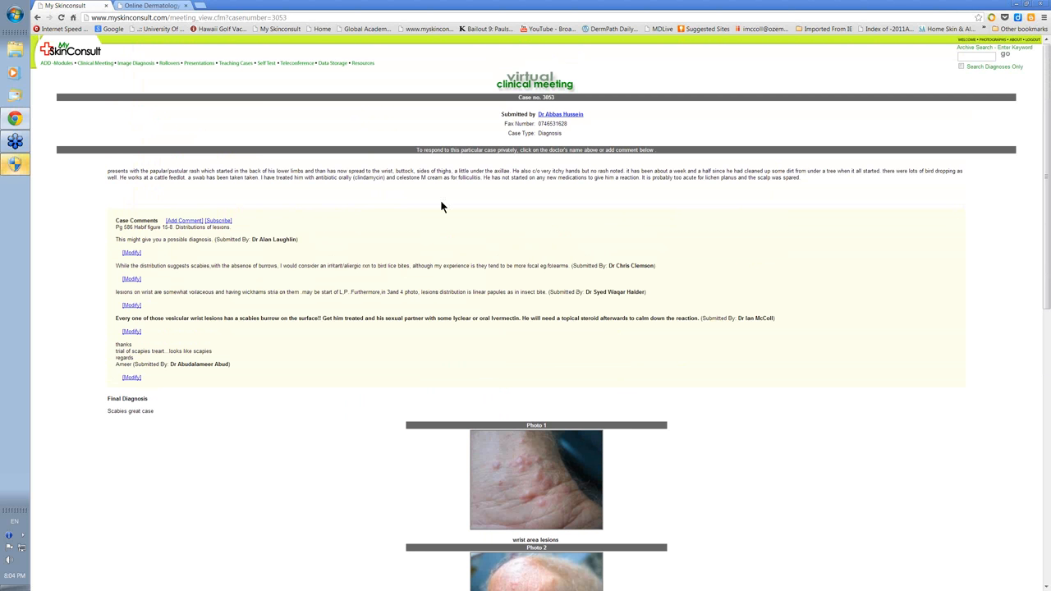
mouse_move(173, 249)
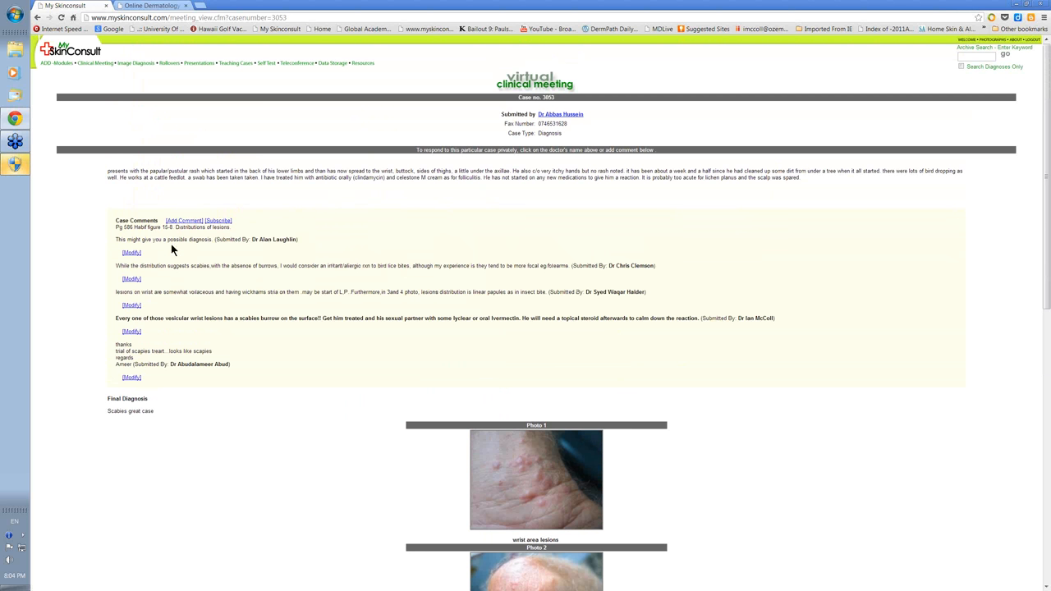
mouse_move(227, 335)
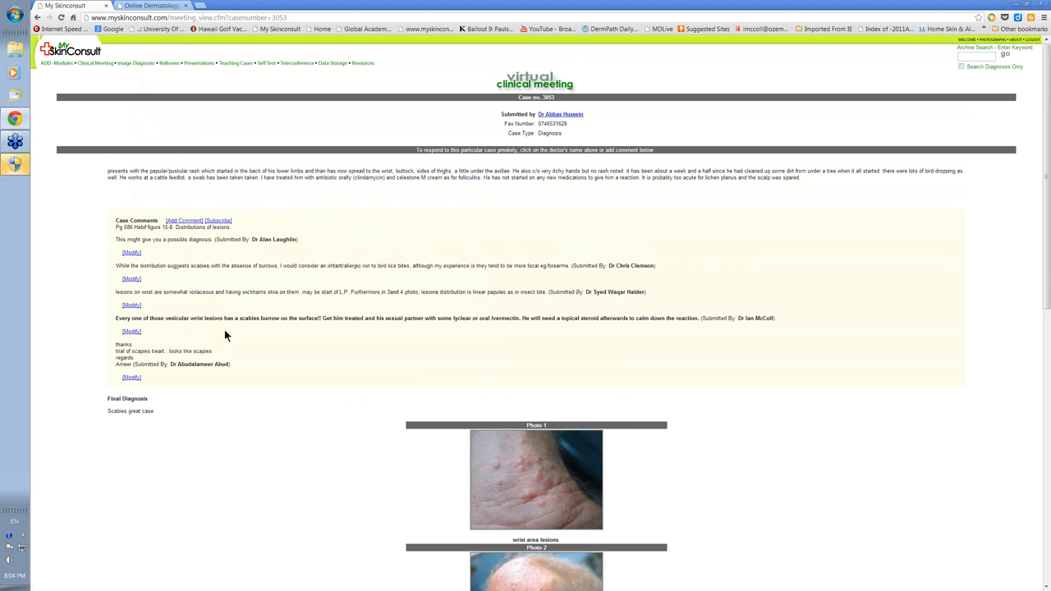
mouse_move(611, 339)
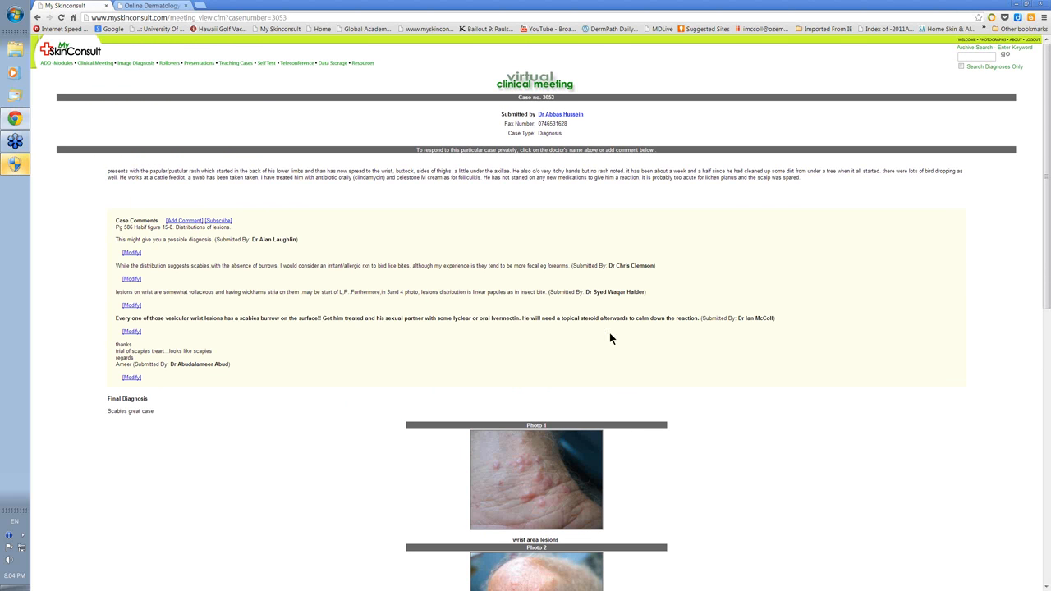
mouse_move(230, 355)
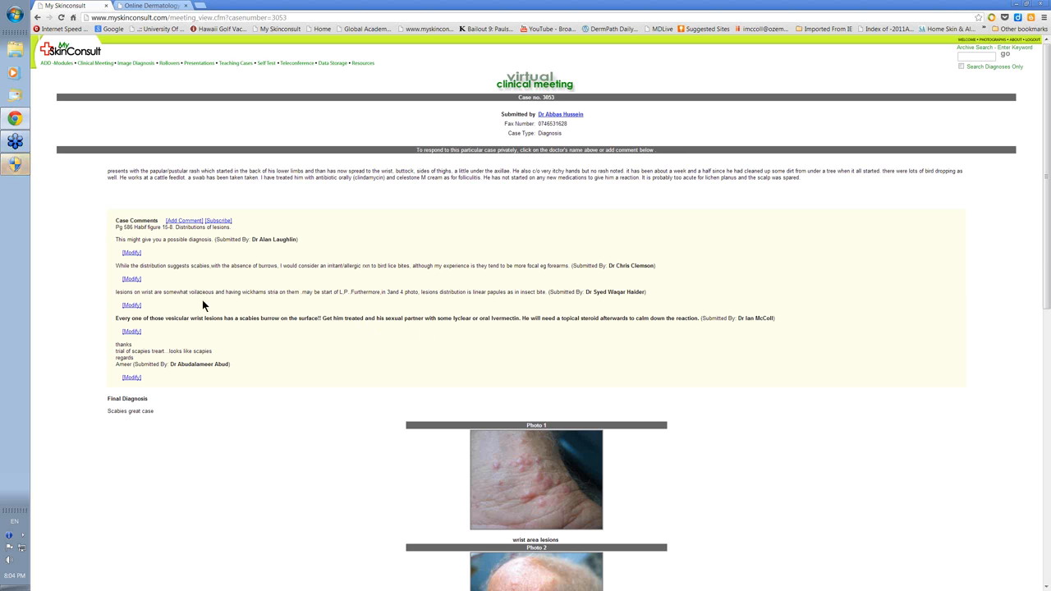
mouse_move(217, 351)
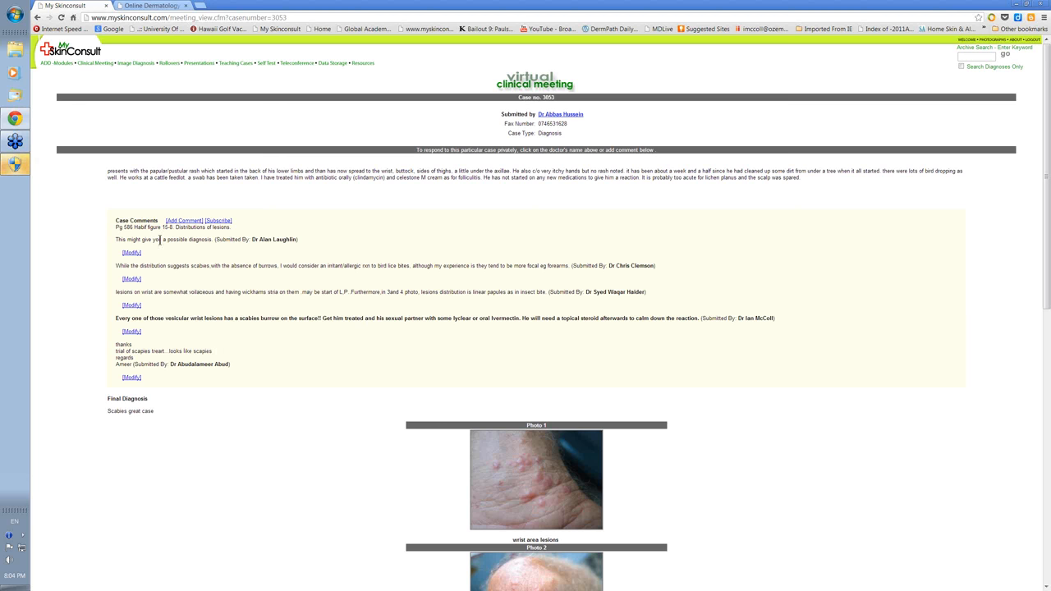
left_click(184, 220)
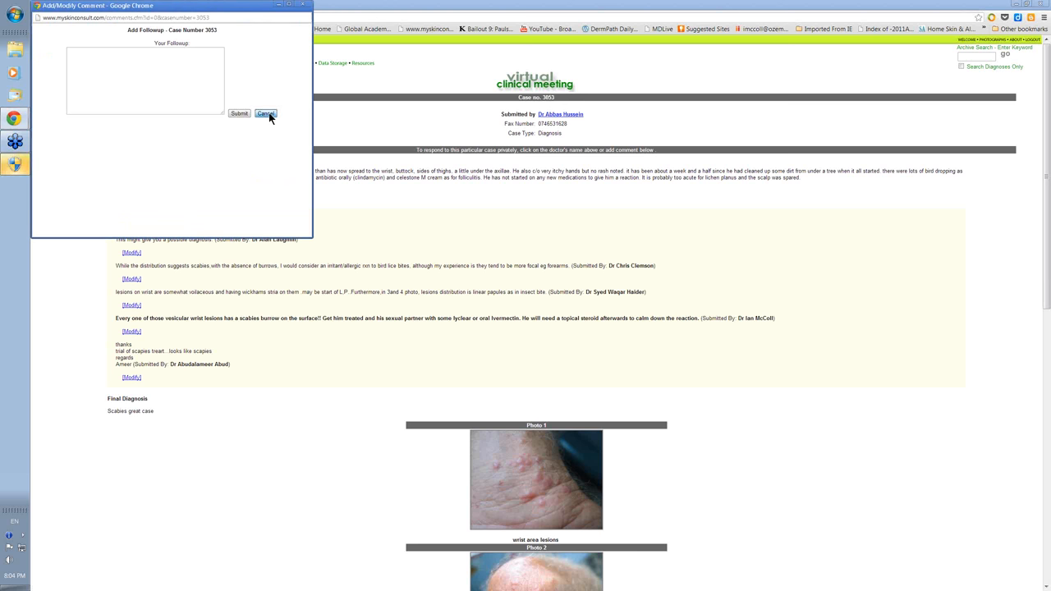
left_click(264, 114)
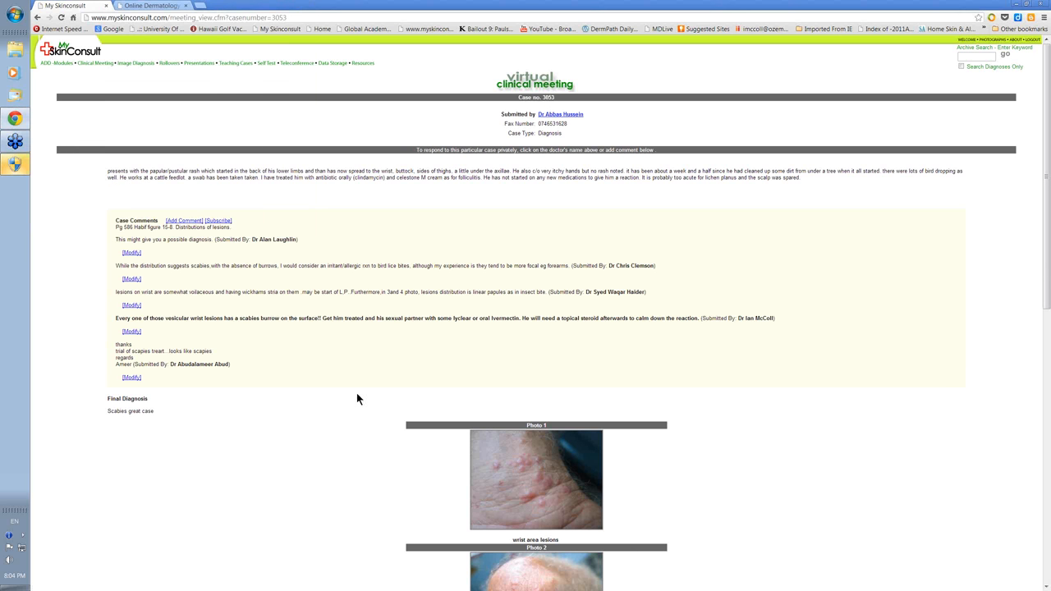
mouse_move(113, 116)
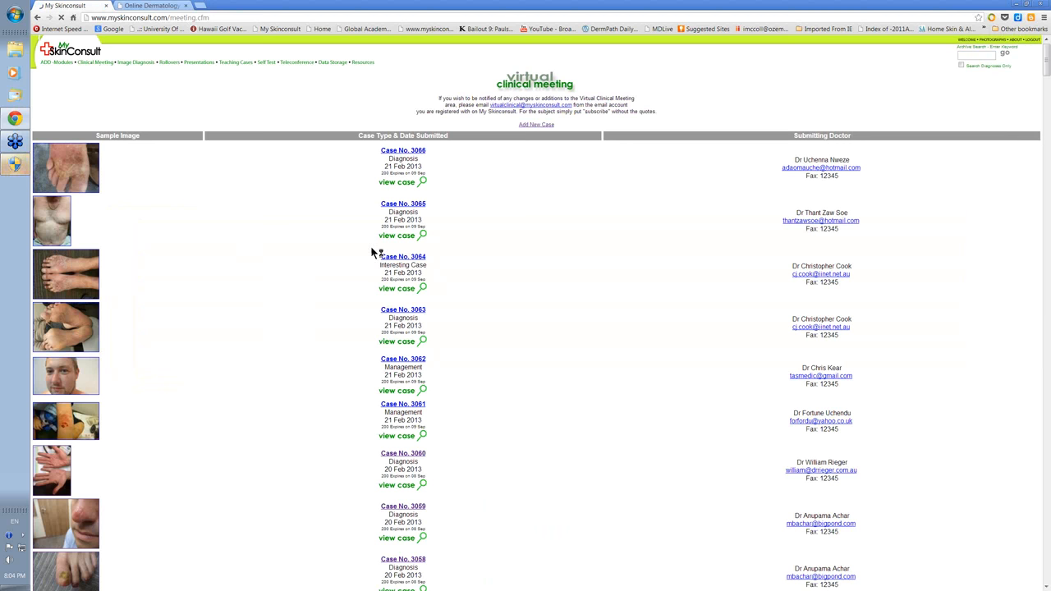
mouse_move(570, 311)
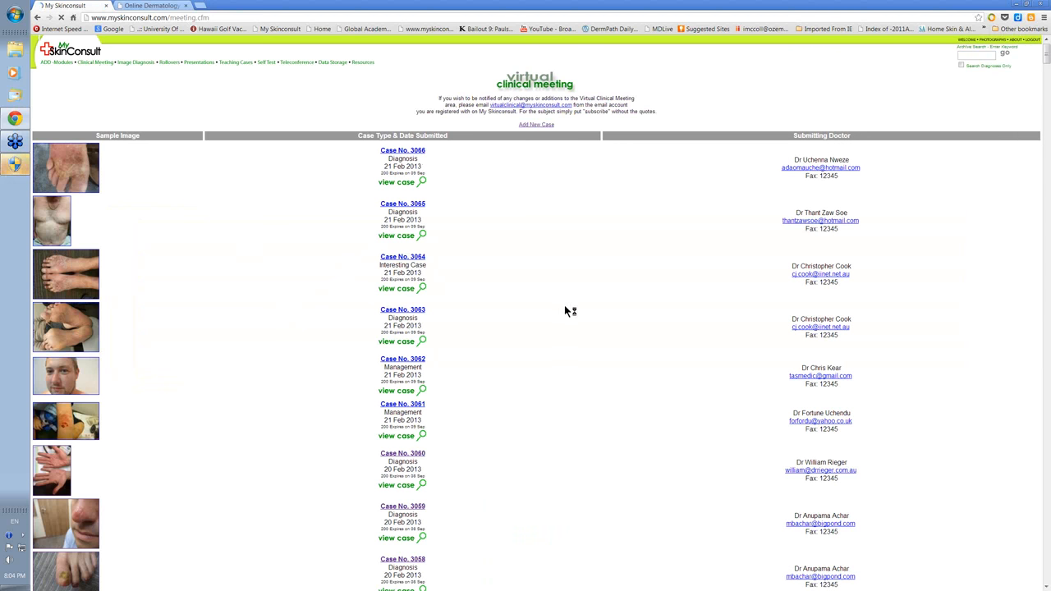
Scroll the Virtual Clinical Meeting case list and start Add New Case
scroll("down", 3)
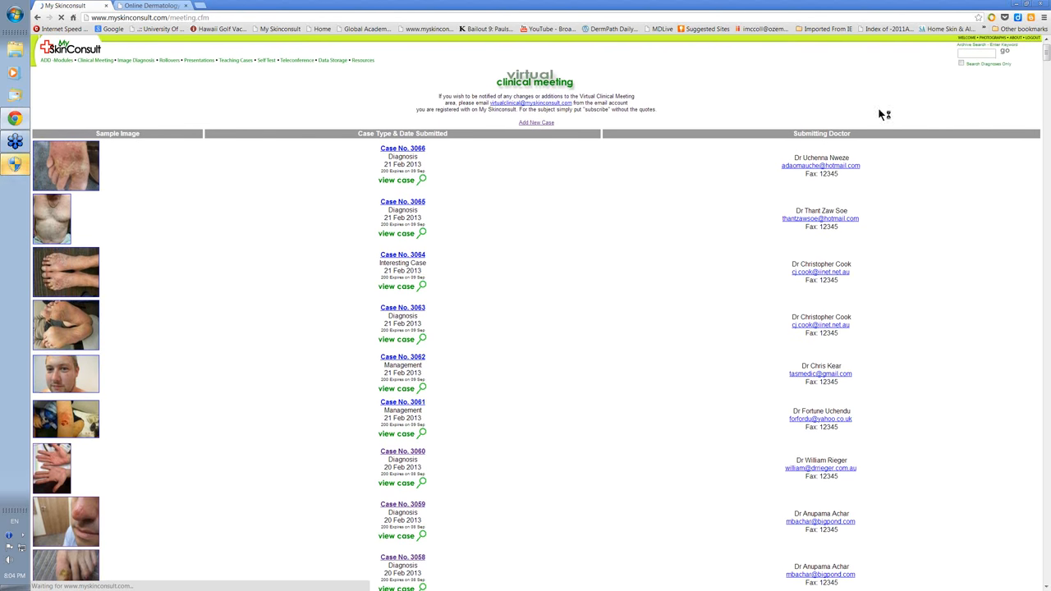
mouse_move(717, 210)
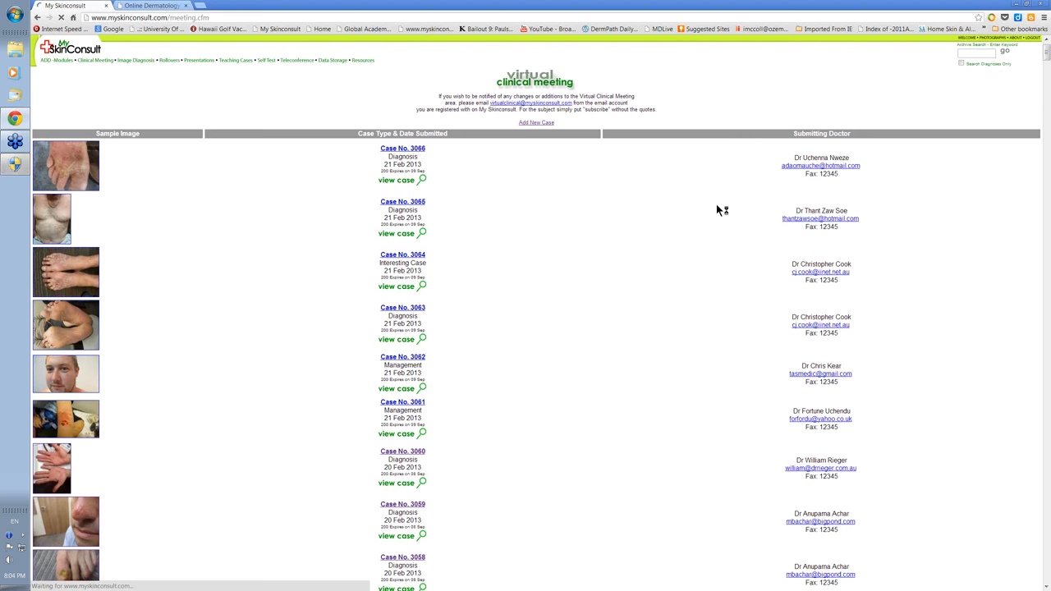
mouse_move(612, 205)
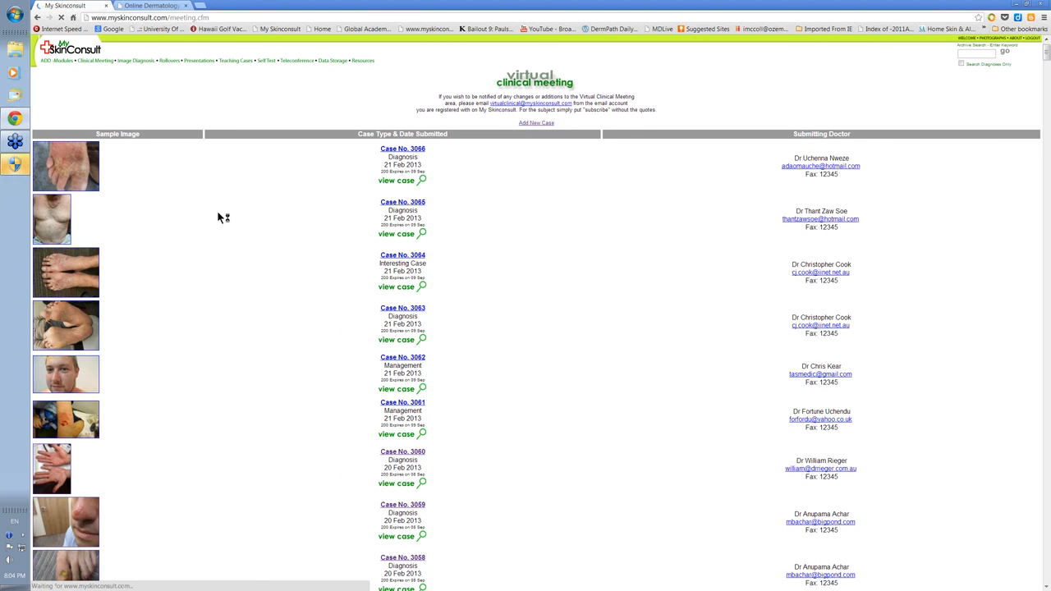
mouse_move(525, 138)
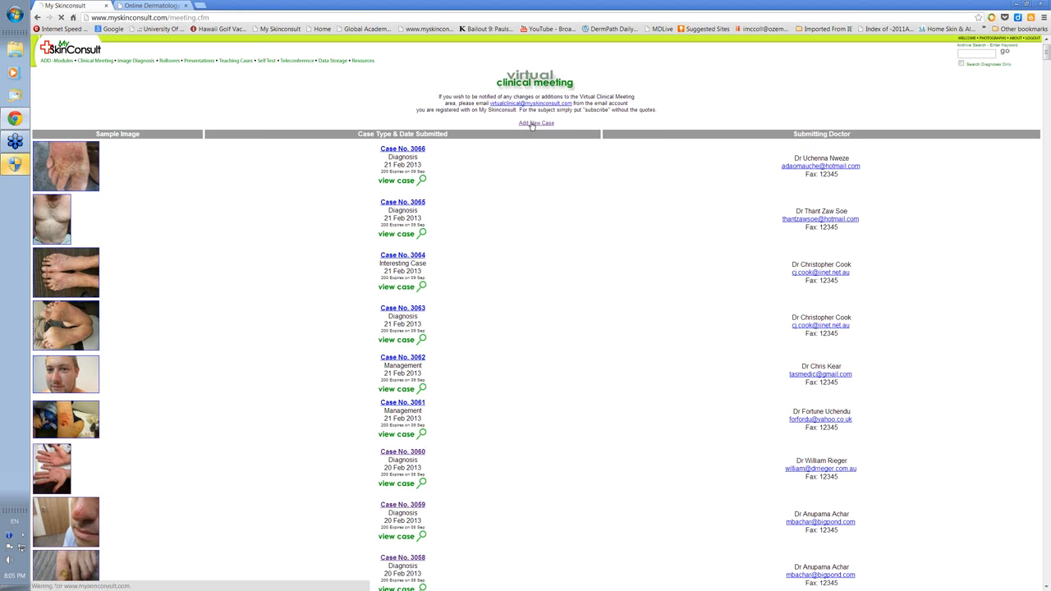
left_click(536, 123)
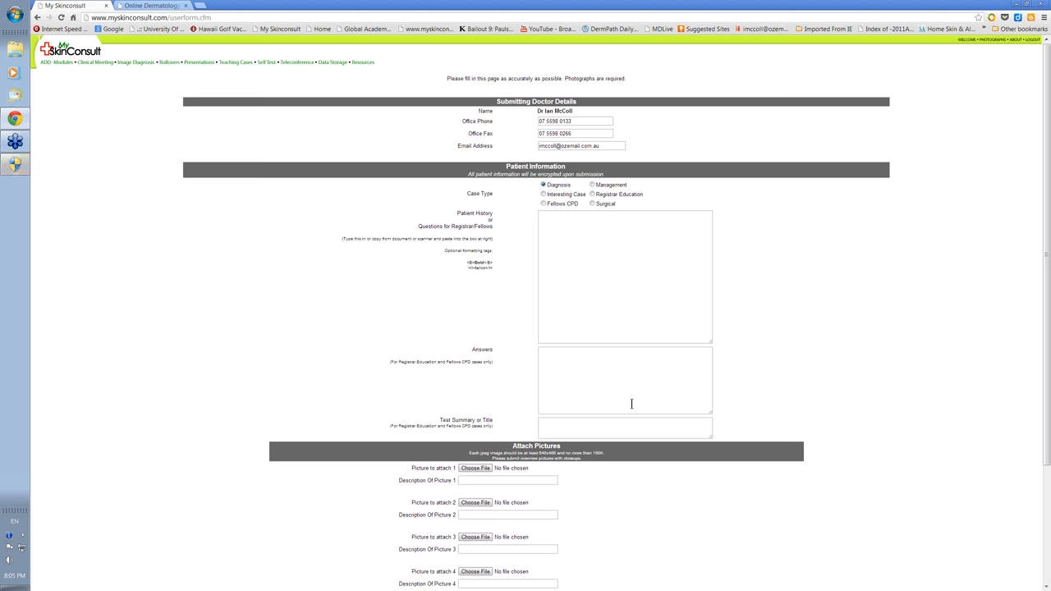
Scroll to Attach Pictures and choose a file for Picture 1
scroll("down", 3)
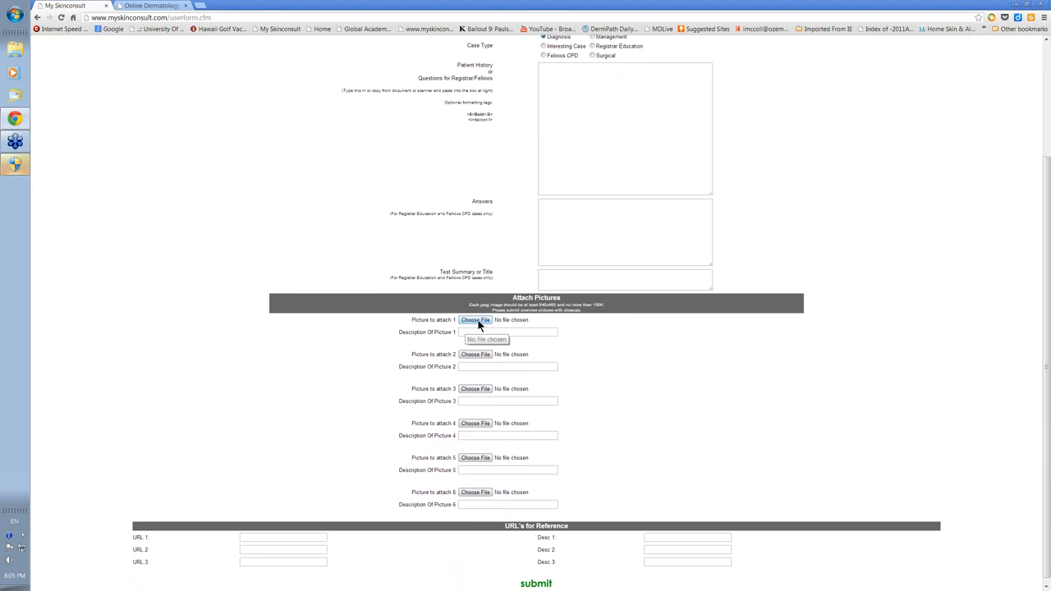
left_click(475, 319)
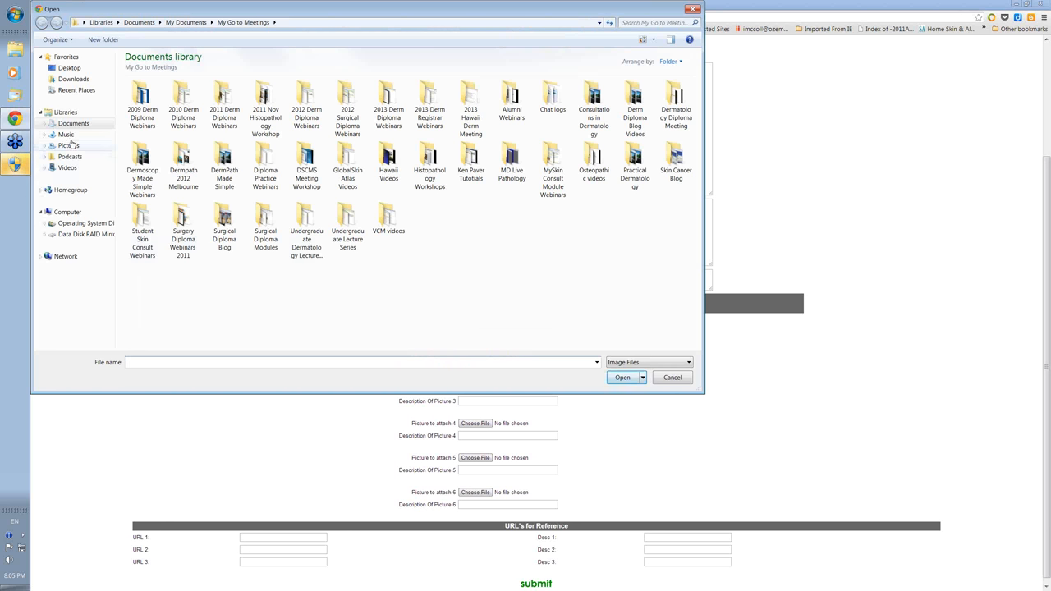
Browse Pictures > ADD Course, select Skin cancer clinic, then cancel without attaching
left_click(70, 146)
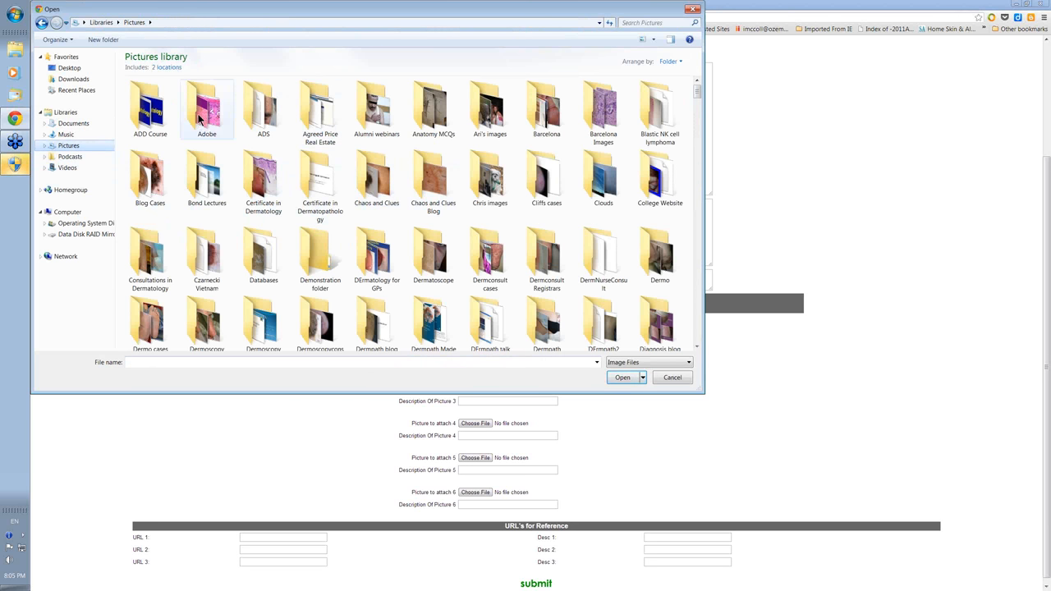
left_click(149, 107)
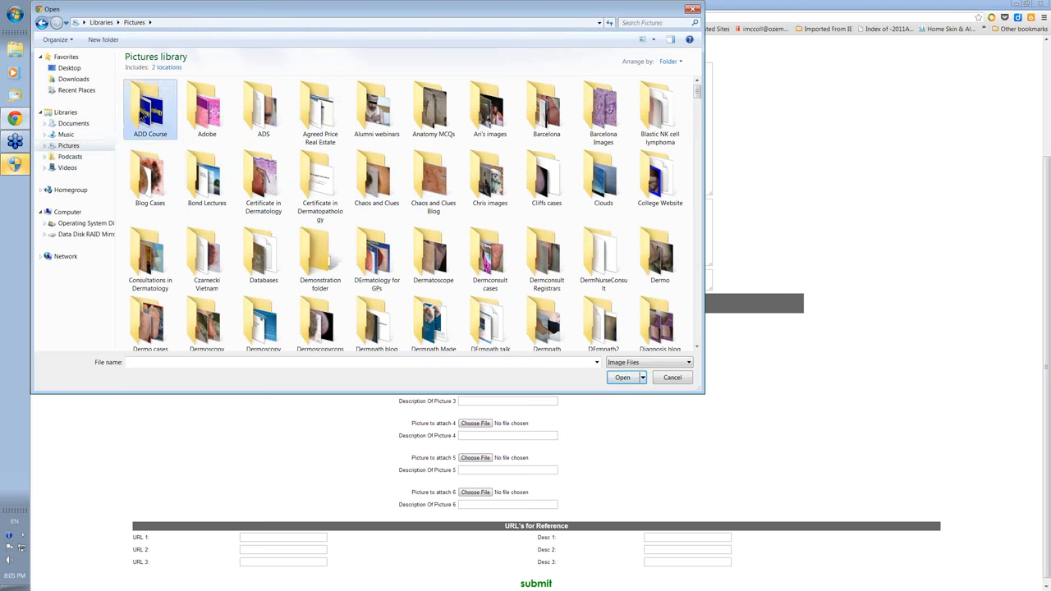
double_click(150, 107)
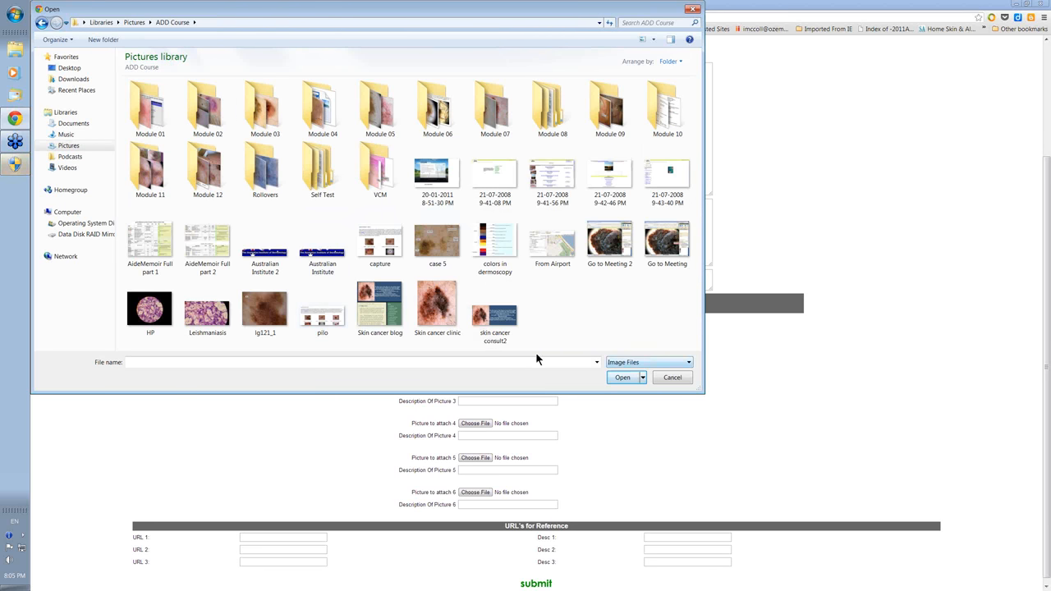
left_click(437, 308)
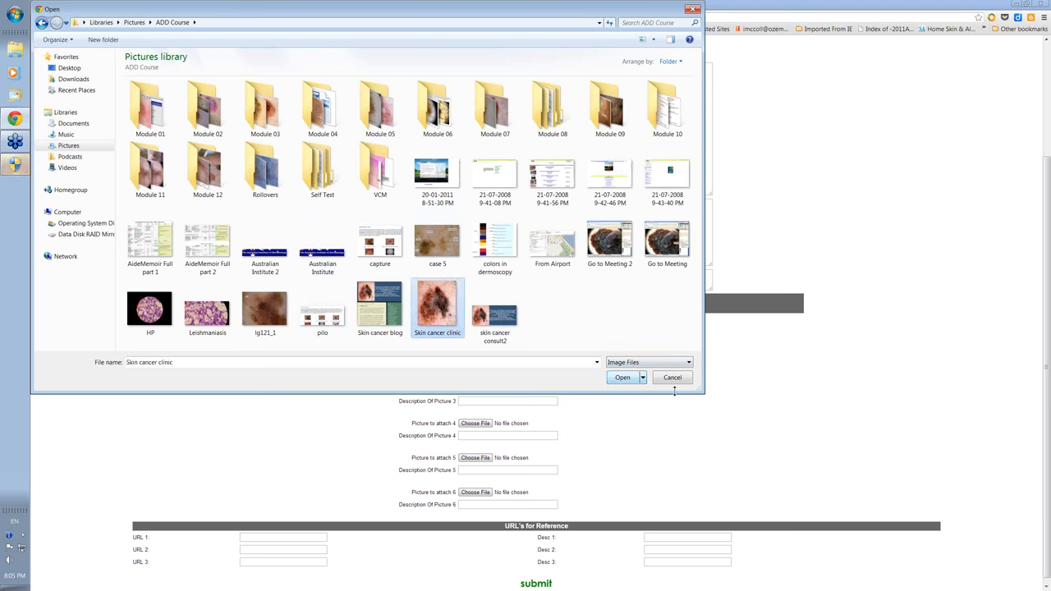
left_click(672, 377)
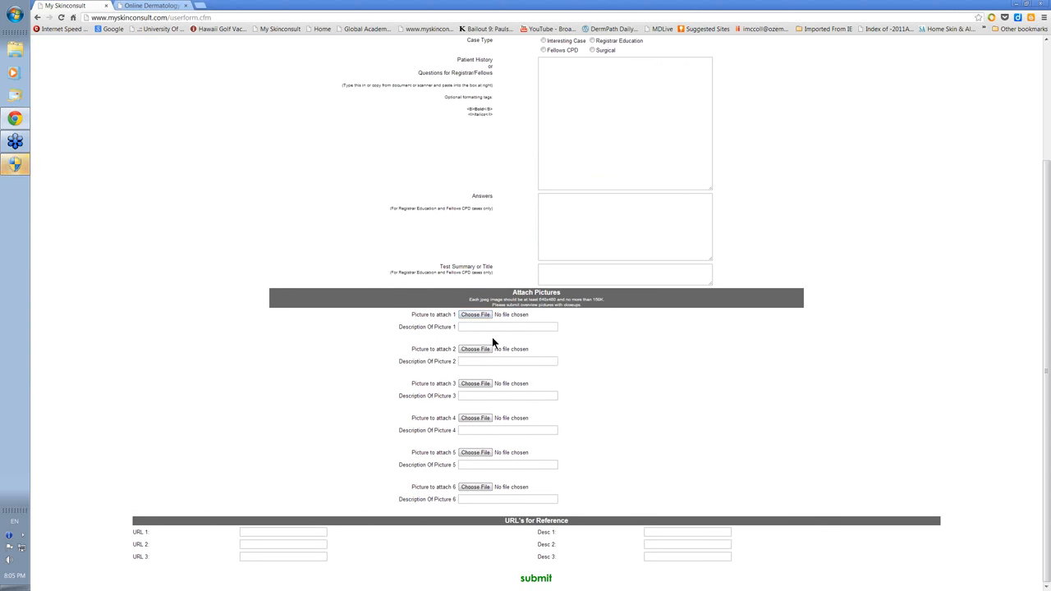
mouse_move(722, 463)
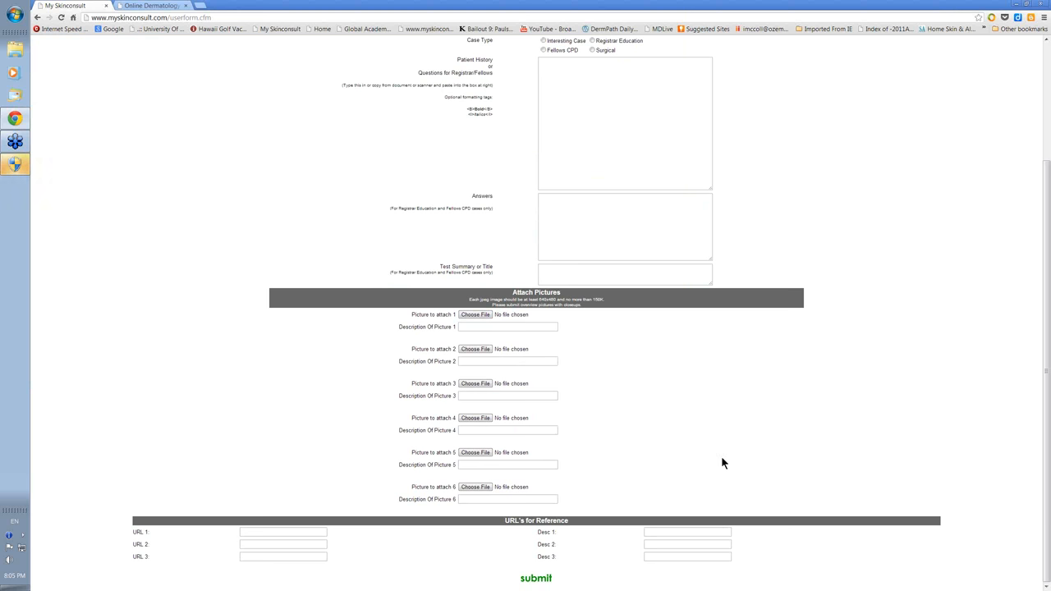
mouse_move(619, 553)
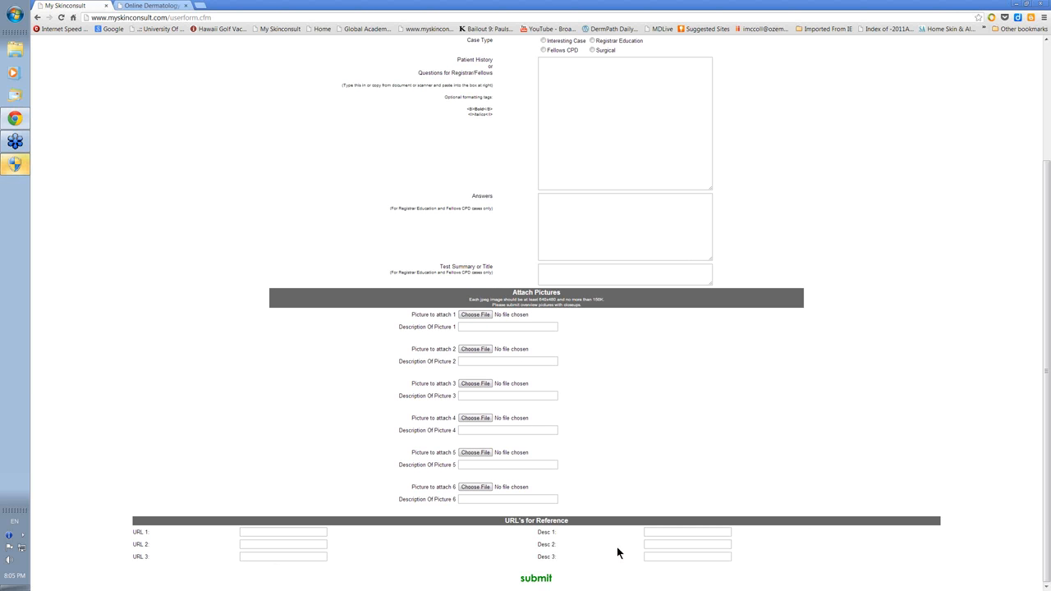
scroll("up", 3)
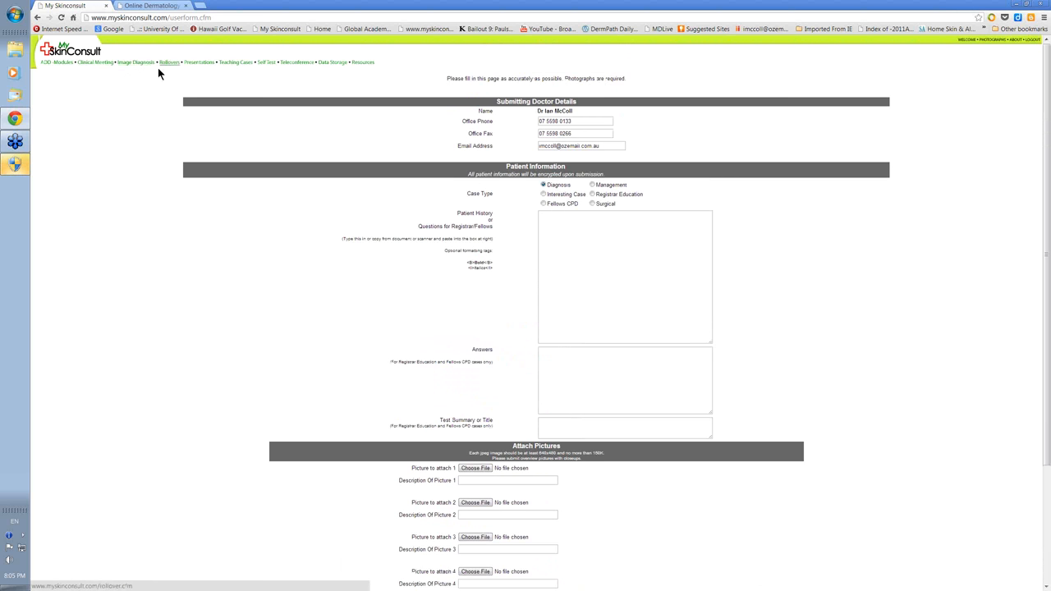
left_click(135, 63)
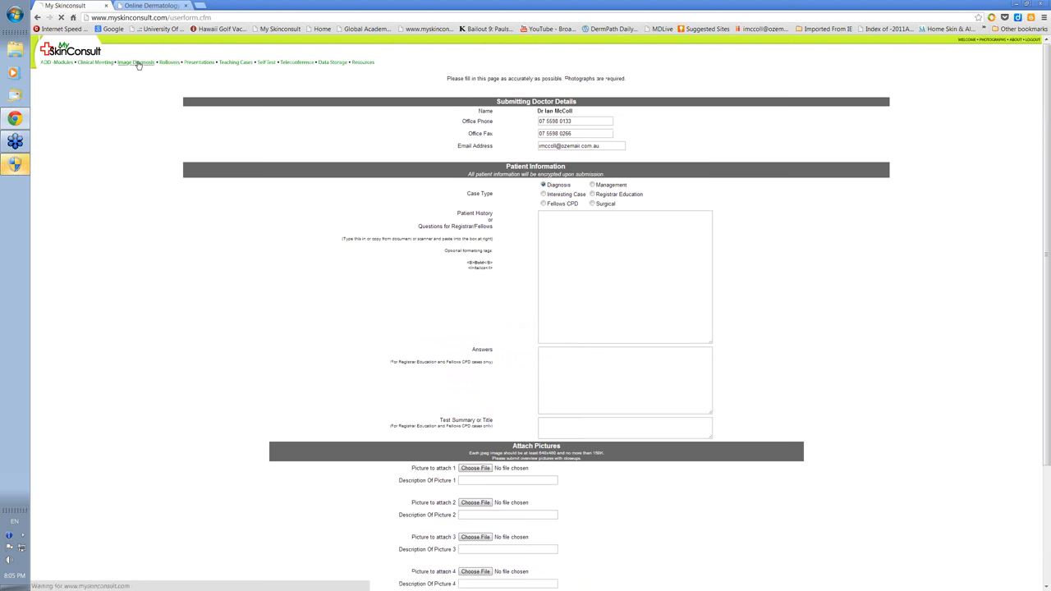
View the Image Diagnosis gallery, then move on to the Presentations page
left_click(136, 63)
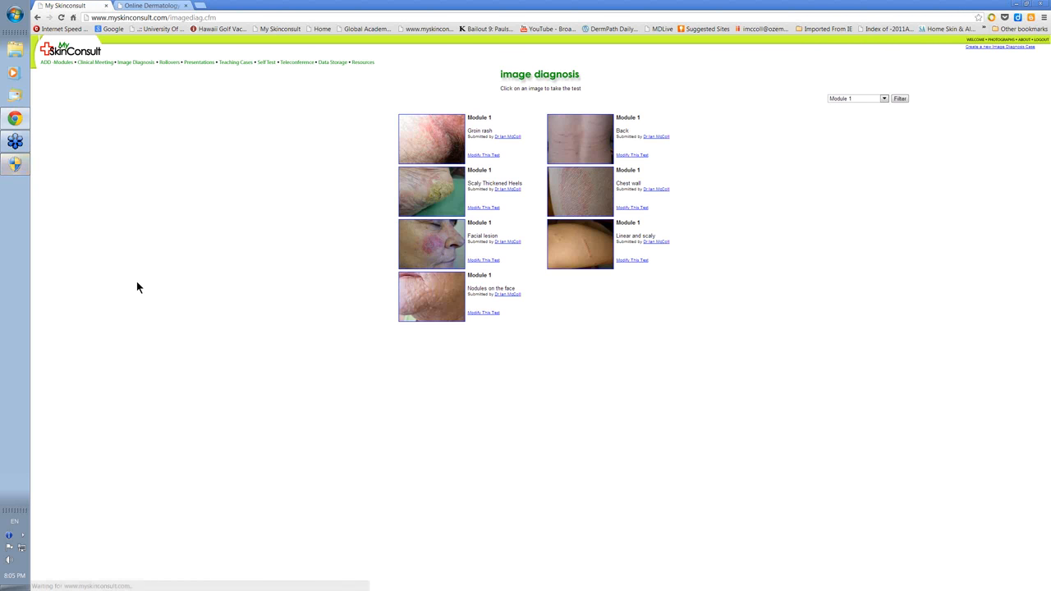
mouse_move(216, 261)
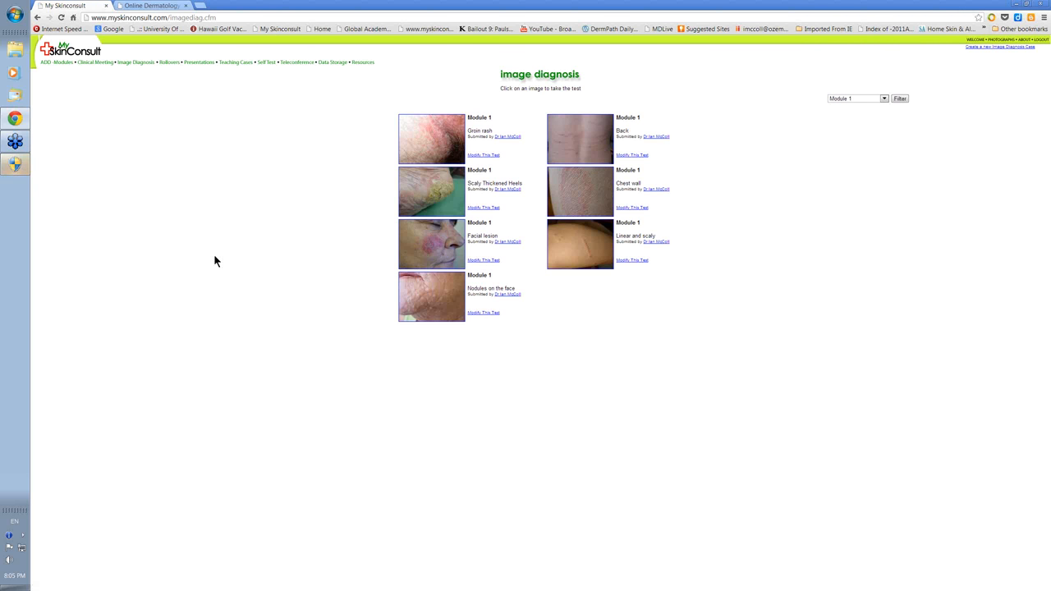
mouse_move(212, 67)
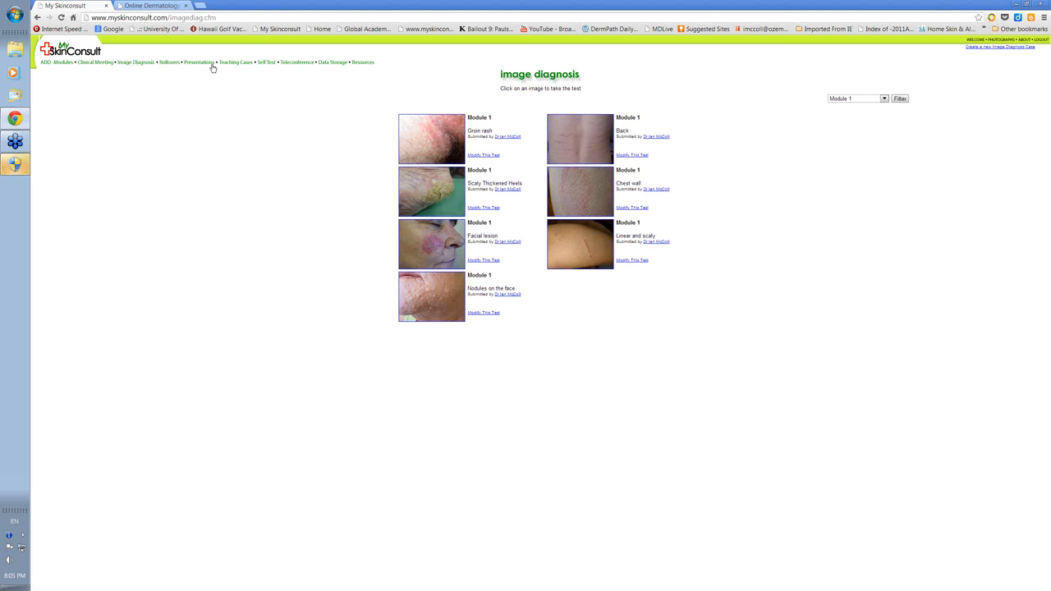
left_click(198, 62)
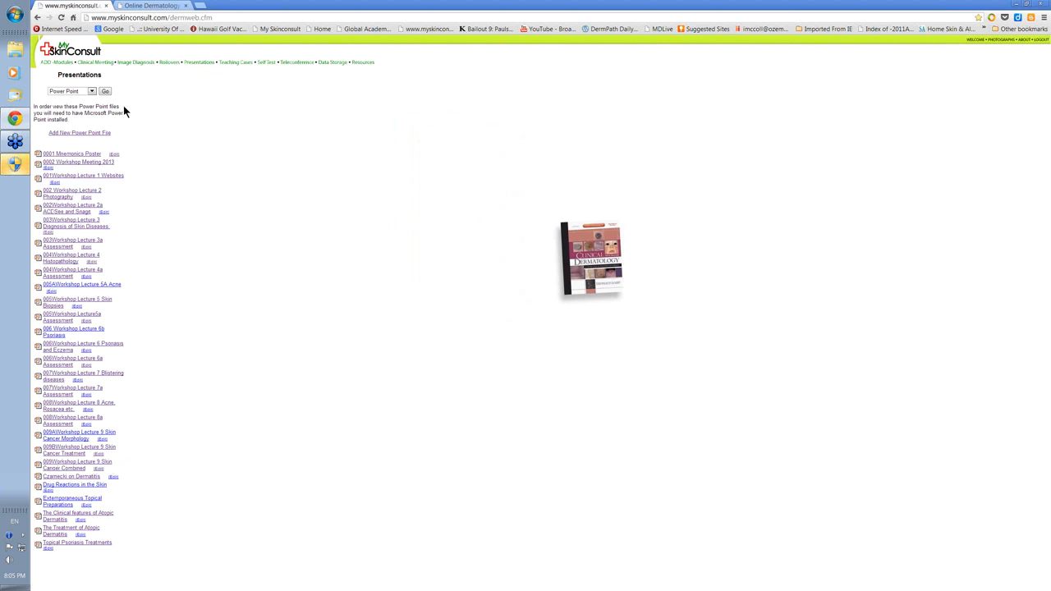
mouse_move(117, 402)
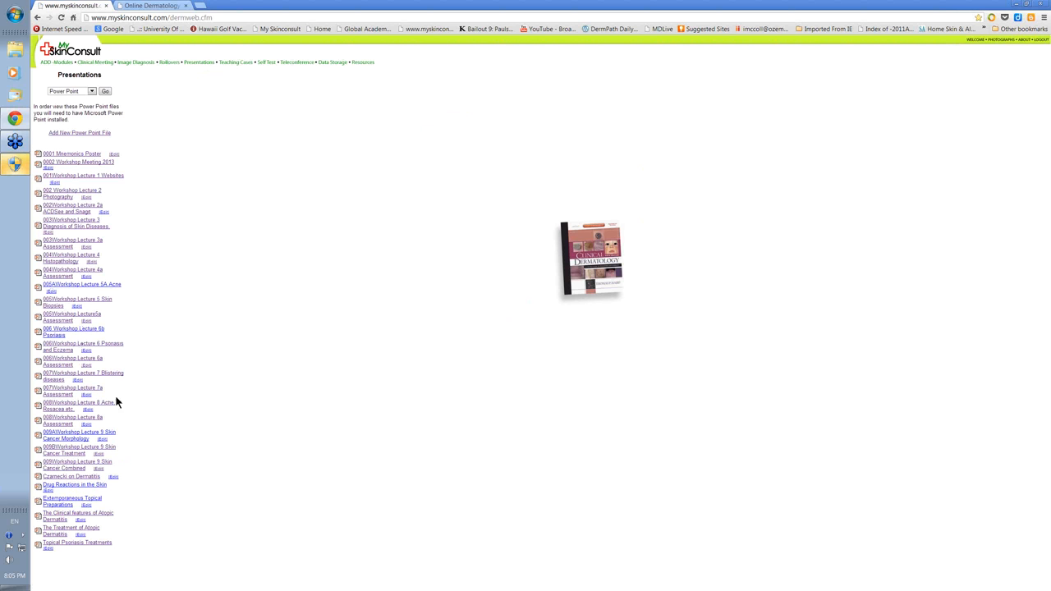
mouse_move(159, 382)
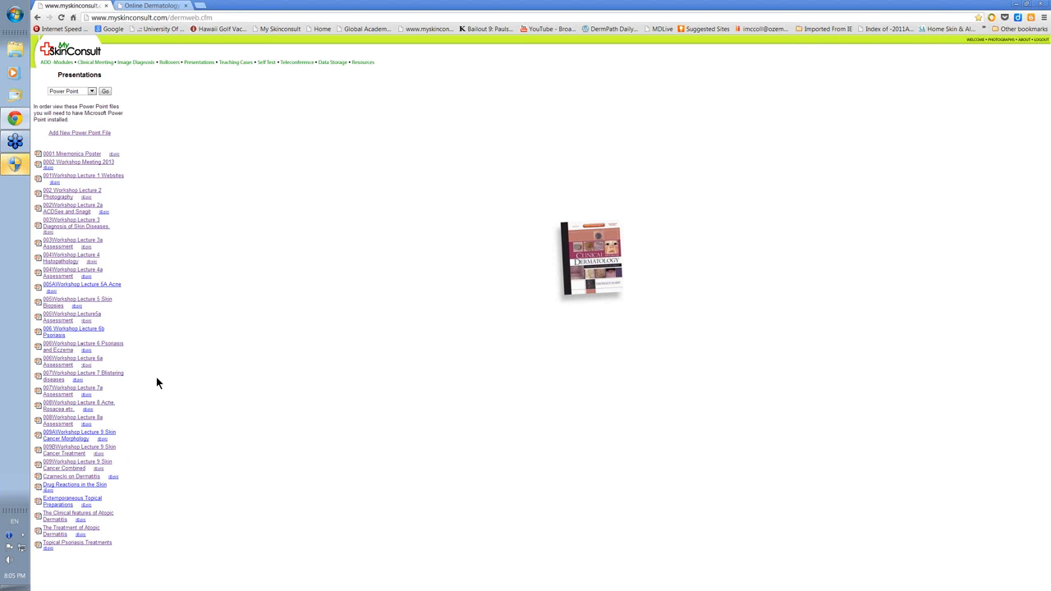
mouse_move(99, 256)
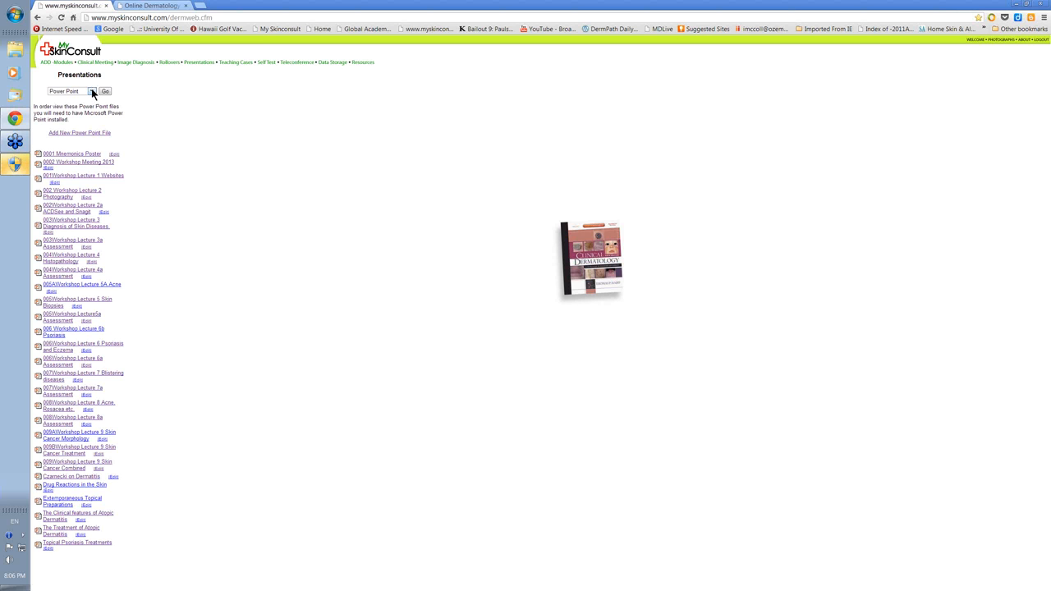
Expand the file-type dropdown to show Power Point, Web Book and PDF options
left_click(92, 91)
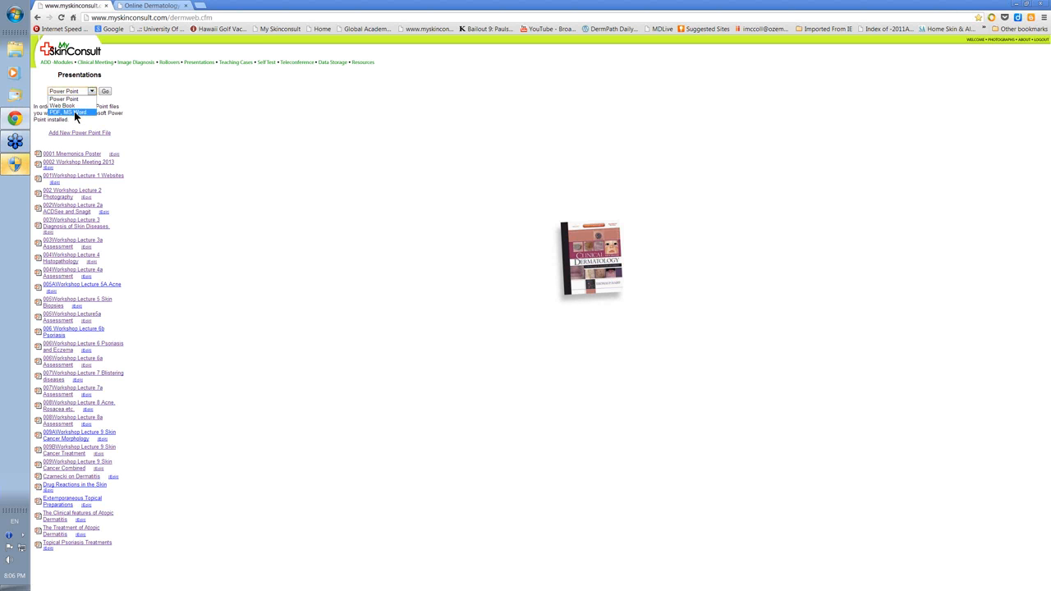
Switch the presentation list to PDF, MS Word, then go to Teleconference
left_click(68, 111)
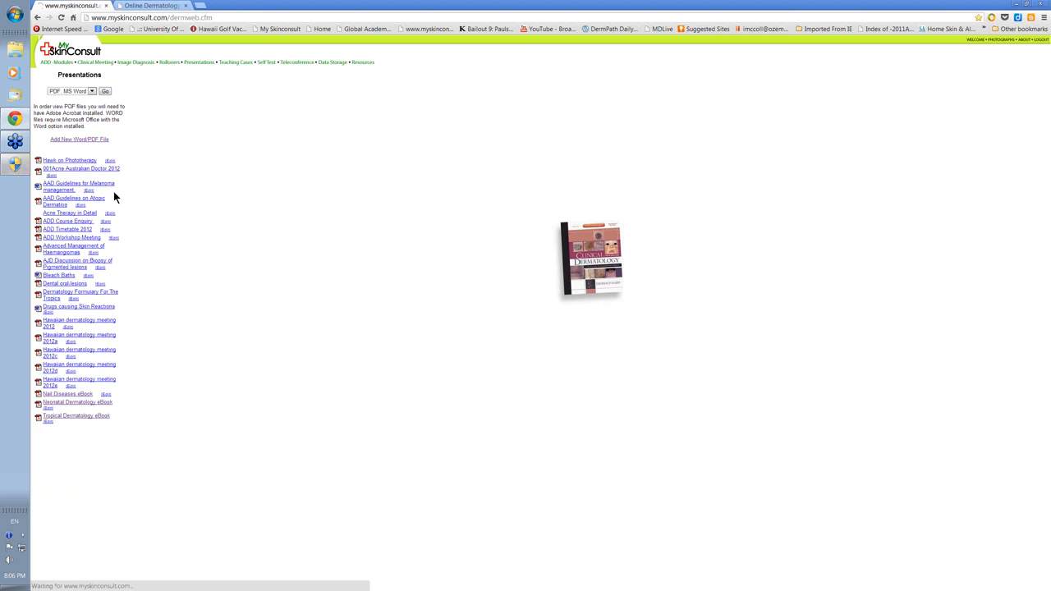
mouse_move(189, 419)
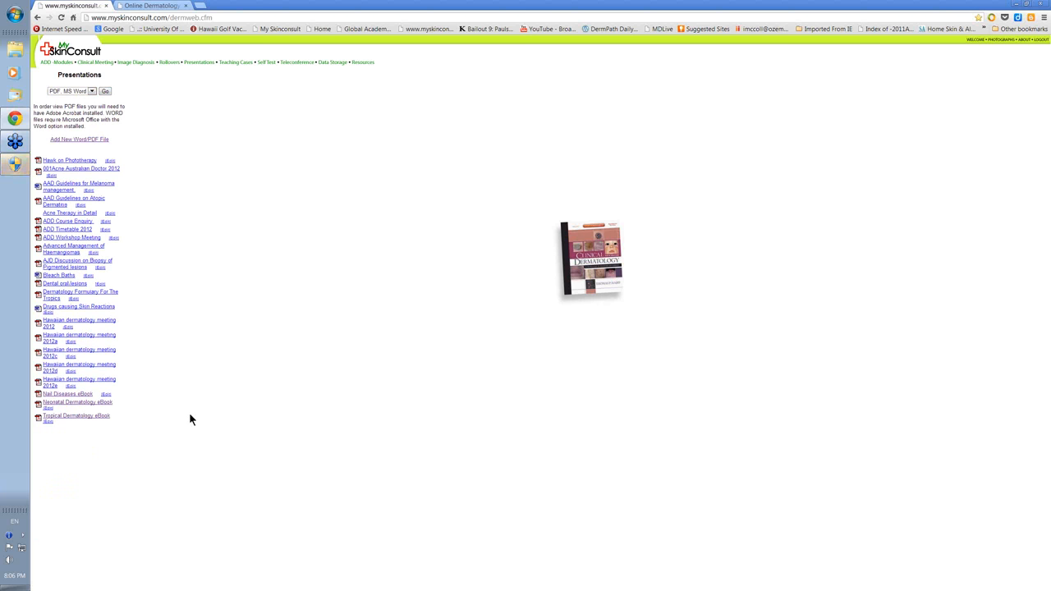
mouse_move(161, 277)
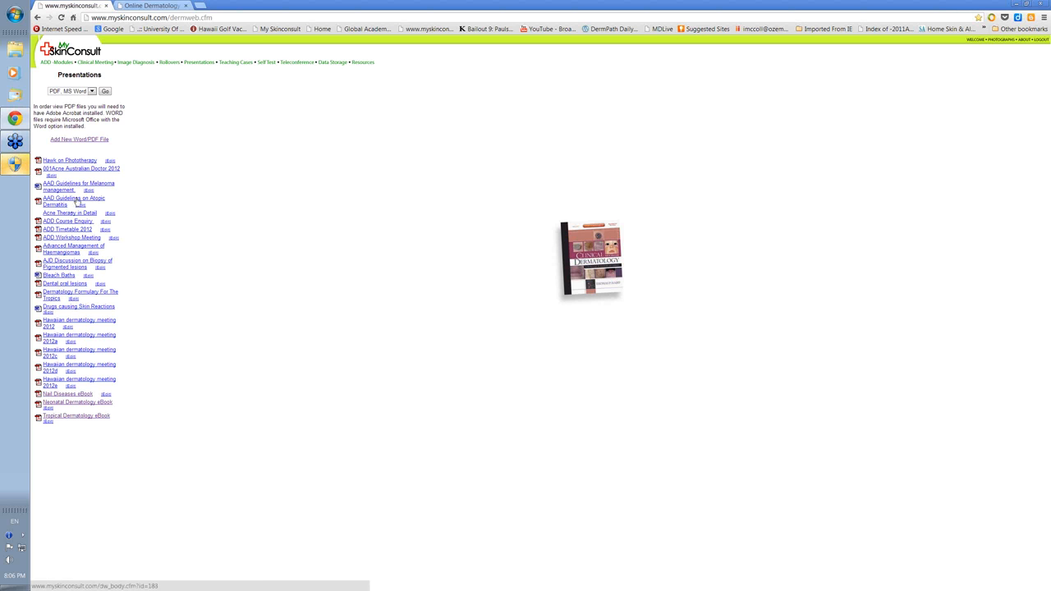
left_click(297, 62)
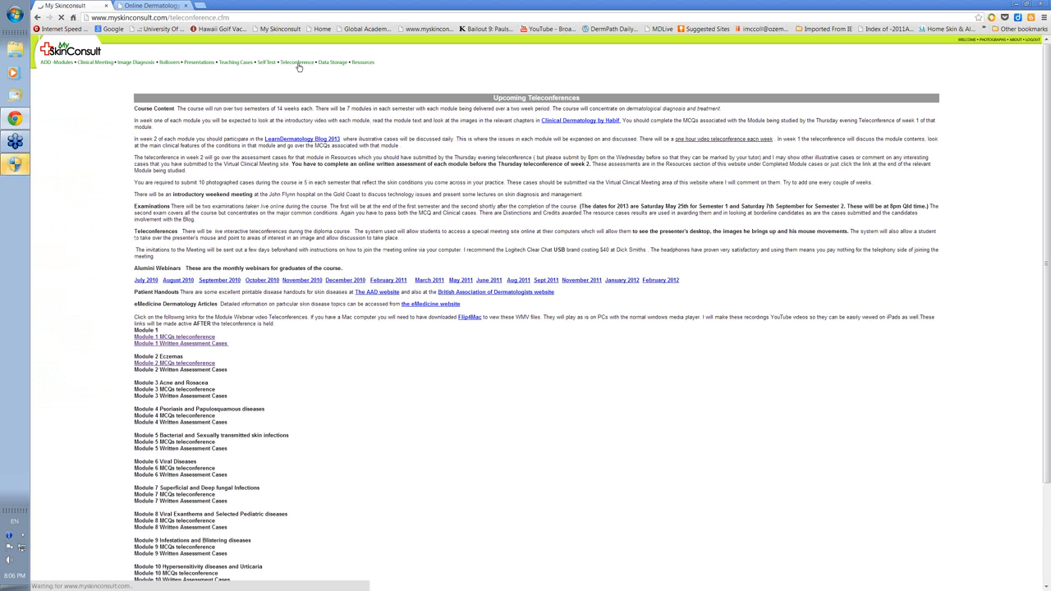
left_click(297, 62)
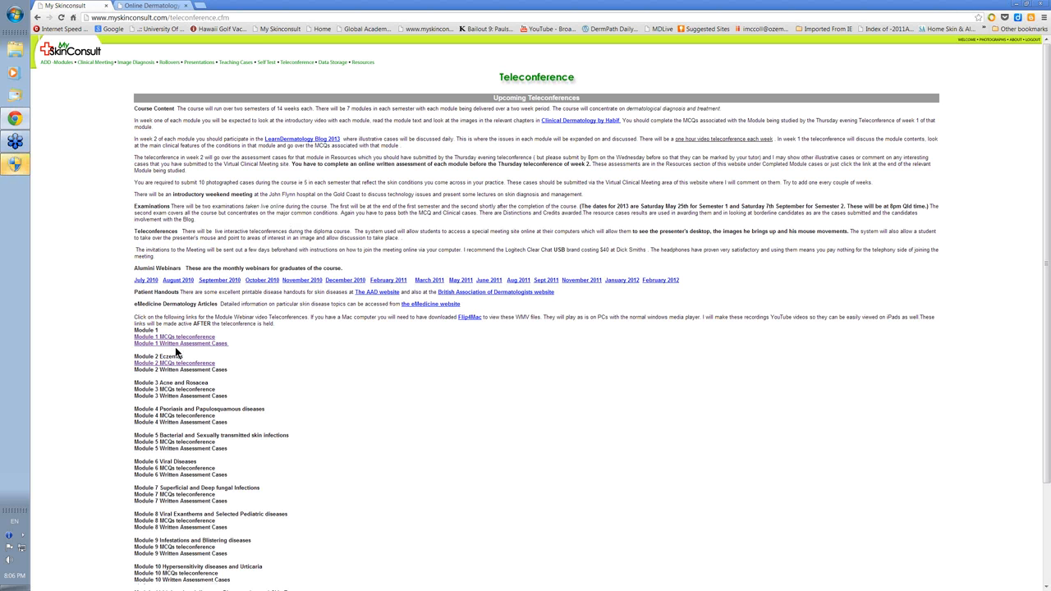
mouse_move(180, 343)
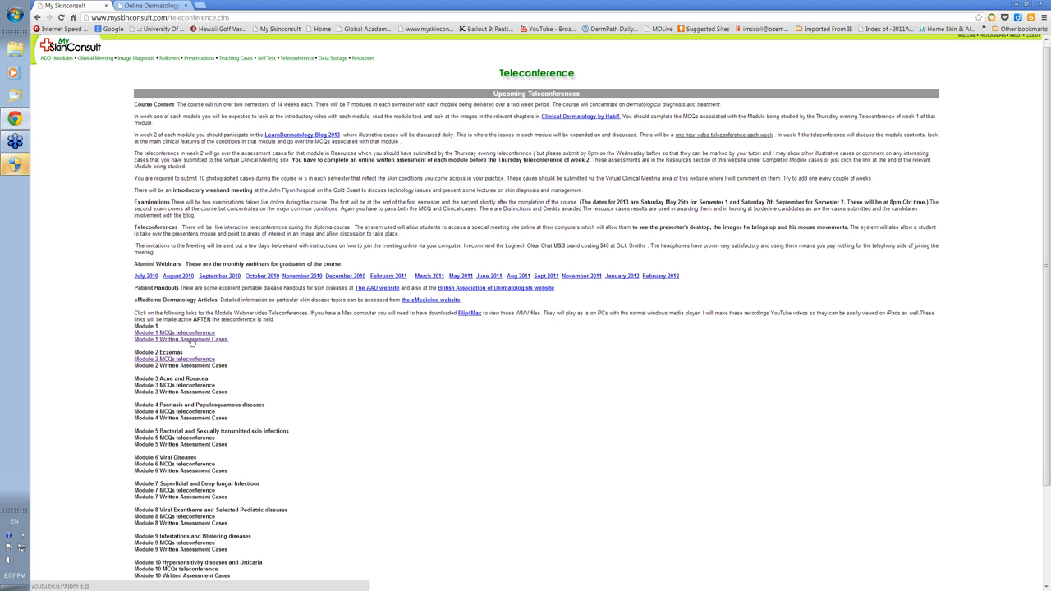
Open the 14 Feb 2013 Module 1 webinar recording on YouTube, play it briefly, then pause
left_click(180, 340)
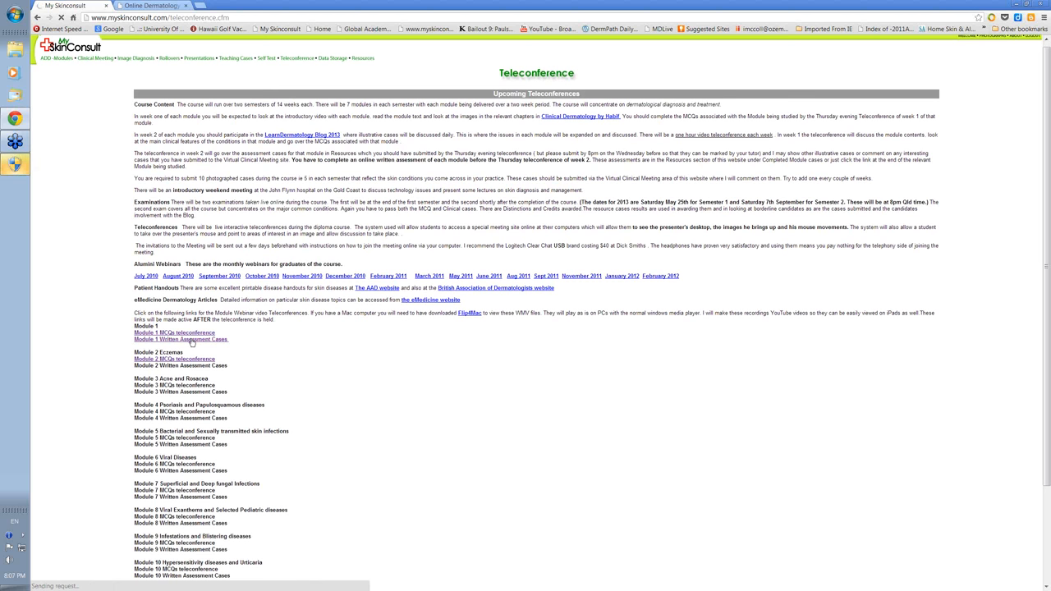
left_click(174, 332)
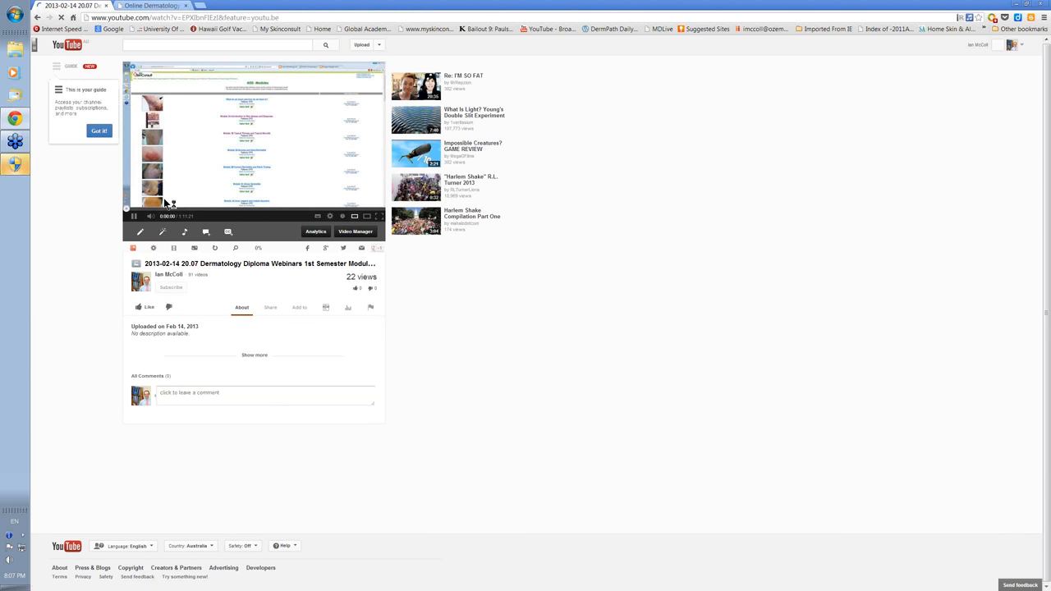
left_click(133, 216)
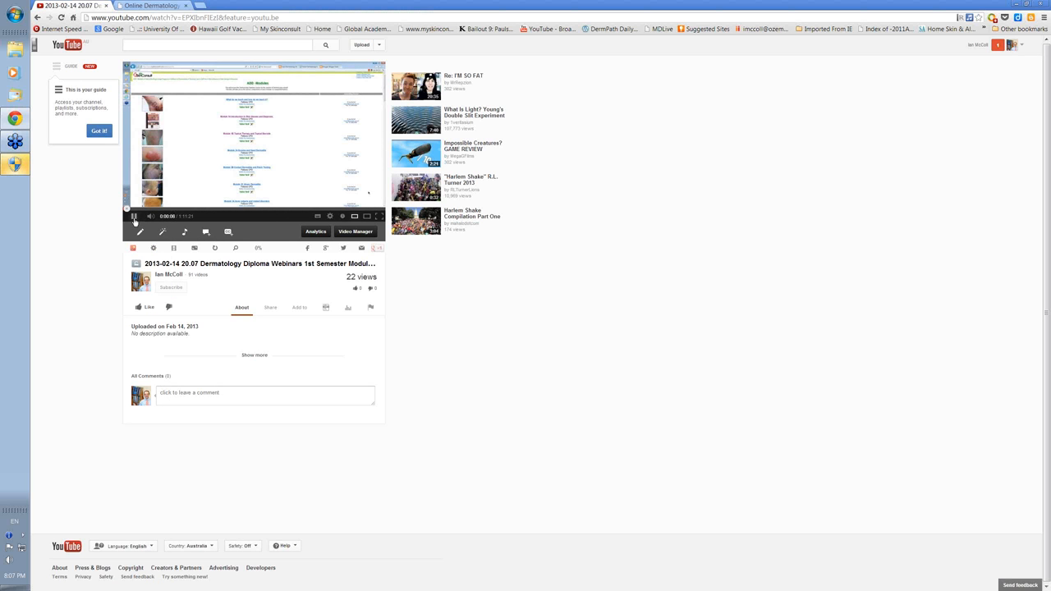
left_click(134, 216)
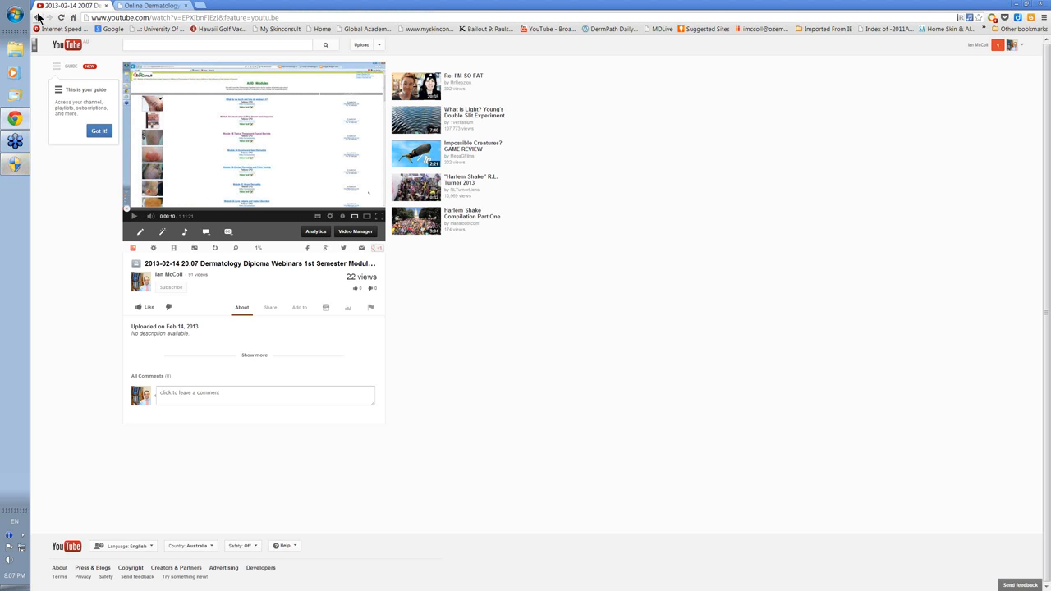
Go back from YouTube to the Teleconference page, then open the Data Storage page
left_click(37, 17)
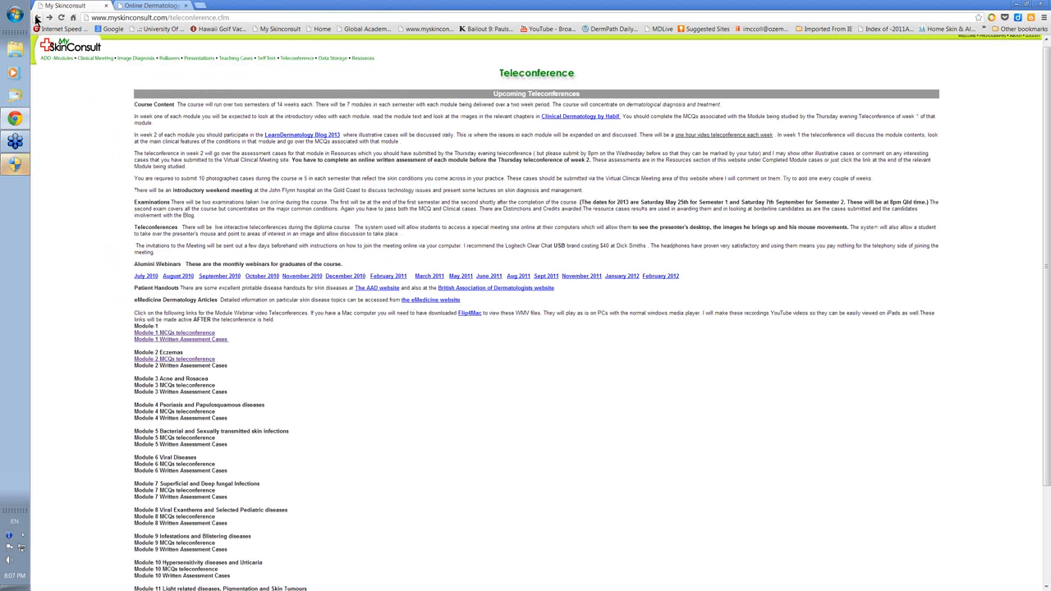
mouse_move(295, 65)
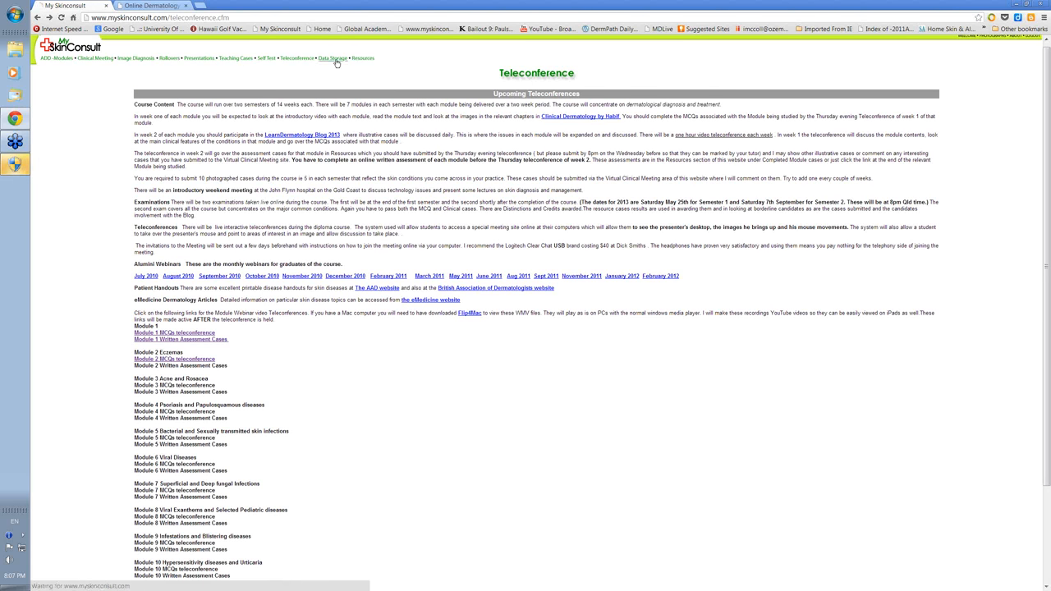
left_click(332, 59)
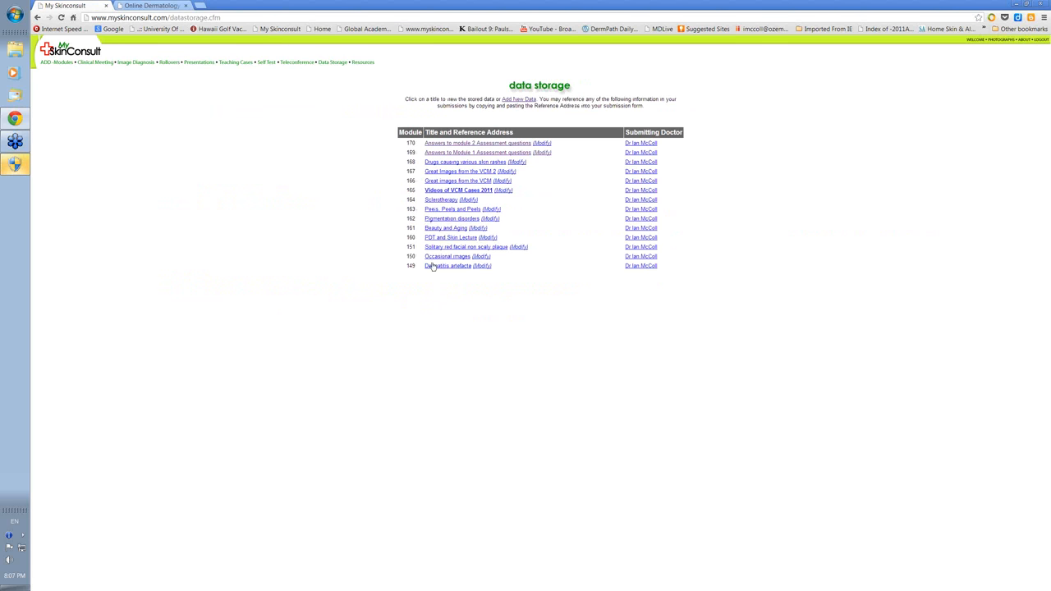
mouse_move(352, 76)
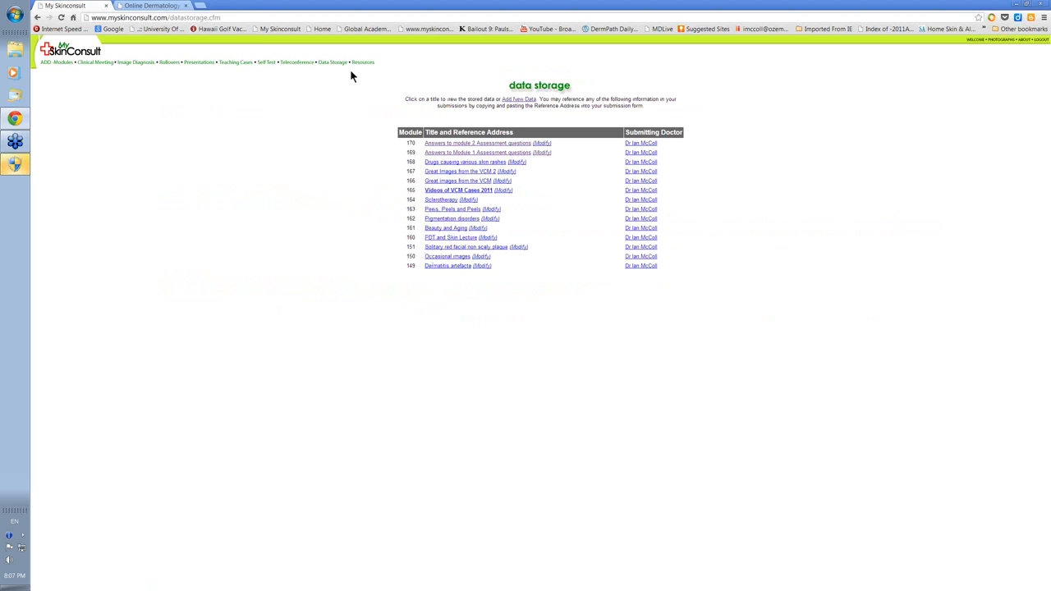
left_click(363, 63)
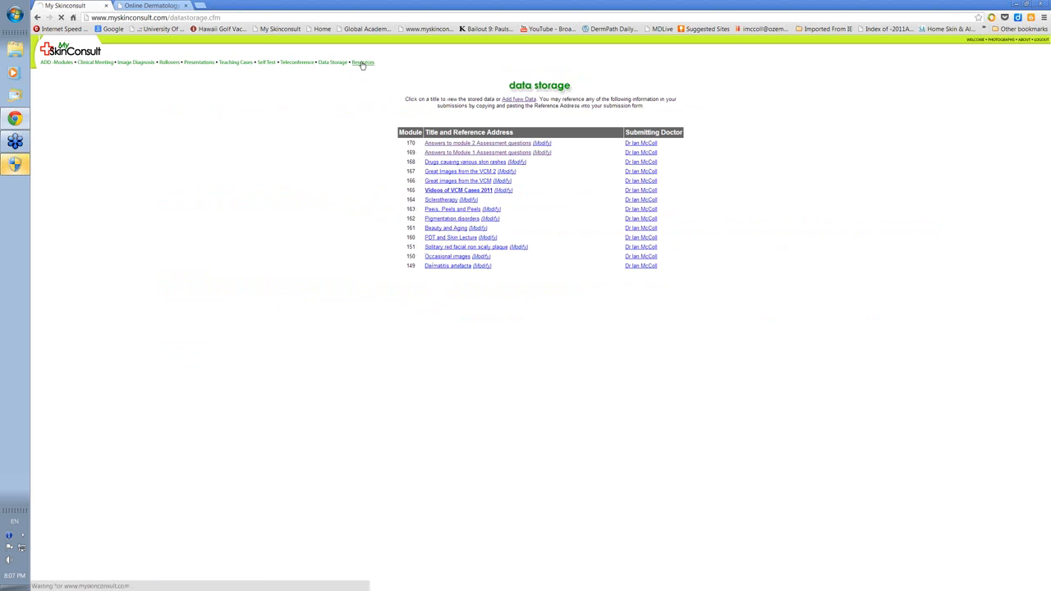
Show the Resources sections: module tests, practice examination and semester examinations
left_click(363, 62)
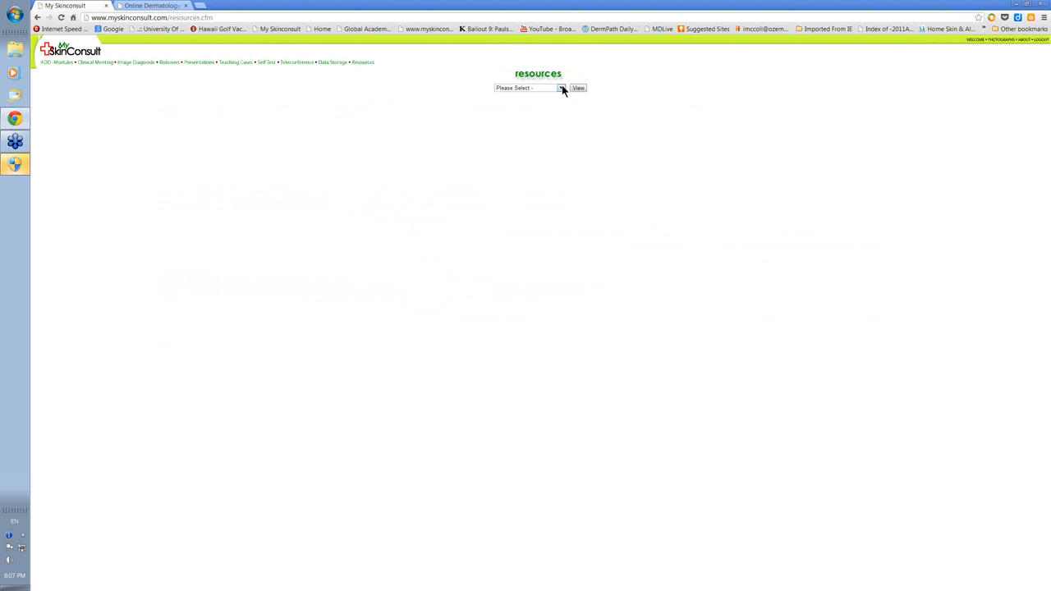
left_click(561, 87)
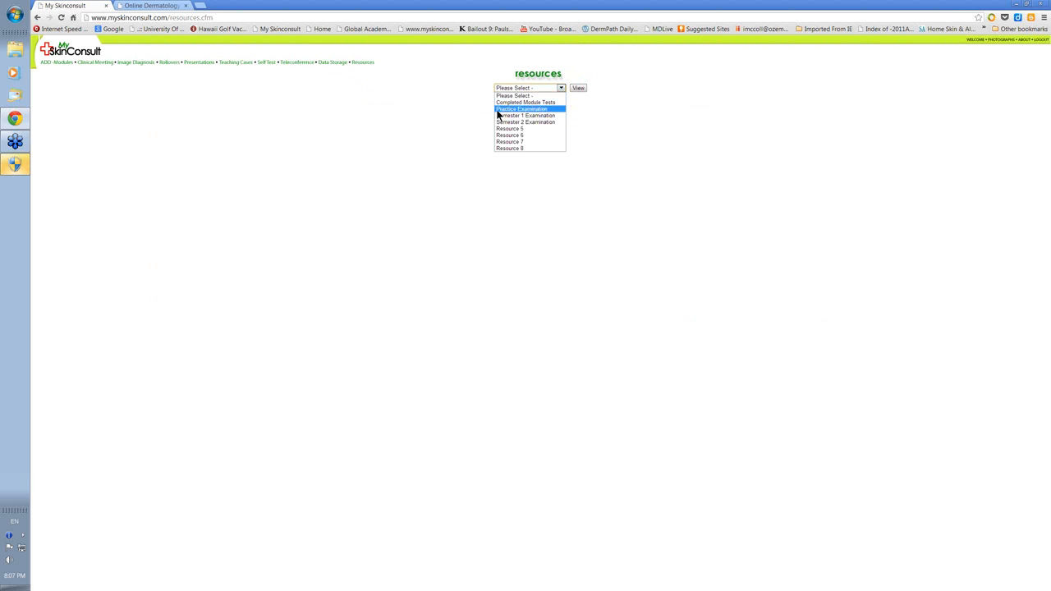
mouse_move(525, 115)
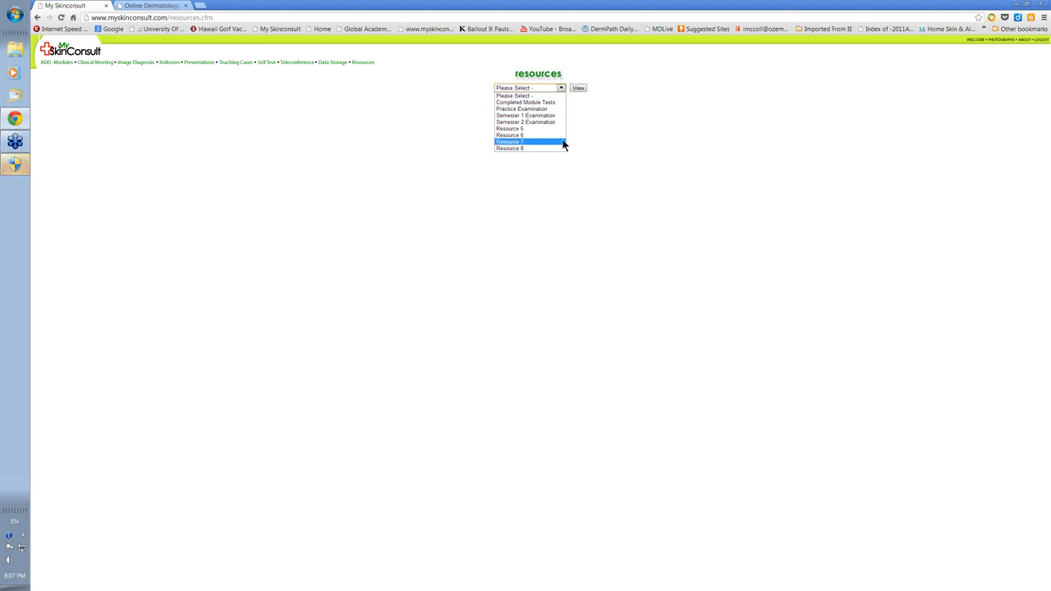
mouse_move(525, 115)
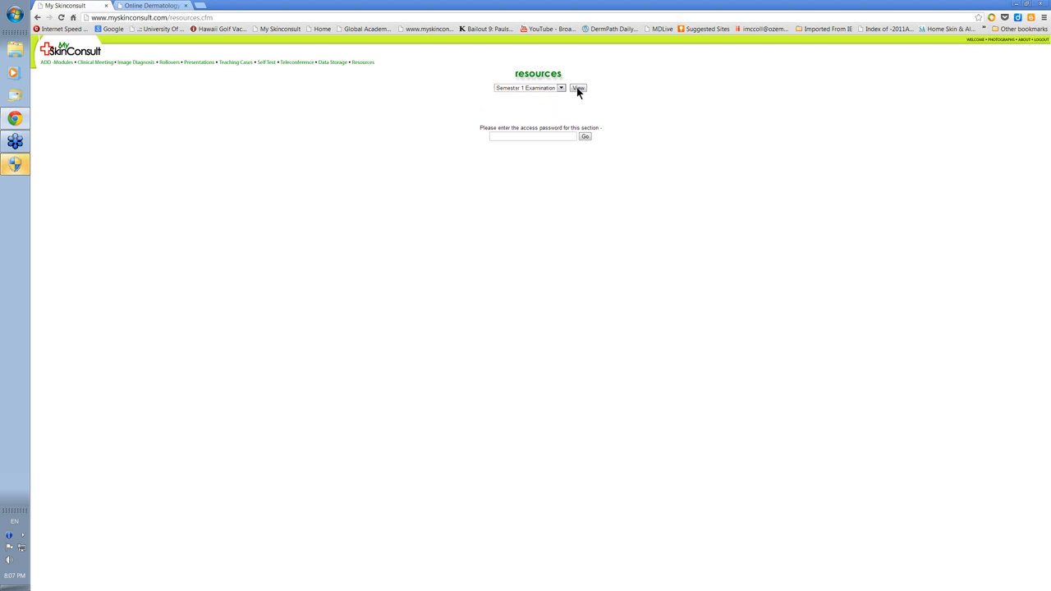
mouse_move(549, 100)
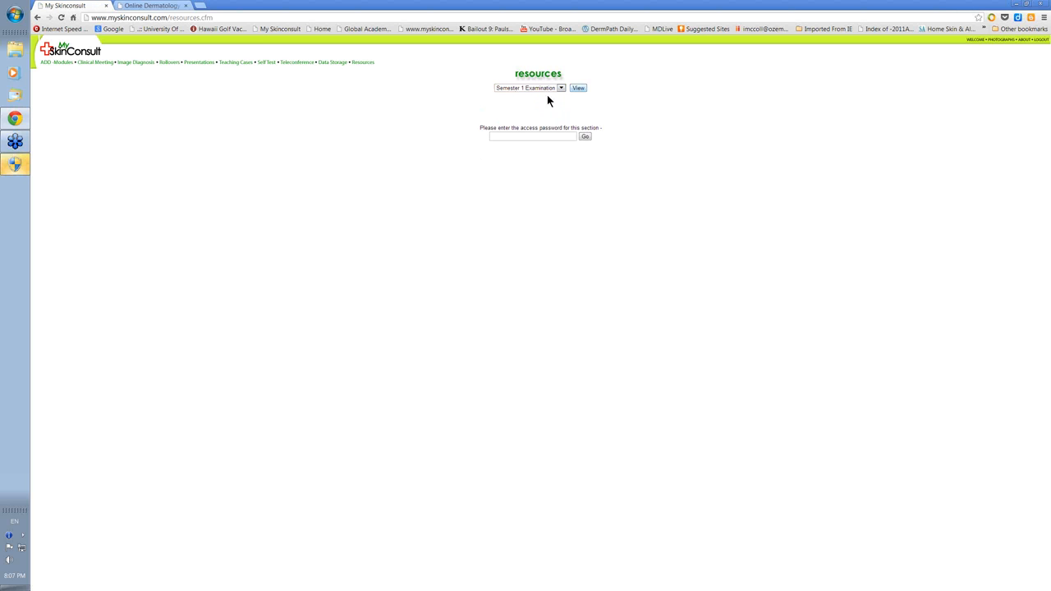
mouse_move(345, 125)
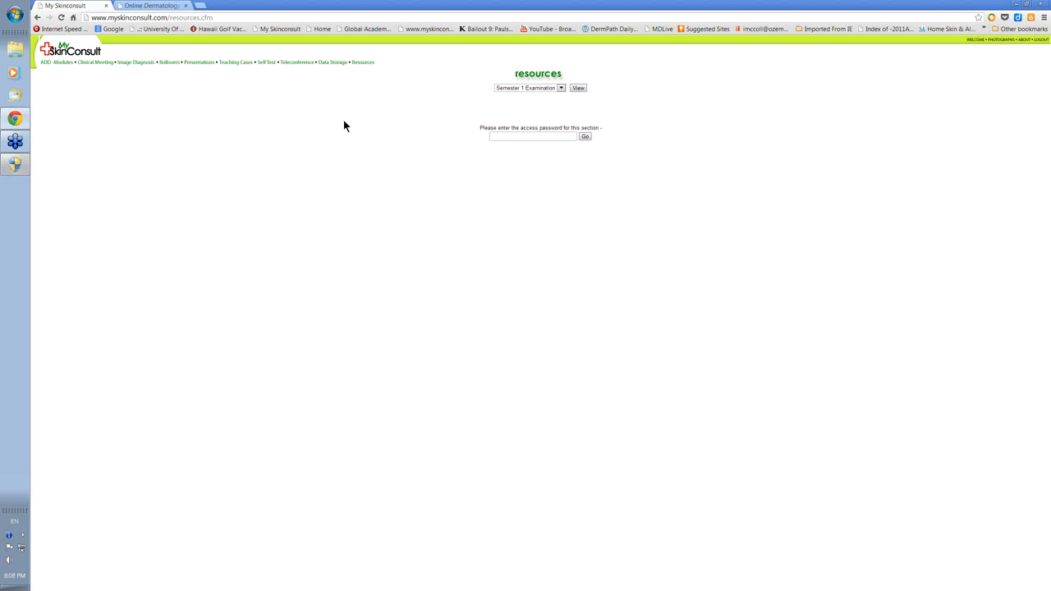
mouse_move(120, 103)
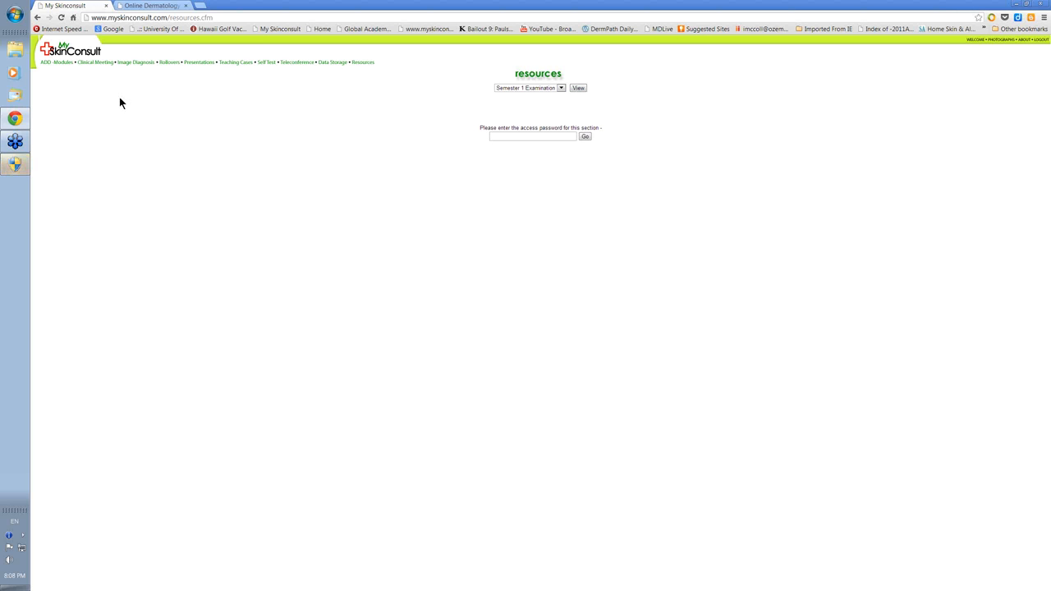
mouse_move(234, 114)
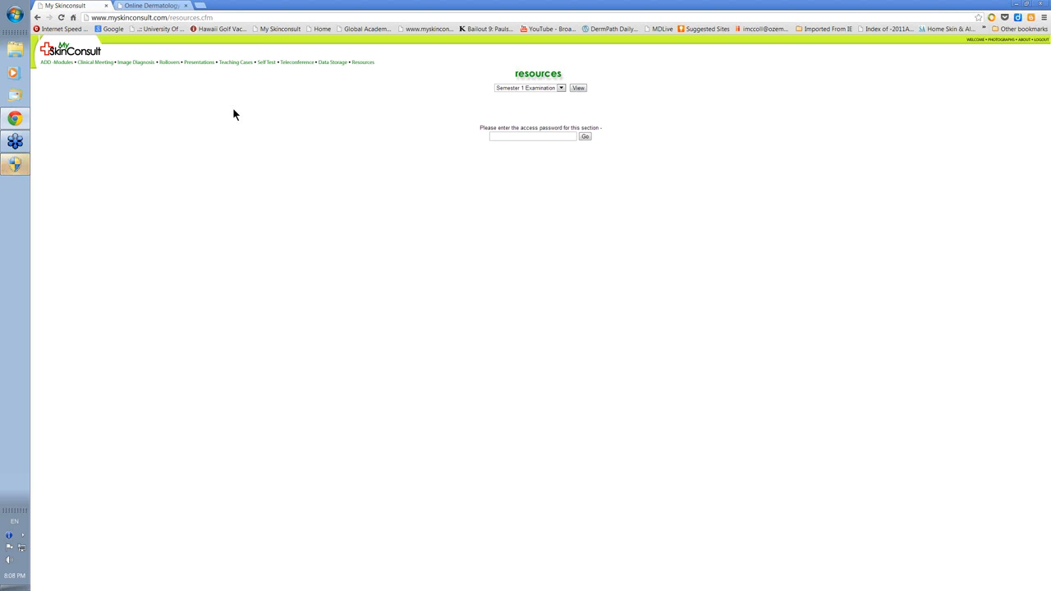
mouse_move(295, 120)
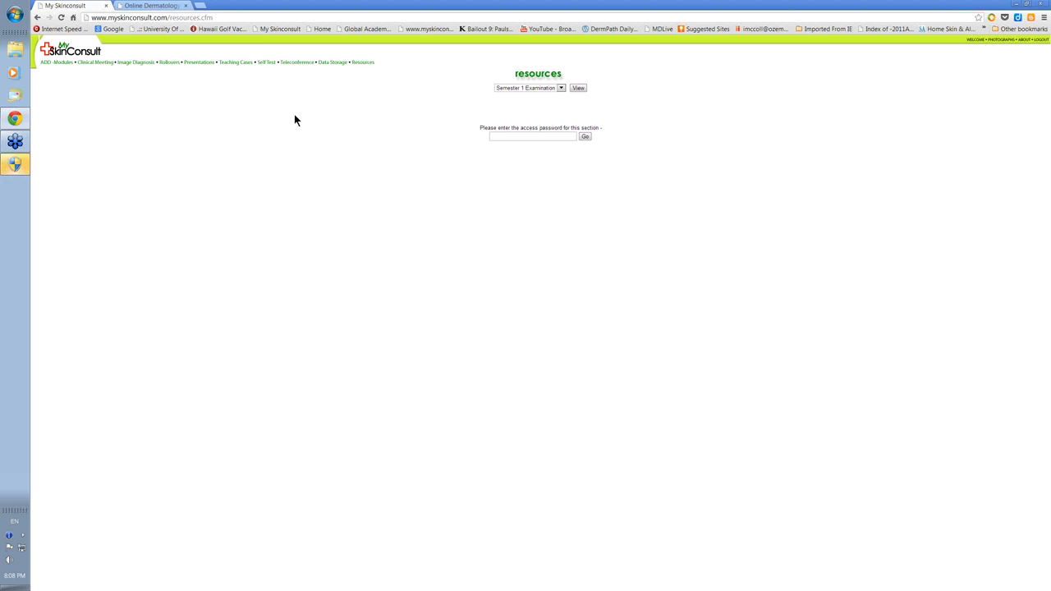
mouse_move(215, 42)
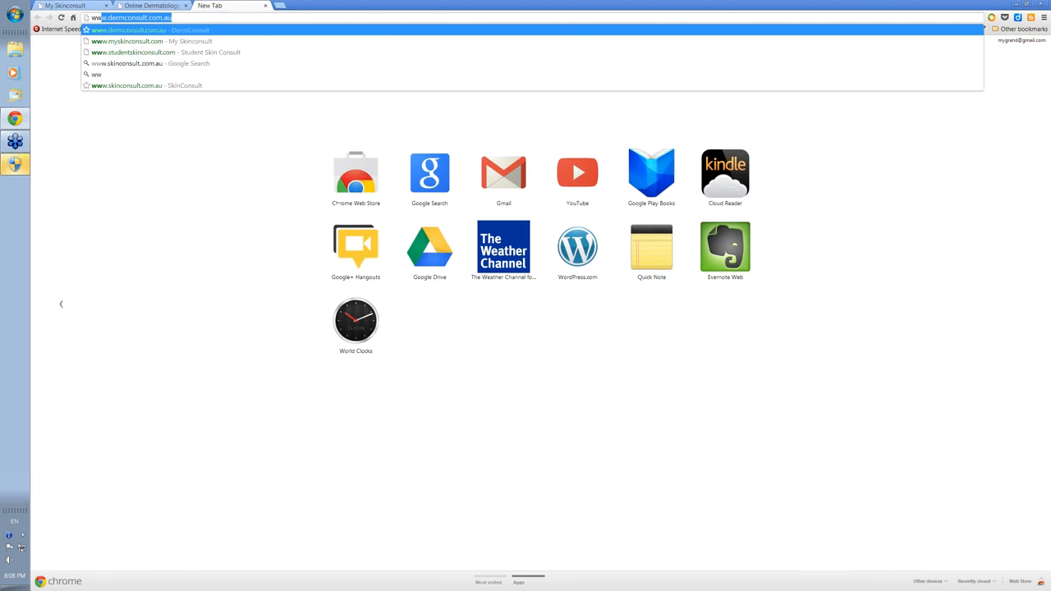
type("www.myskinconsult.com")
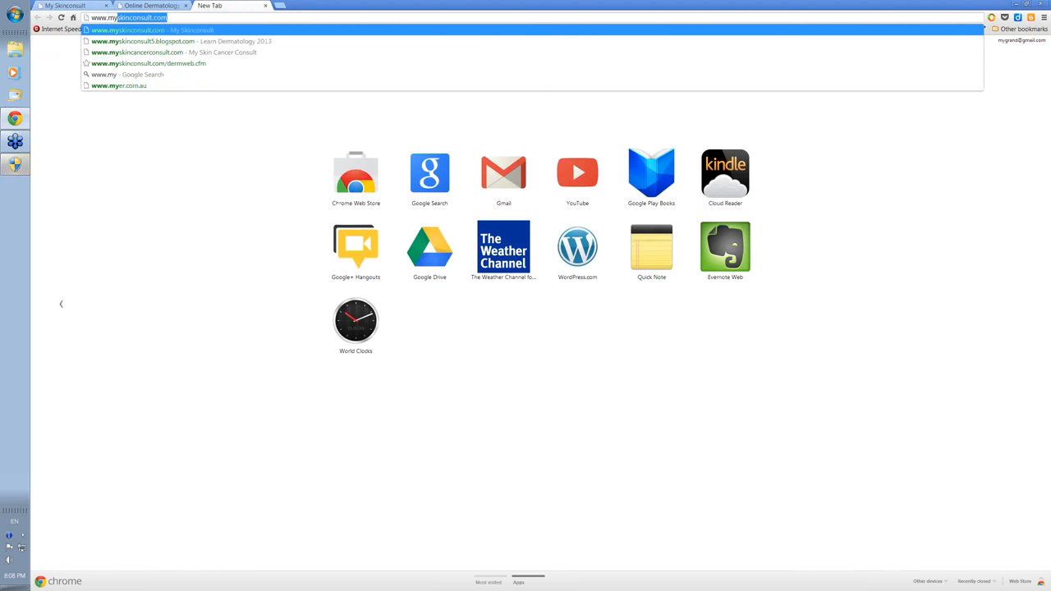
type("nsult.com")
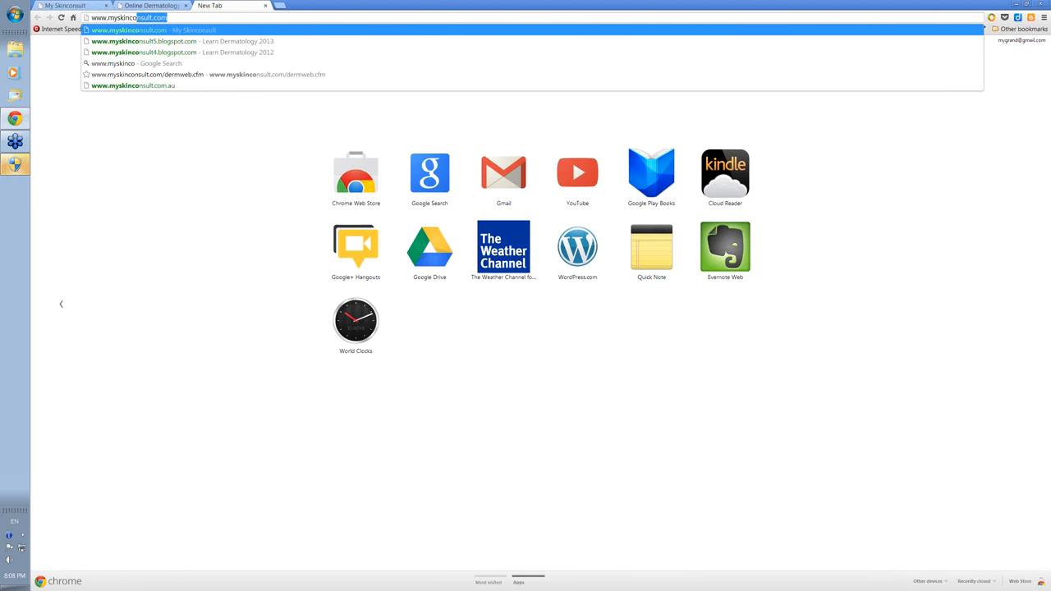
mouse_move(177, 41)
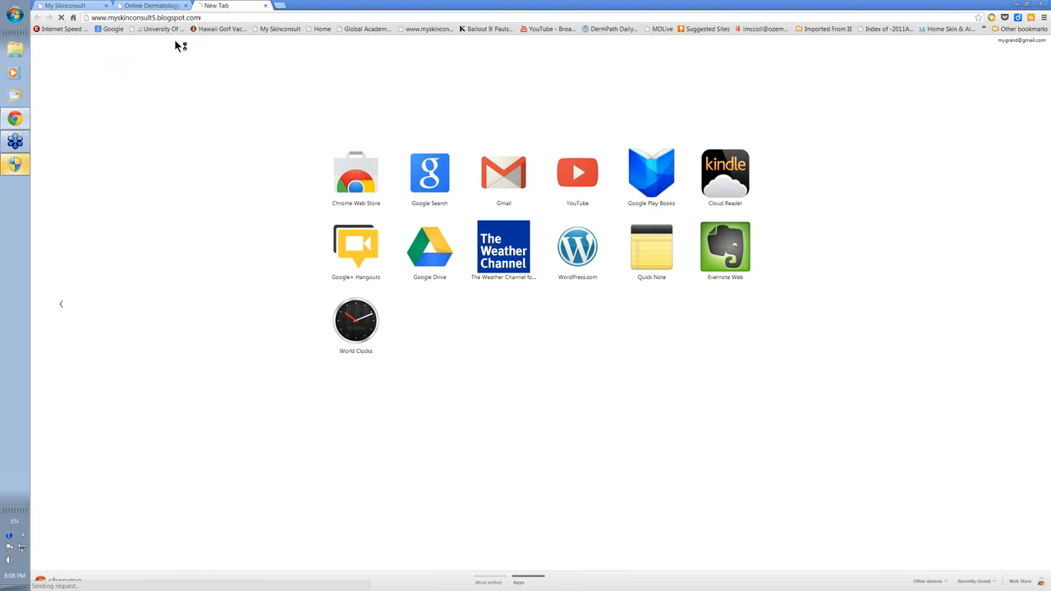
left_click(147, 17)
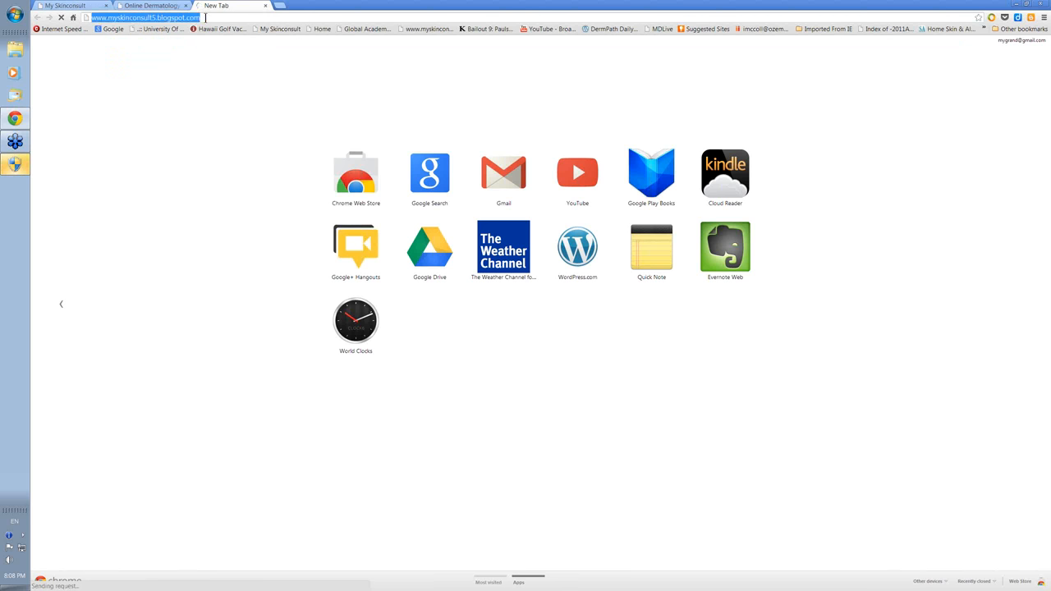
key("Return")
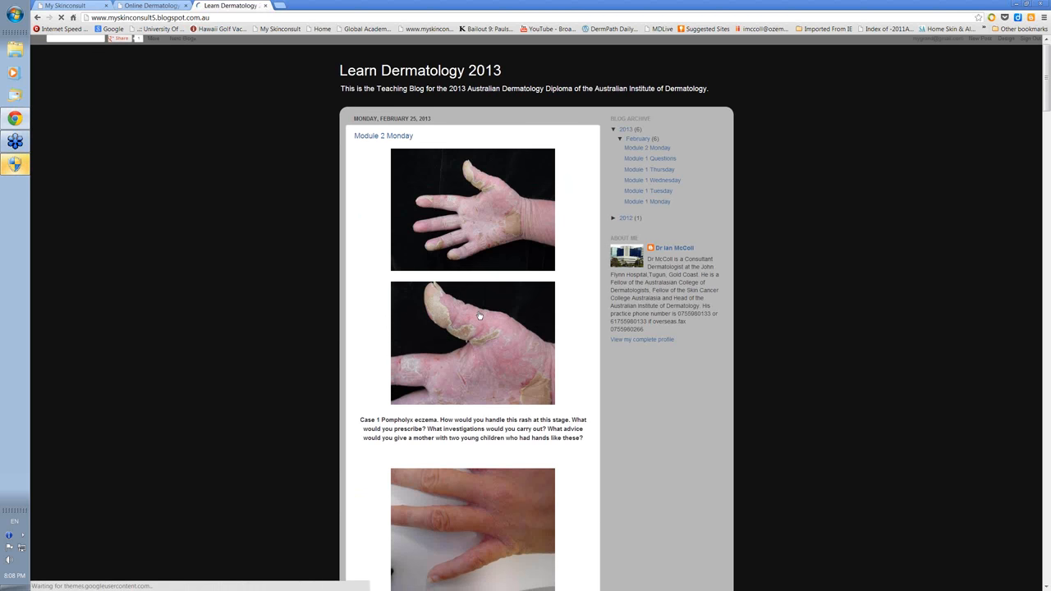
scroll("down", 3)
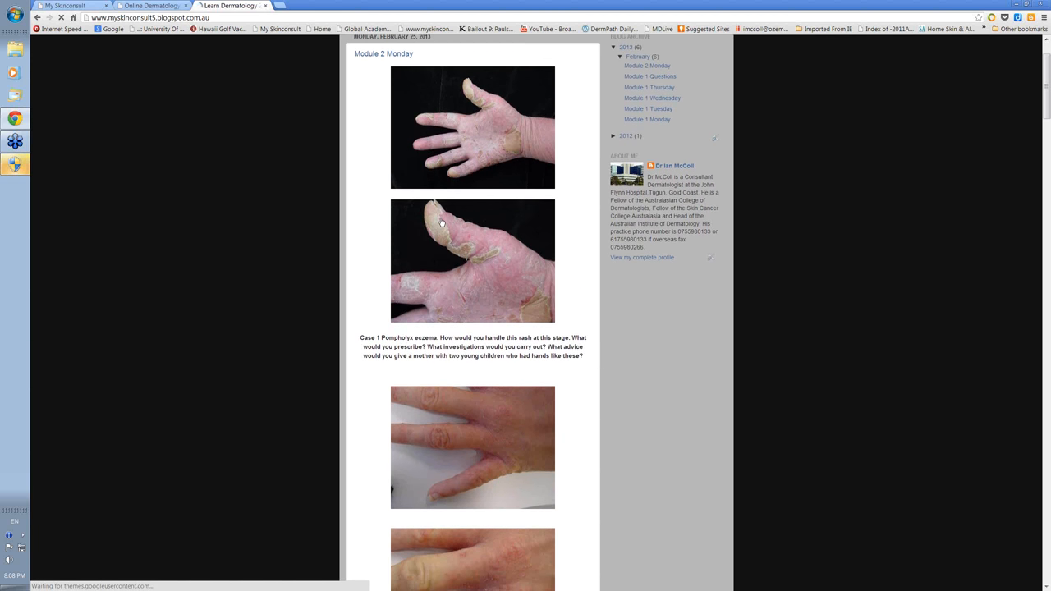
scroll("up", 3)
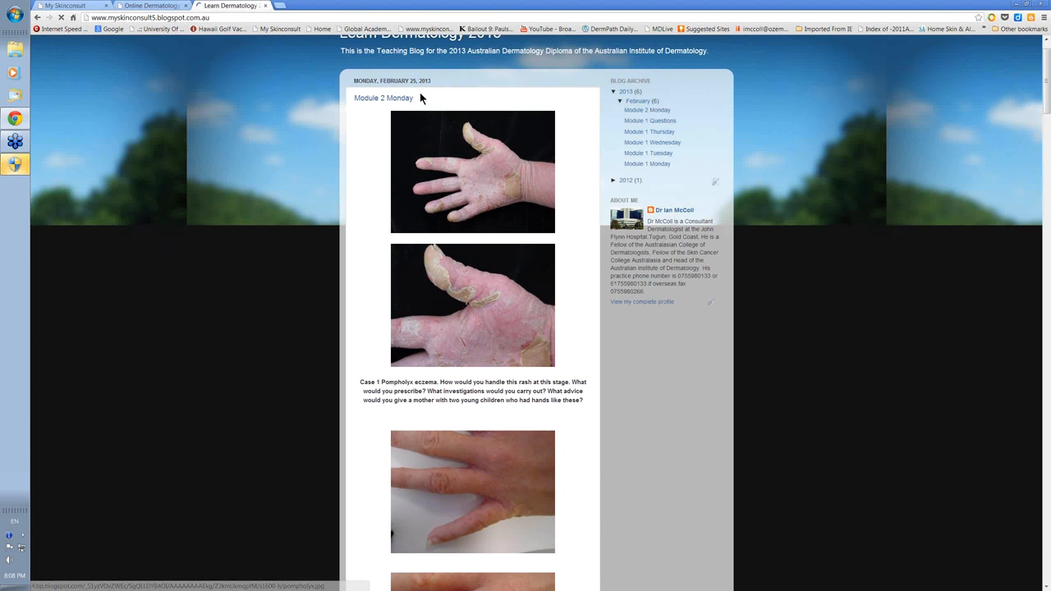
scroll("down", 3)
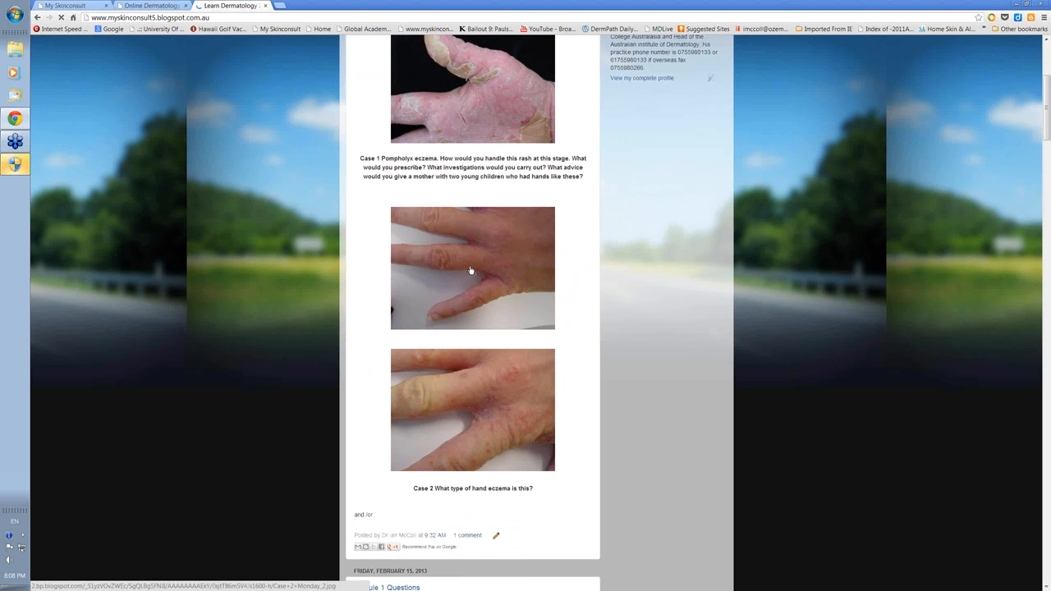
scroll("down", 3)
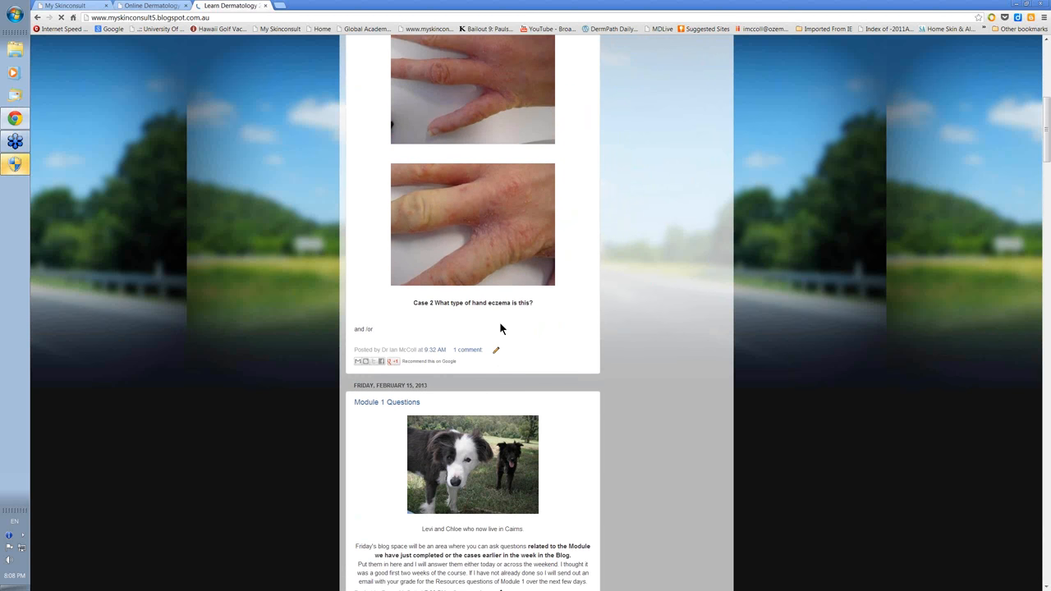
scroll("down", 3)
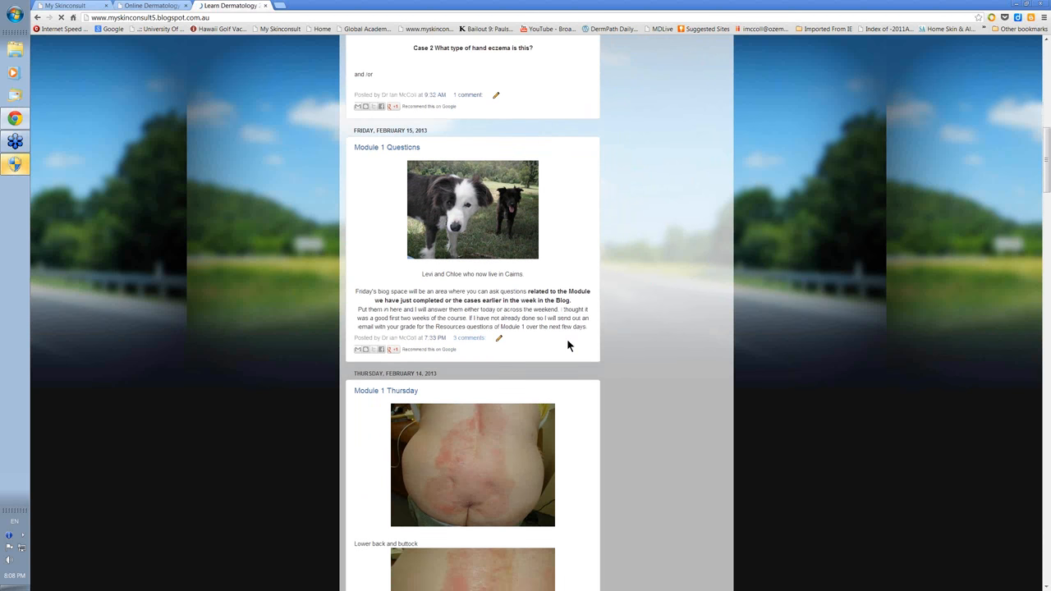
scroll("down", 3)
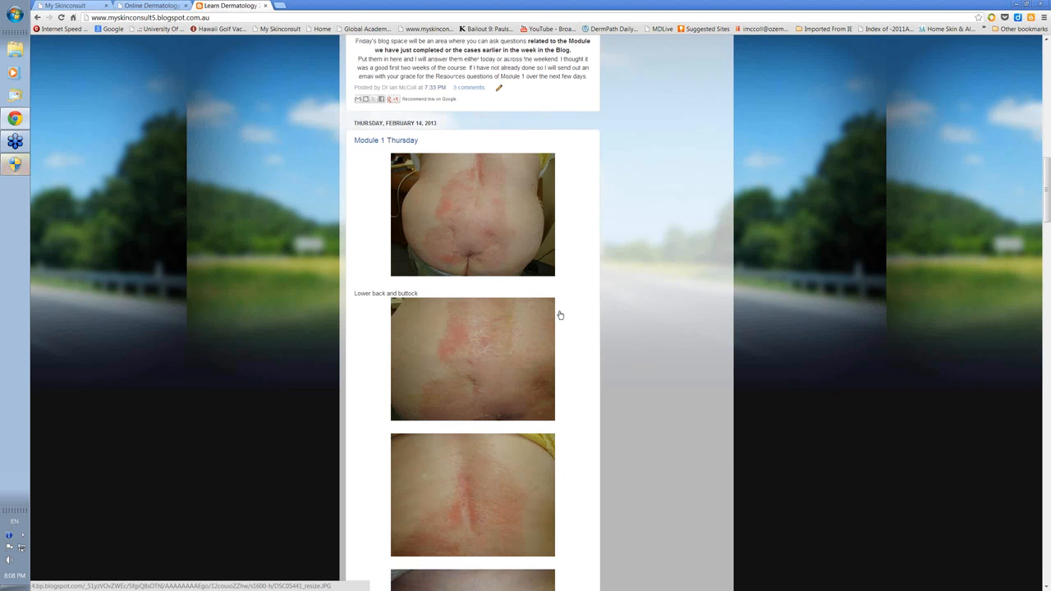
scroll("down", 3)
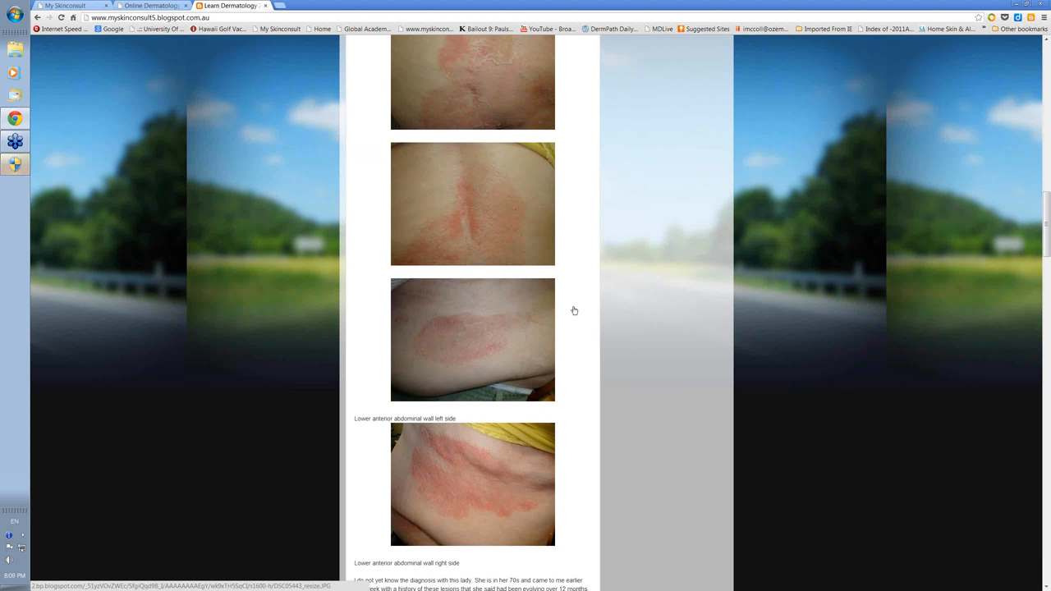
scroll("down", 3)
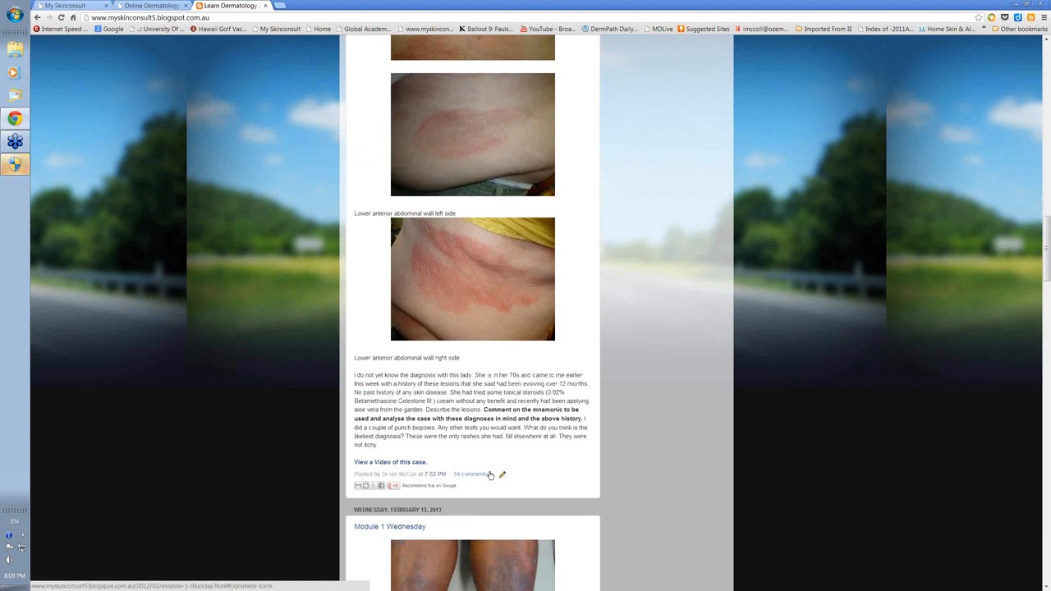
scroll("down", 3)
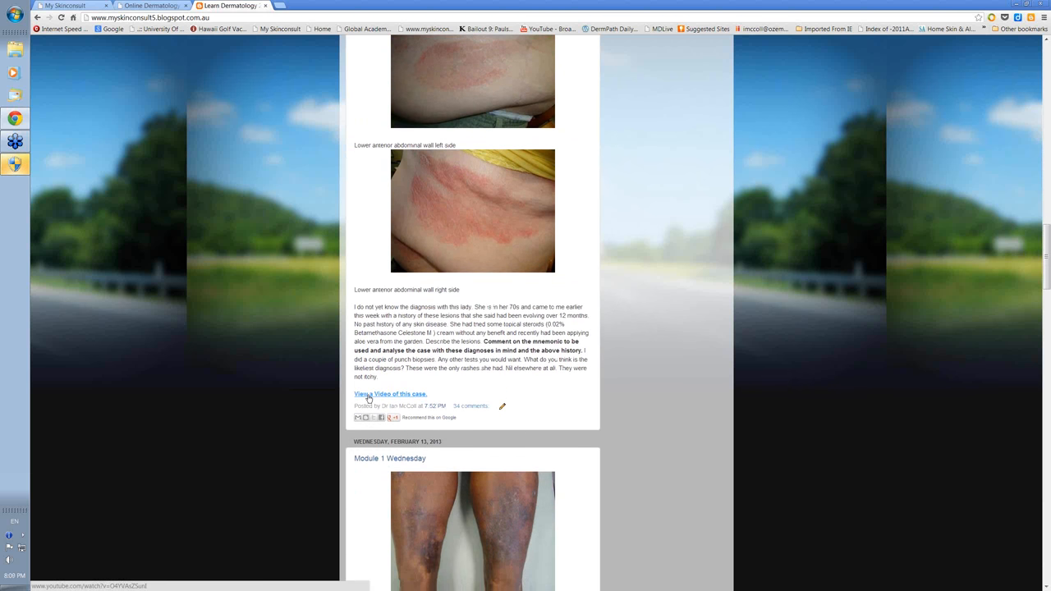
mouse_move(518, 392)
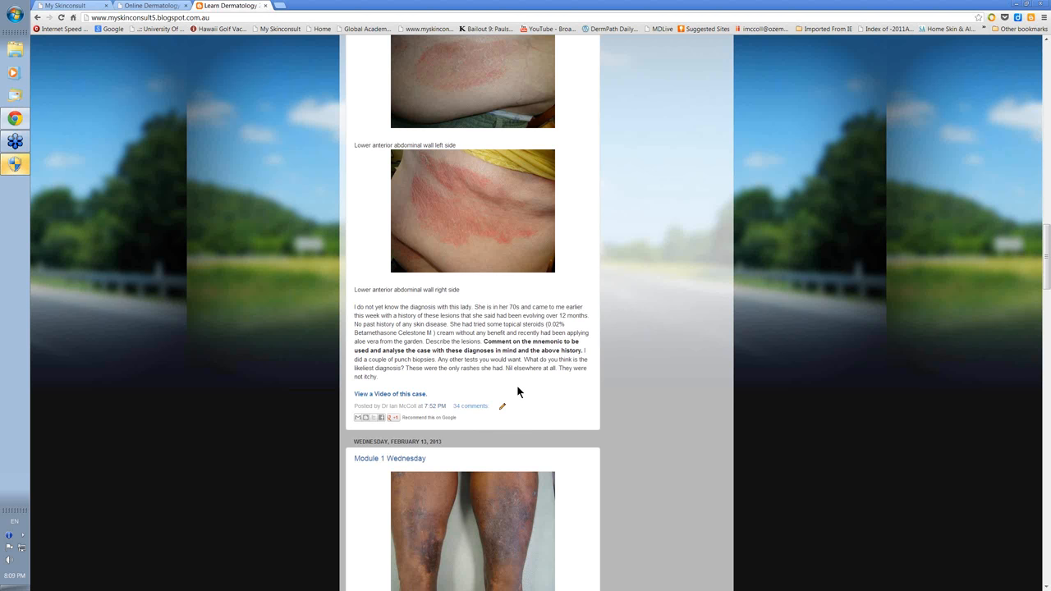
mouse_move(390, 394)
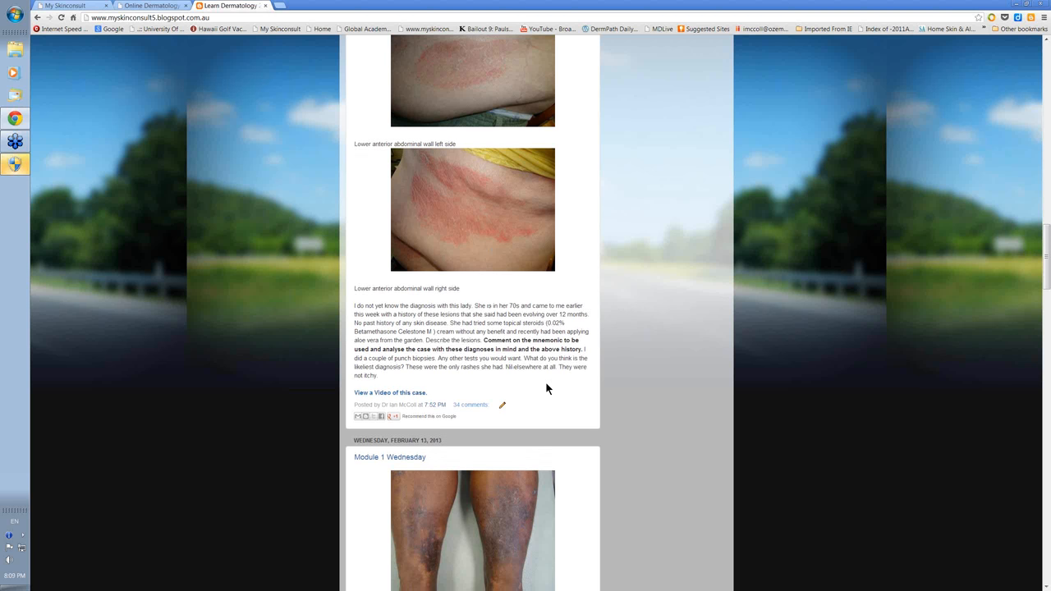
scroll("up", 3)
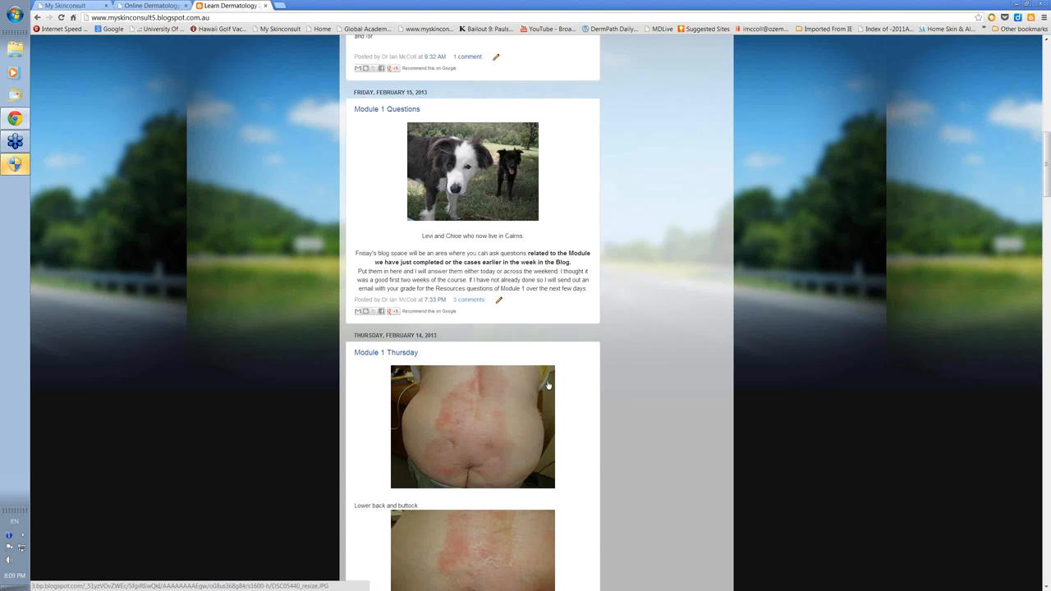
scroll("up", 3)
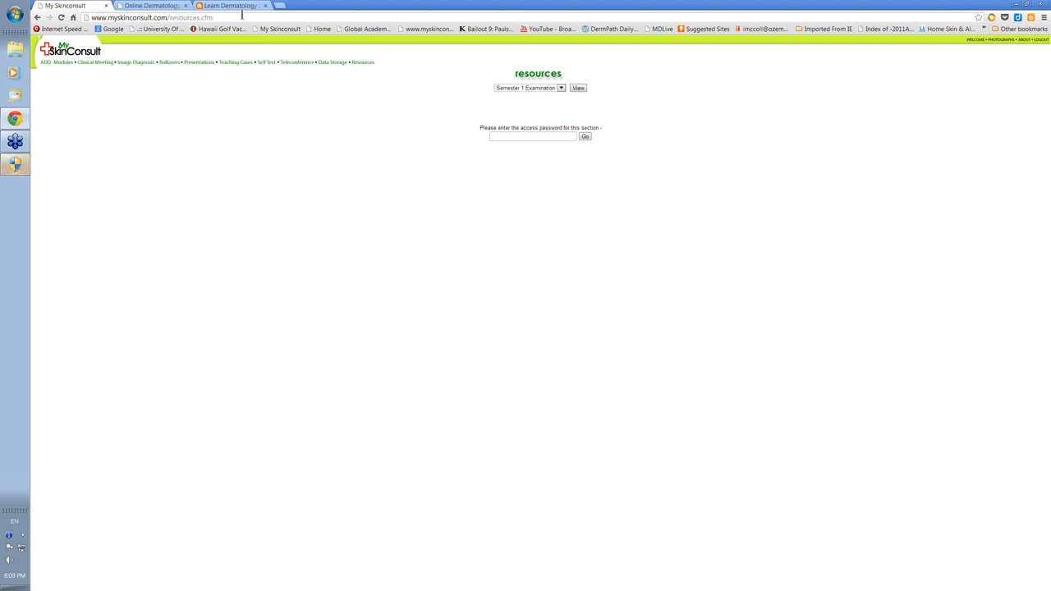
mouse_move(264, 246)
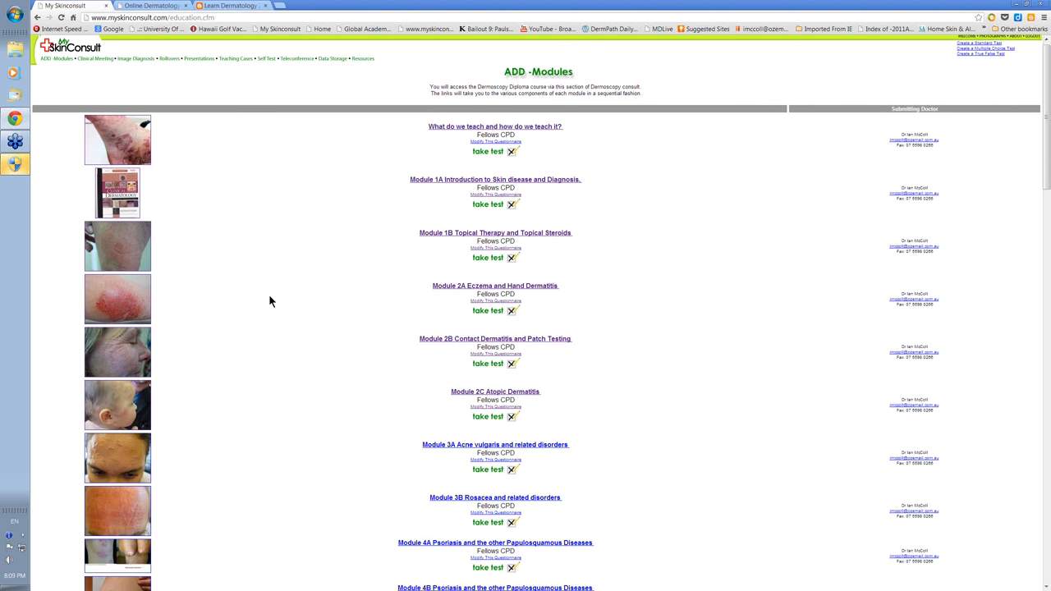
mouse_move(161, 78)
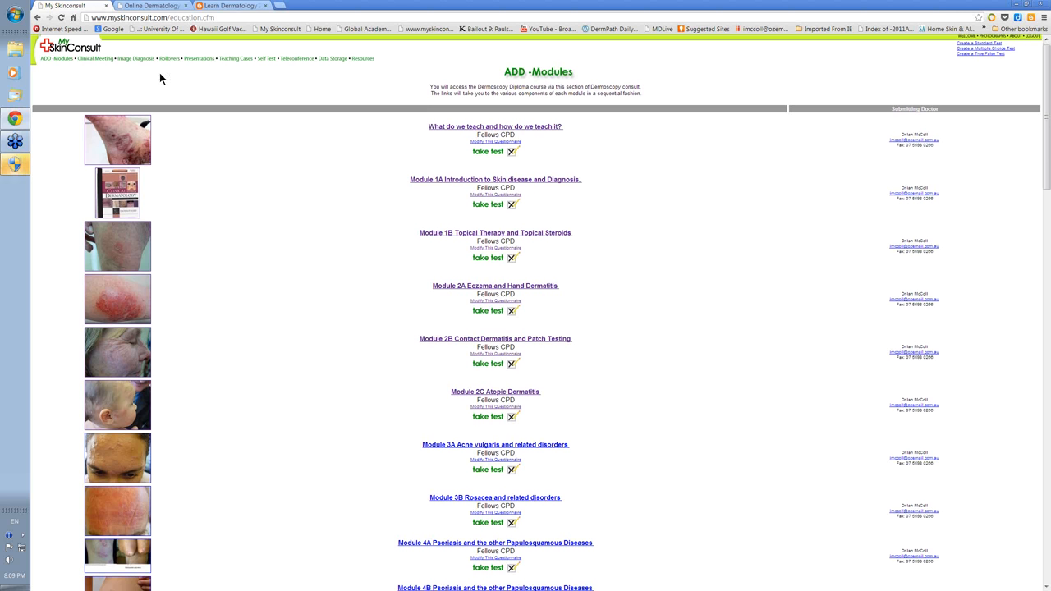
mouse_move(94, 58)
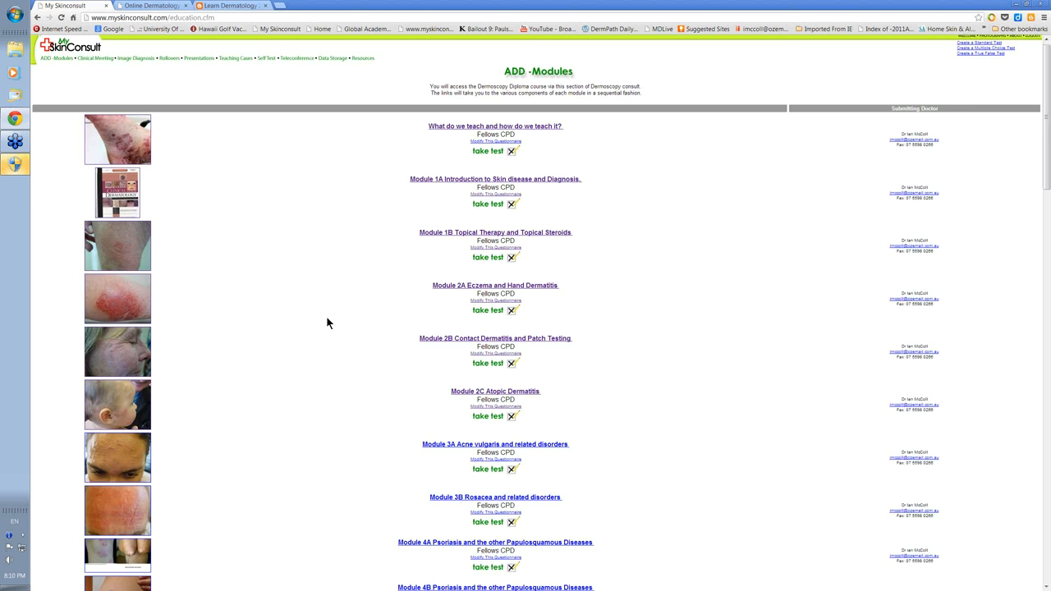
mouse_move(663, 327)
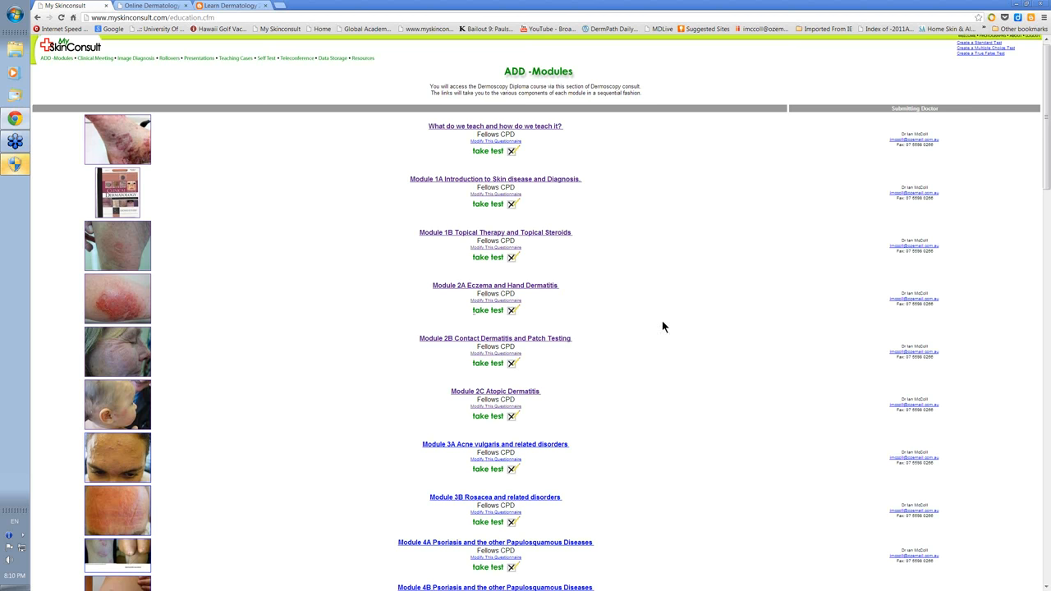